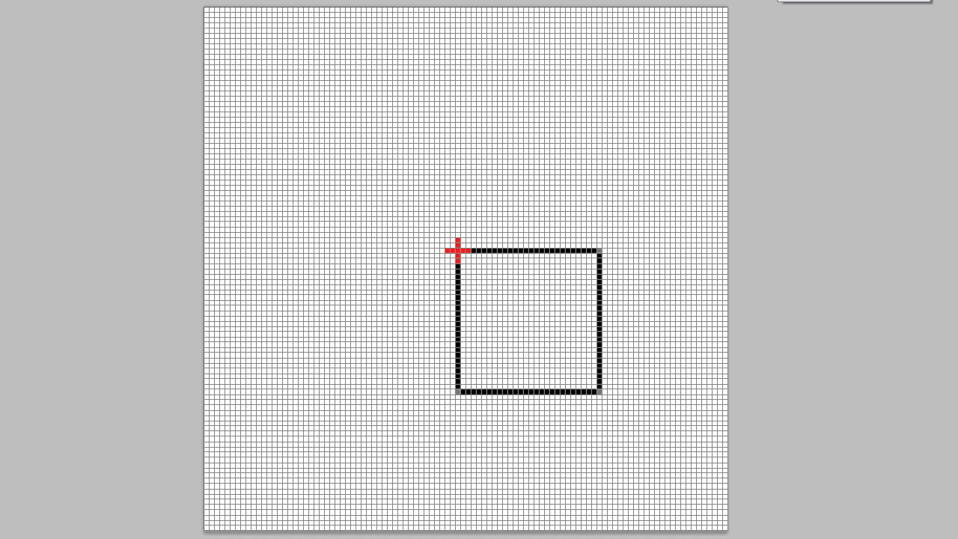
mouse_move(781, 30)
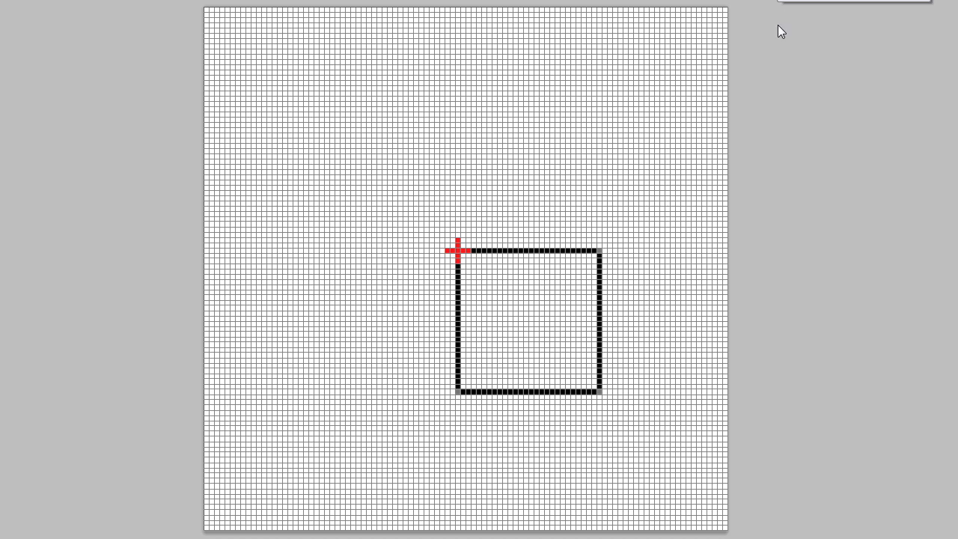
mouse_move(461, 255)
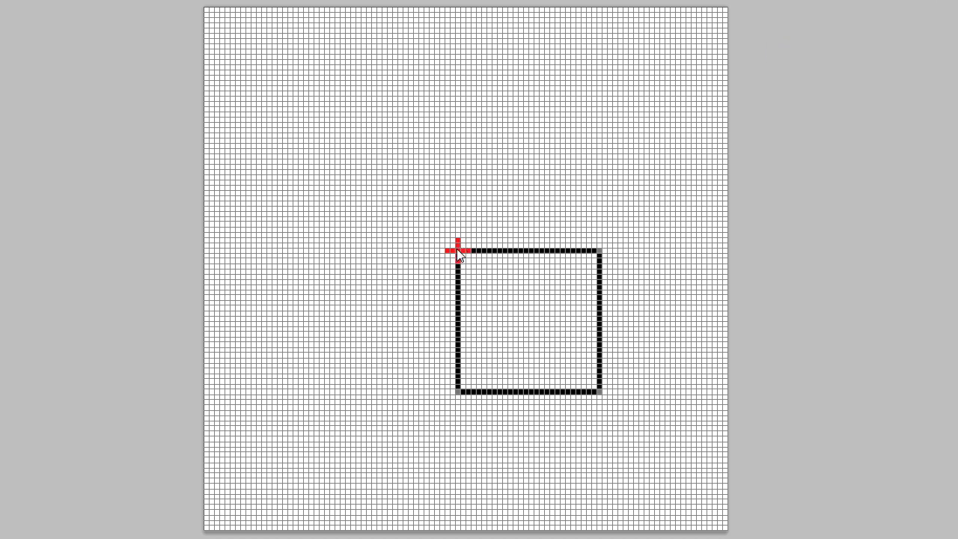
mouse_move(677, 199)
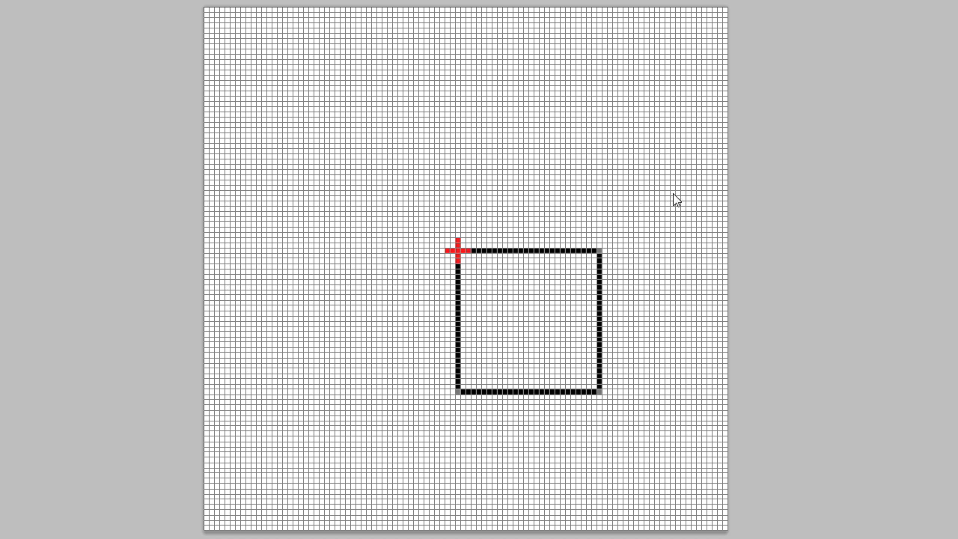
mouse_move(468, 270)
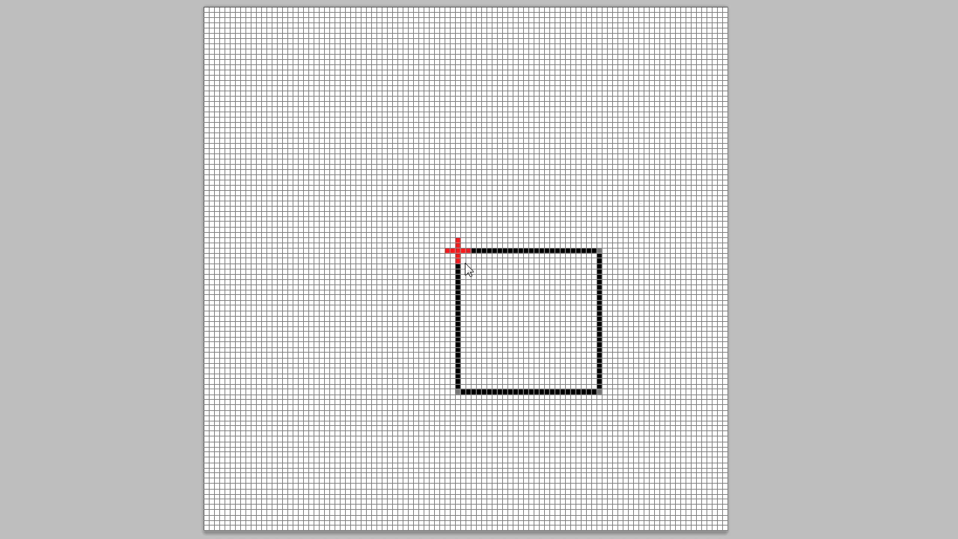
mouse_move(584, 417)
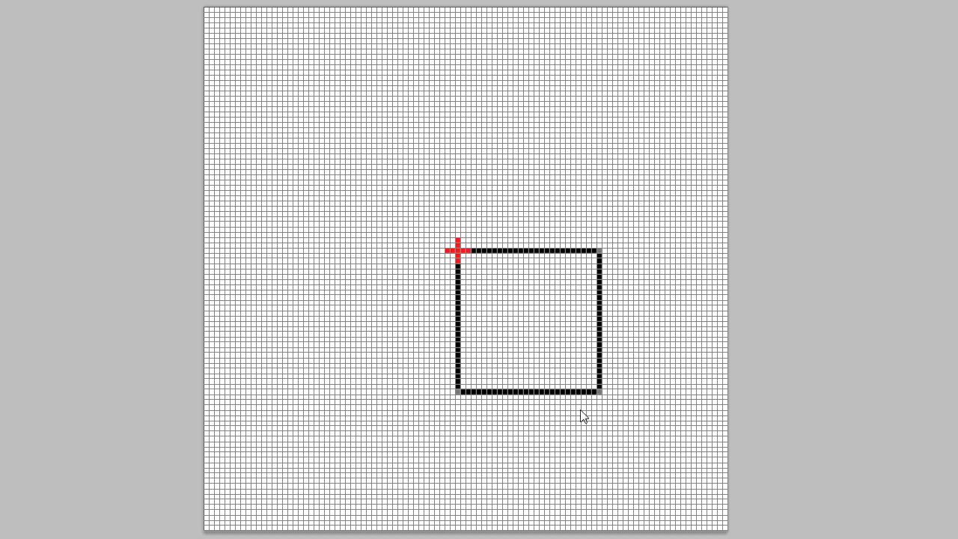
mouse_move(543, 407)
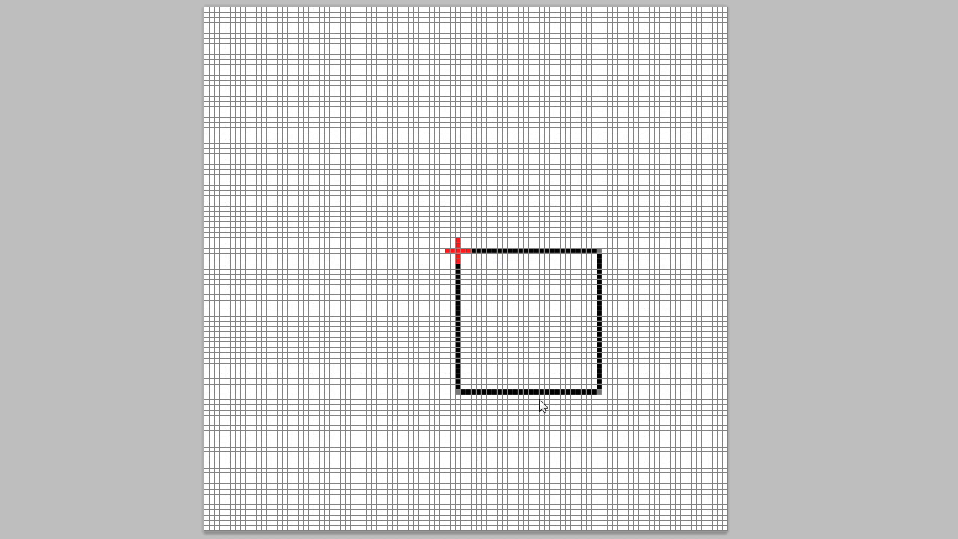
mouse_move(528, 346)
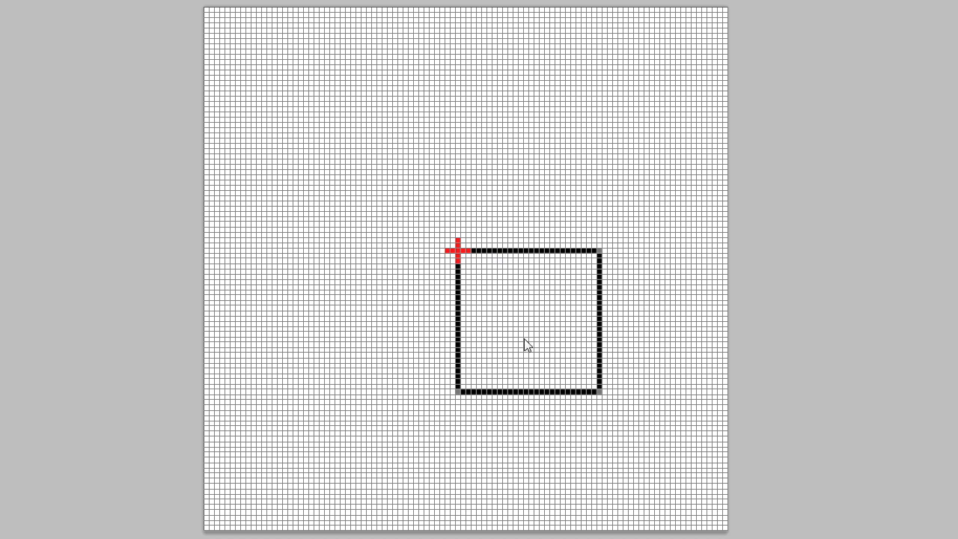
mouse_move(460, 269)
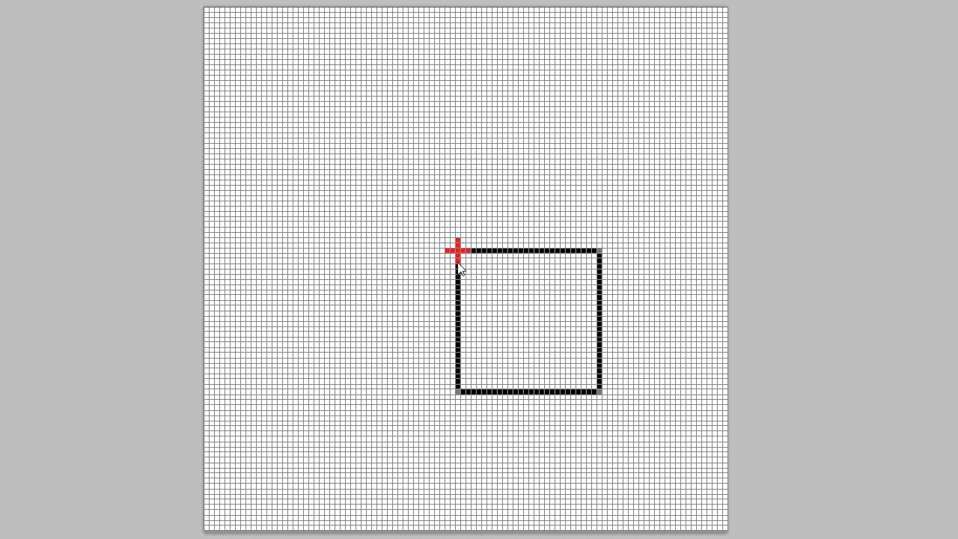
mouse_move(522, 258)
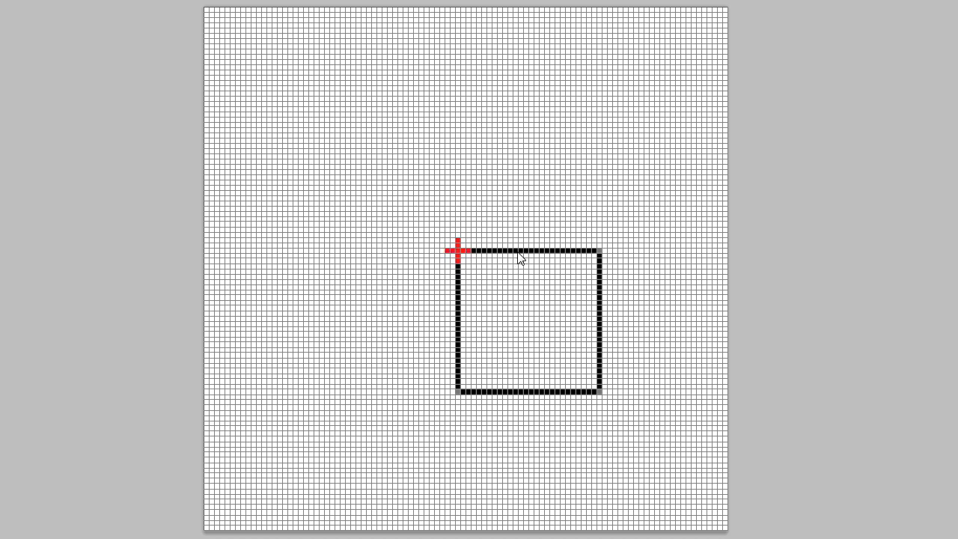
mouse_move(598, 256)
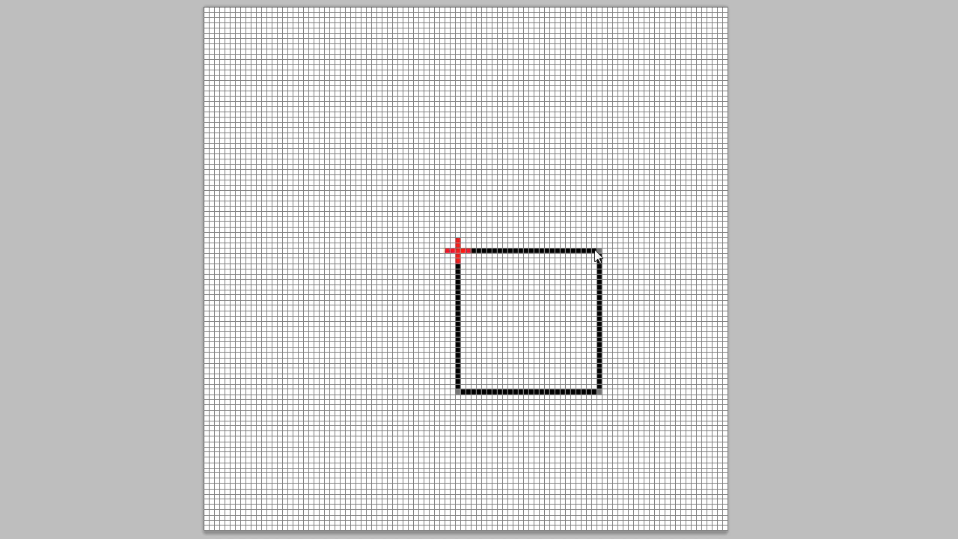
mouse_move(681, 236)
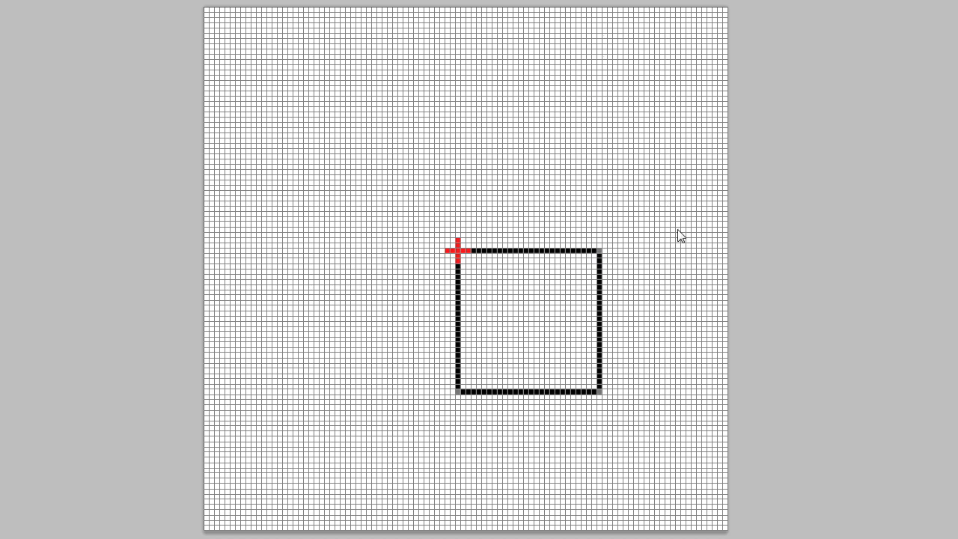
Free-transform the black square outline so its centre lands on the red cross, then commit.
click(494, 279)
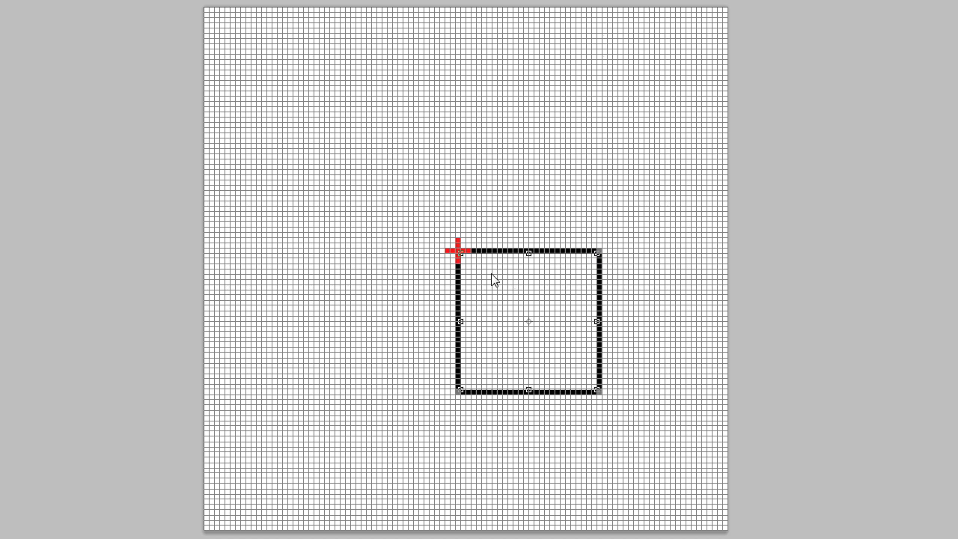
mouse_move(635, 264)
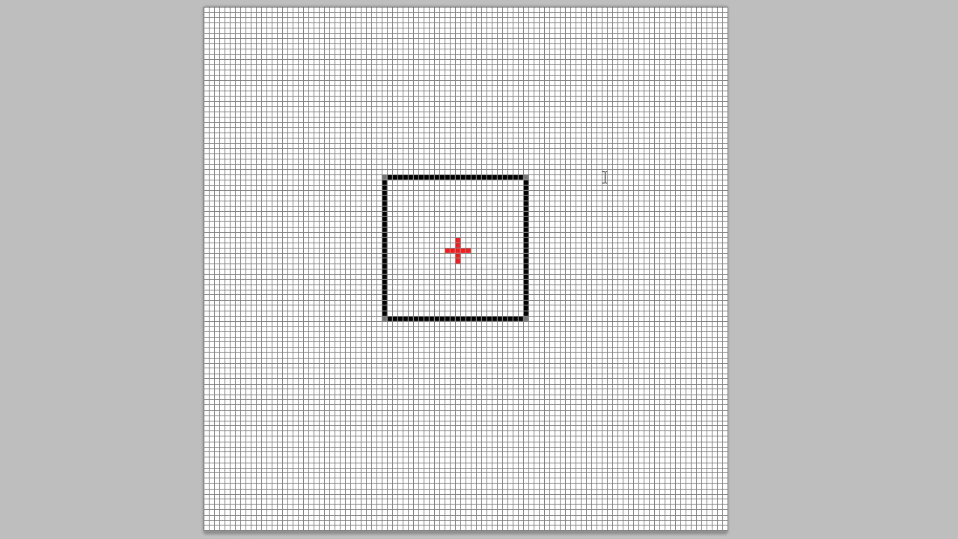
click(457, 250)
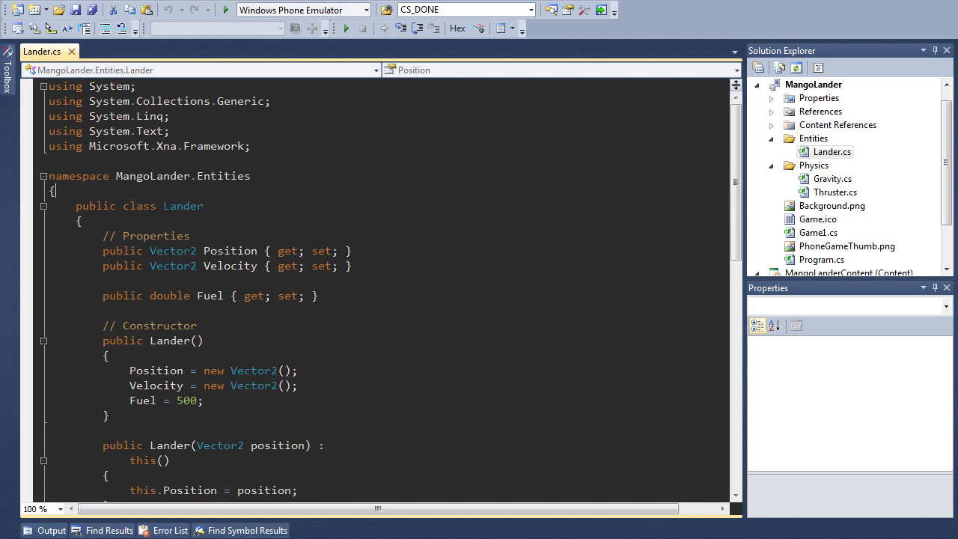
mouse_move(346, 272)
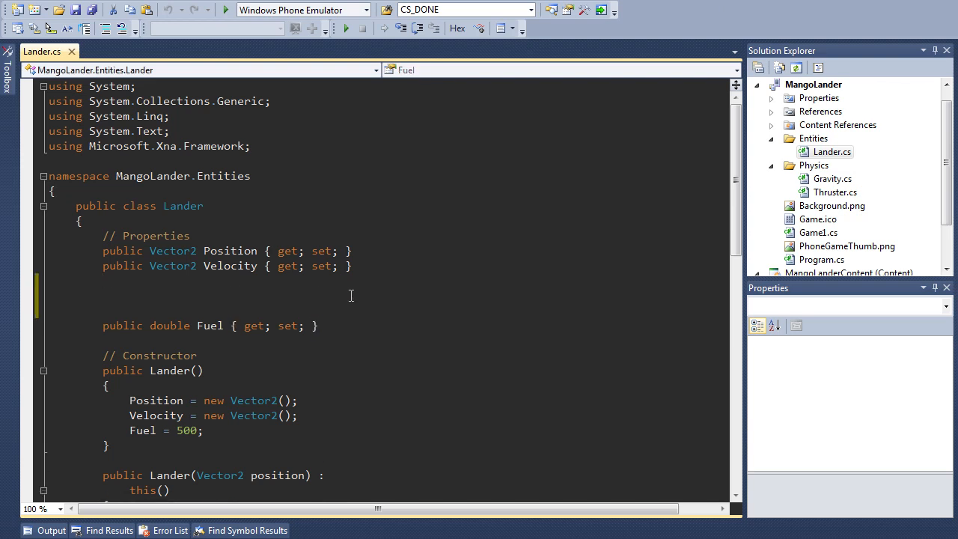
Add a // Dimensions comment with public int Width and Height get/set properties.
text(// Dimensions)
text(public index)
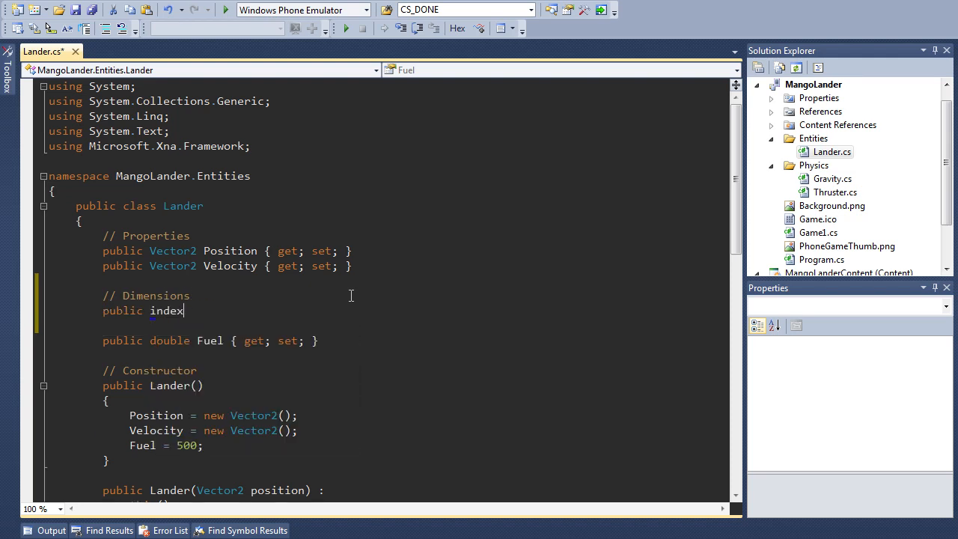
text(int Width{get; set;)
text(public int Height)
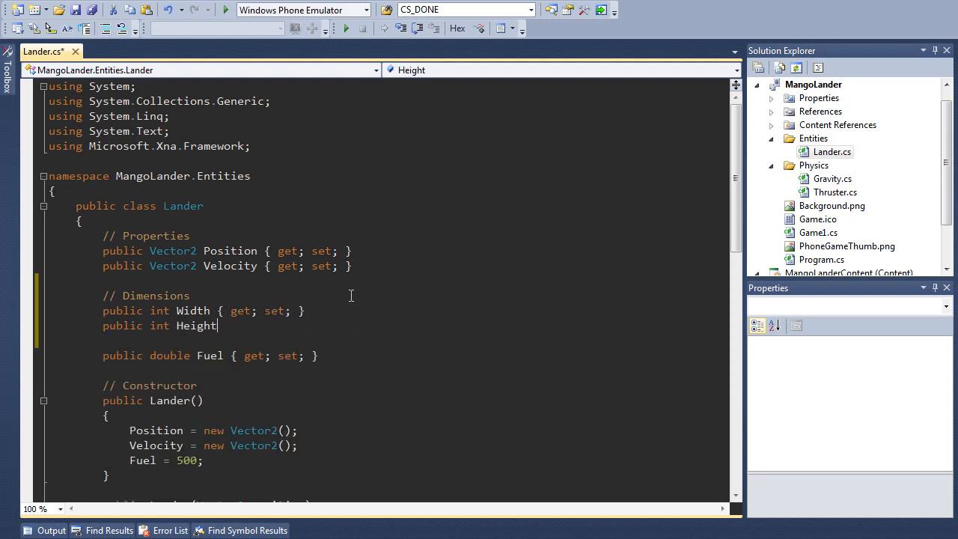
text({get;set;)
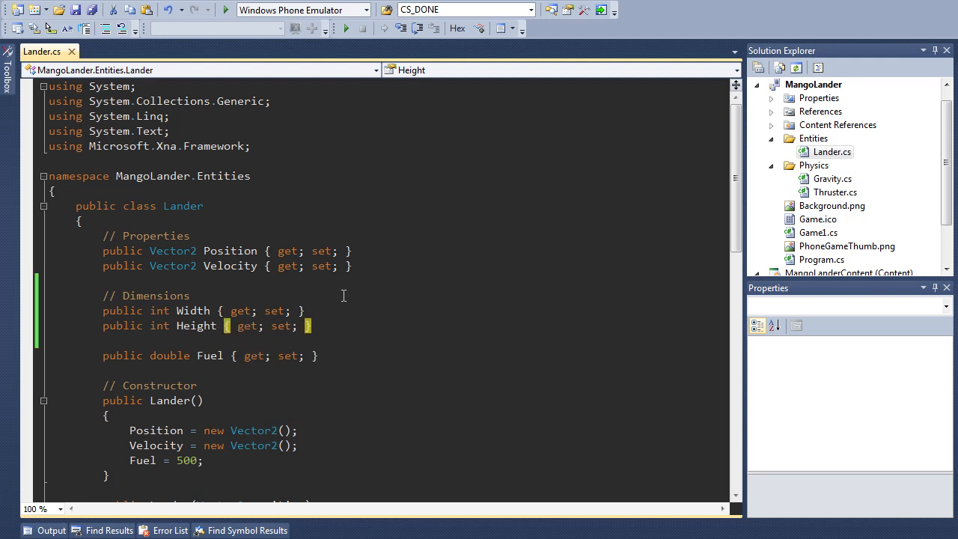
Add an empty public Rectangle GetScreenRectangle() method at the end of the Lander class.
scroll(down, 3)
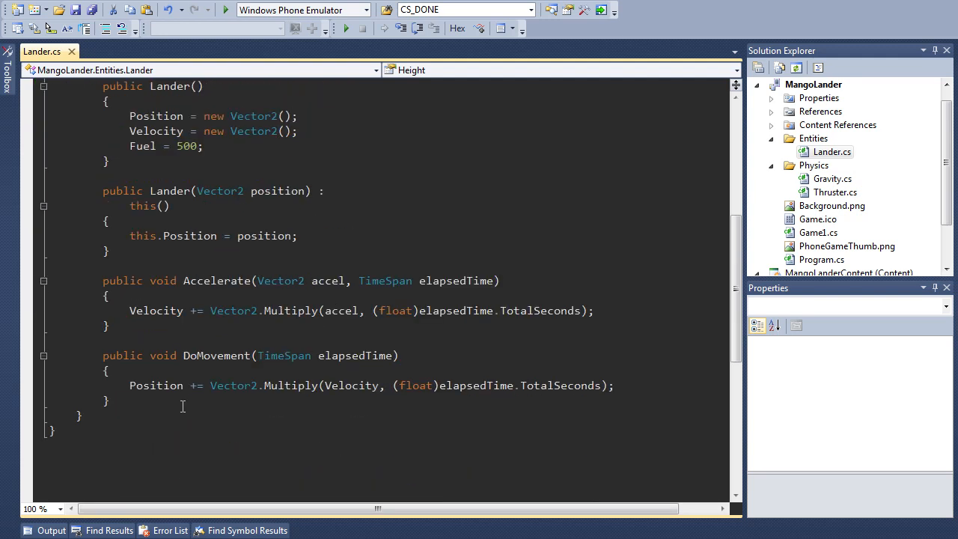
text(p)
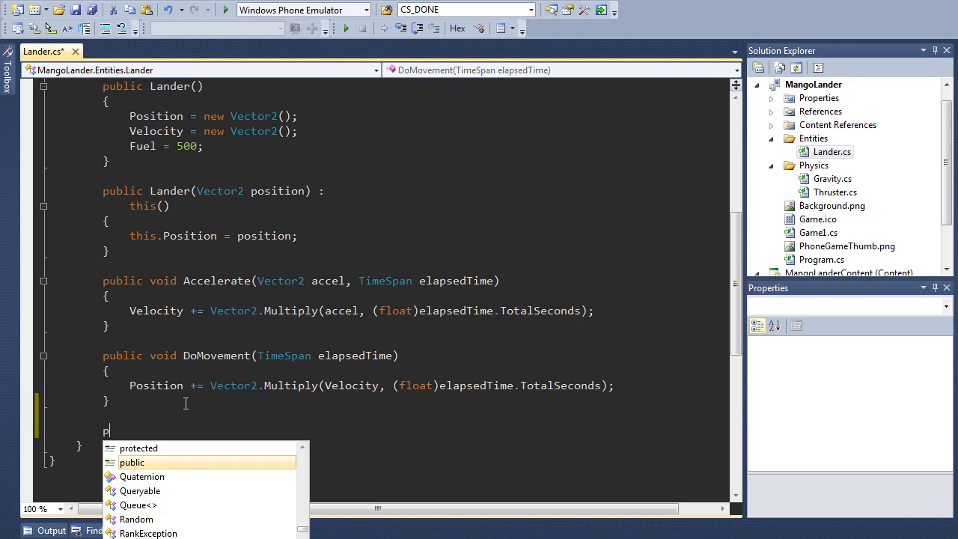
text(ublic Rectangle Get)
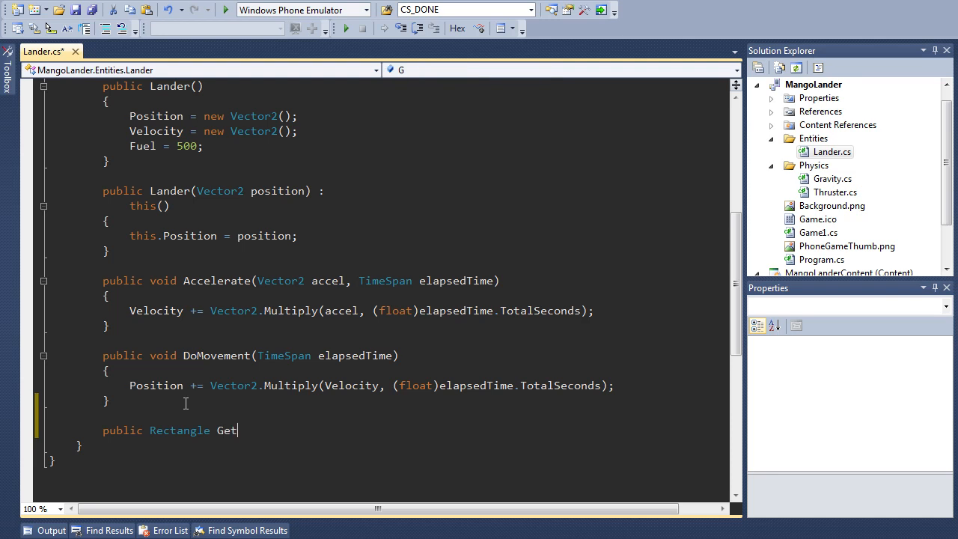
text(ScreenRe)
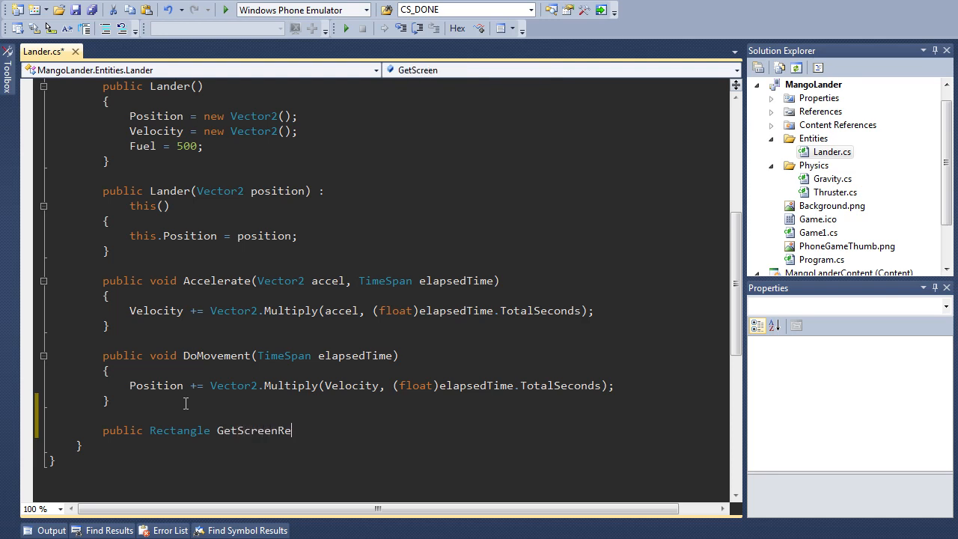
text(ctangle())
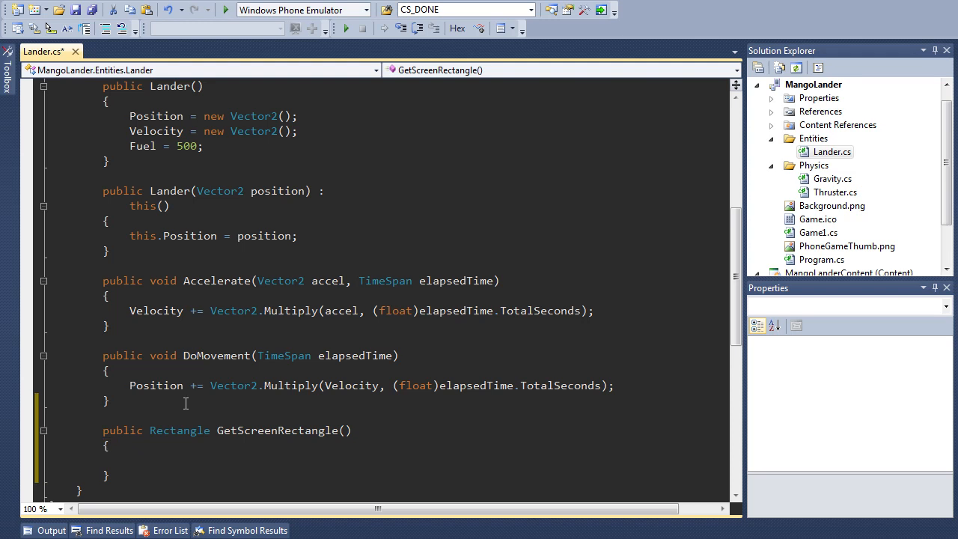
click(345, 27)
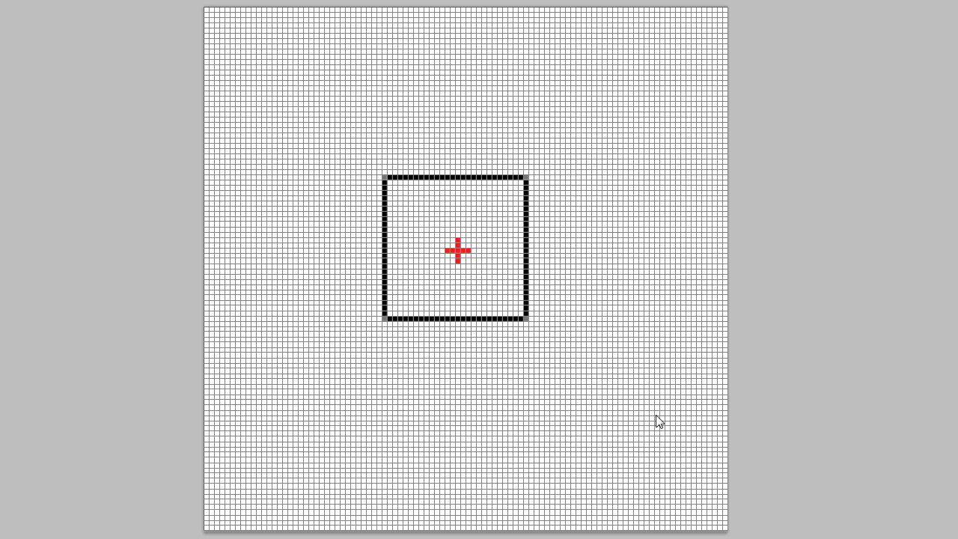
mouse_move(254, 23)
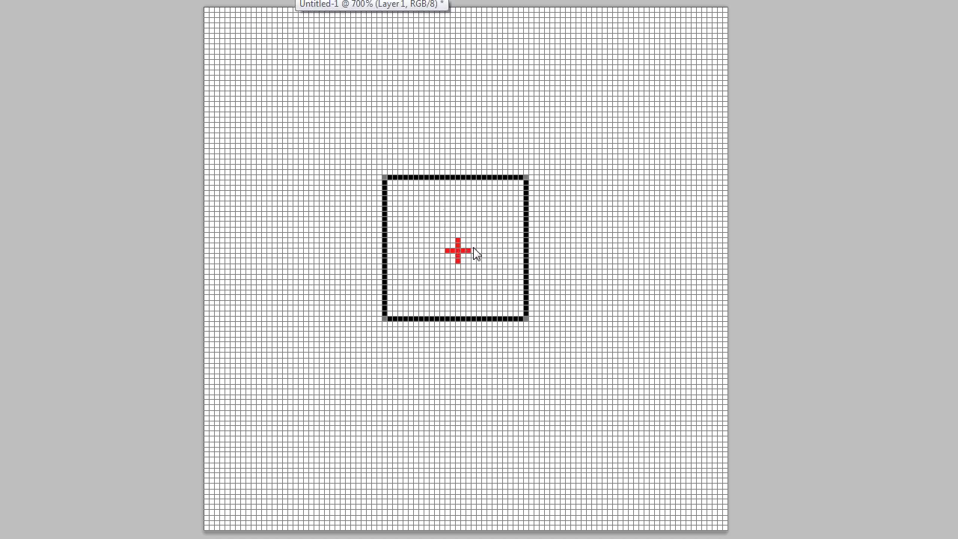
mouse_move(397, 327)
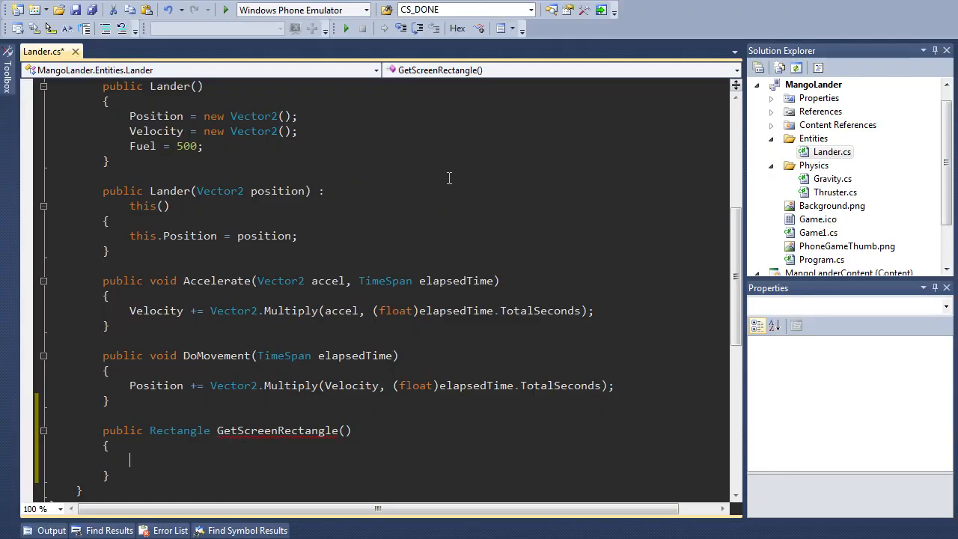
Begin 'return new Rectangle(' with the X argument (int)(Position.X - Width / 2.0).
text(ret)
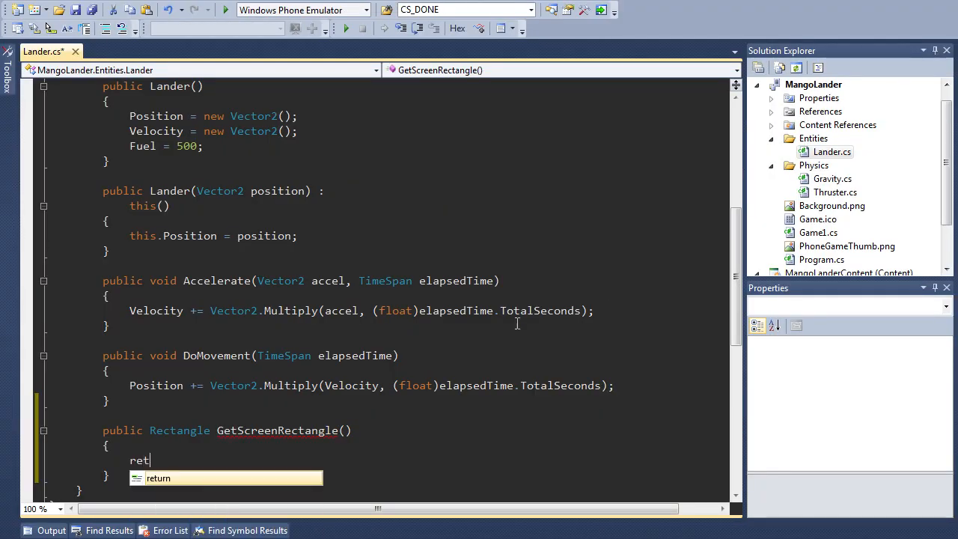
text(urn new Rectangle)
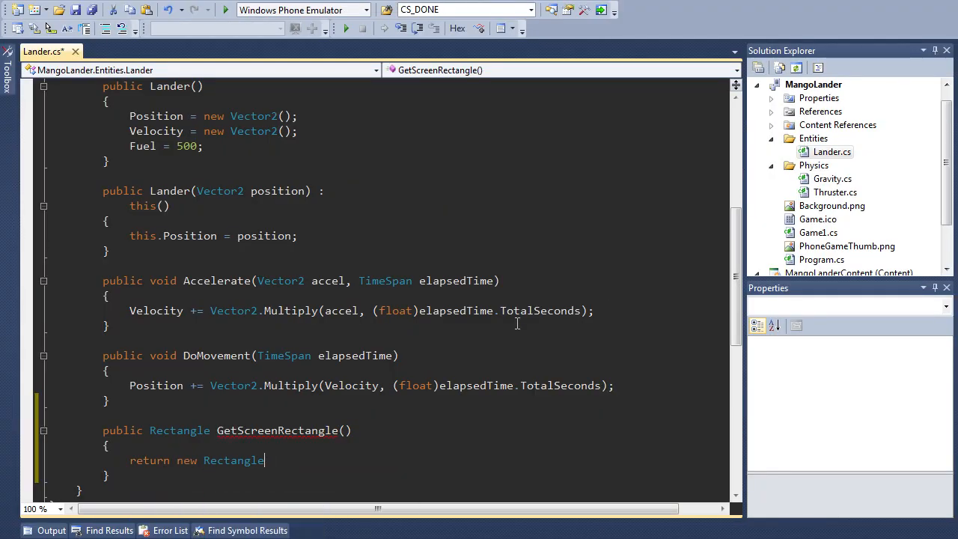
text(()
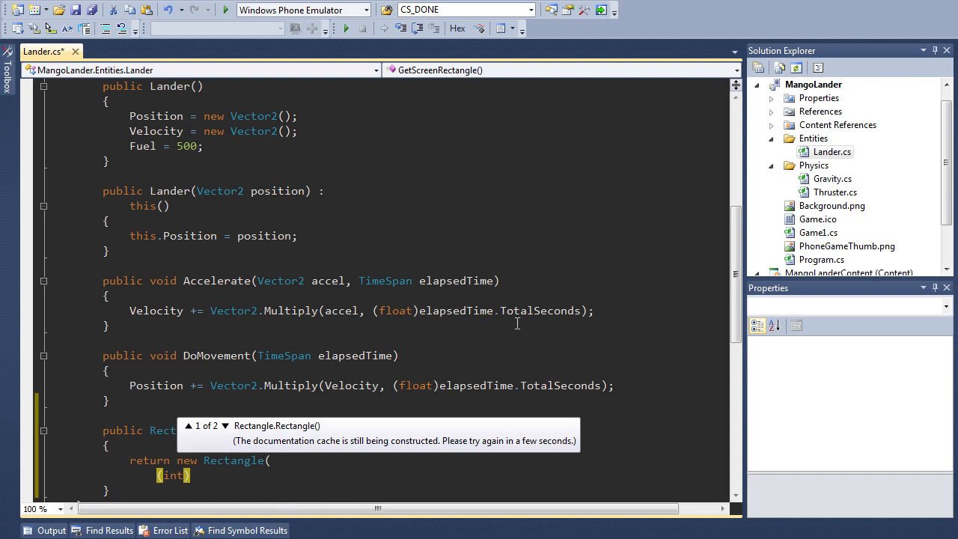
text((this.po)
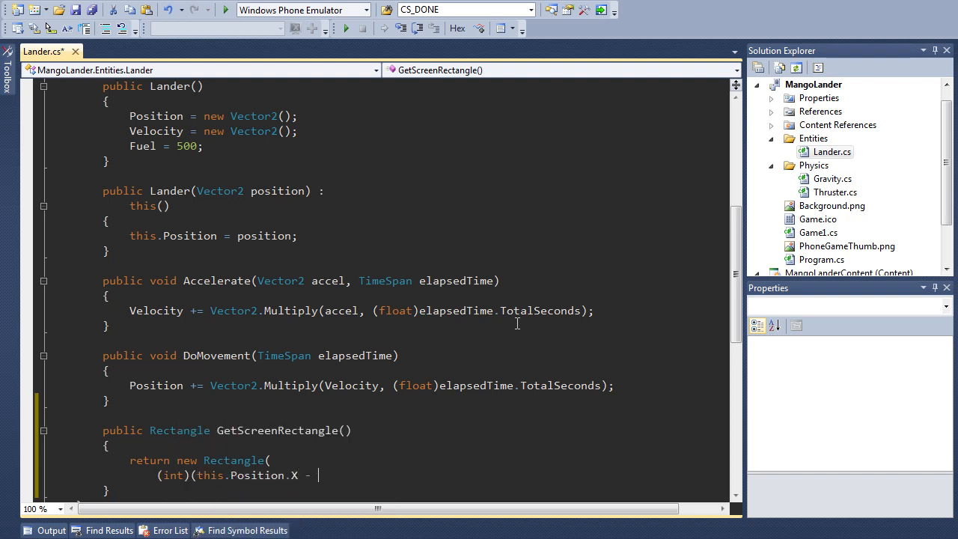
text((float))
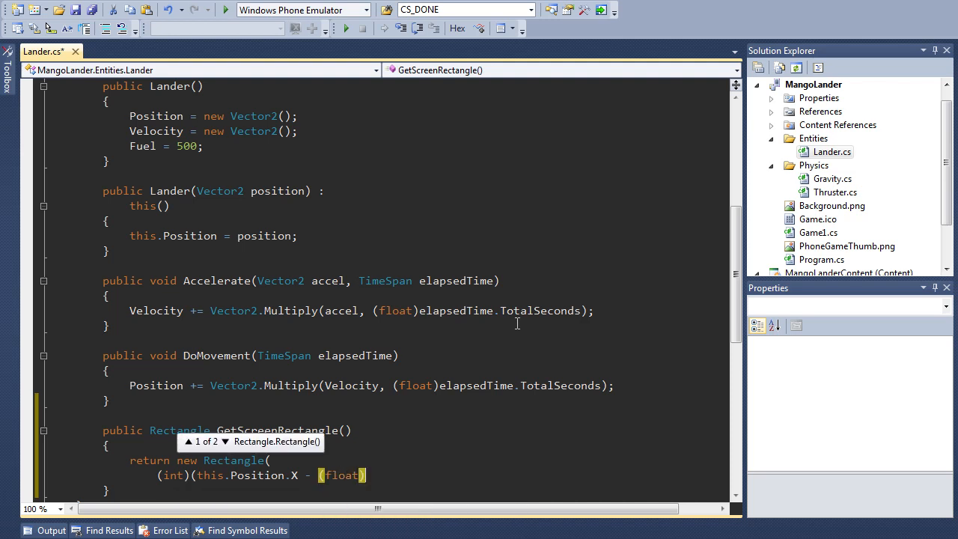
text(this.)
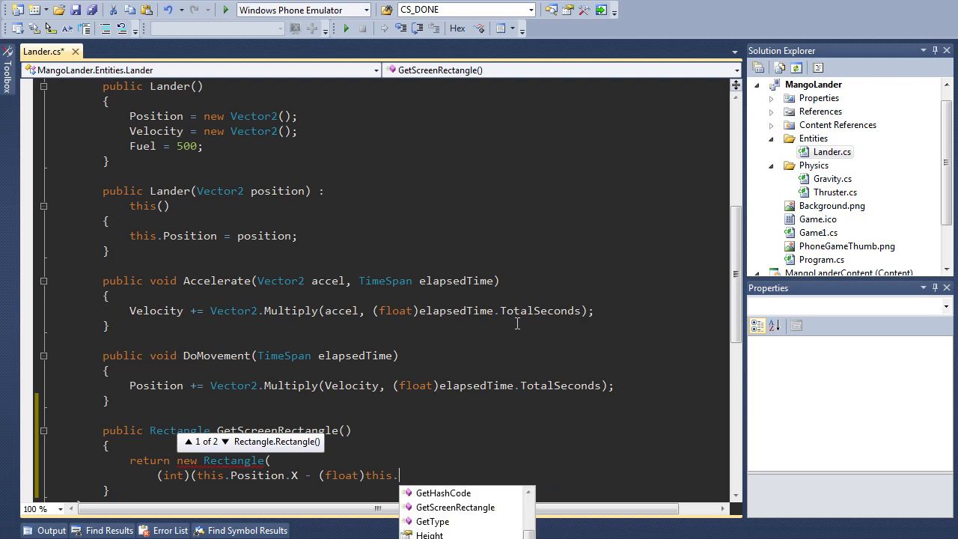
text(wi)
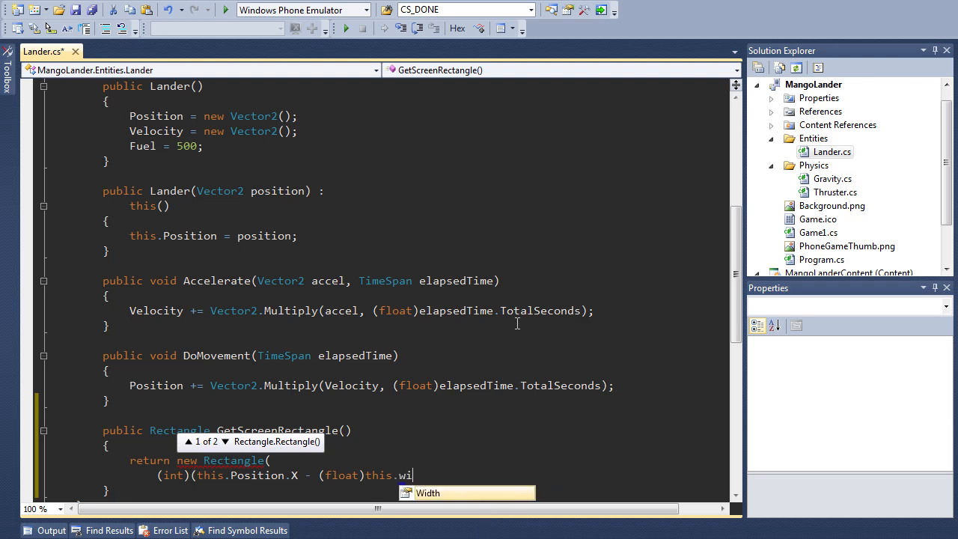
text(dth / 2)
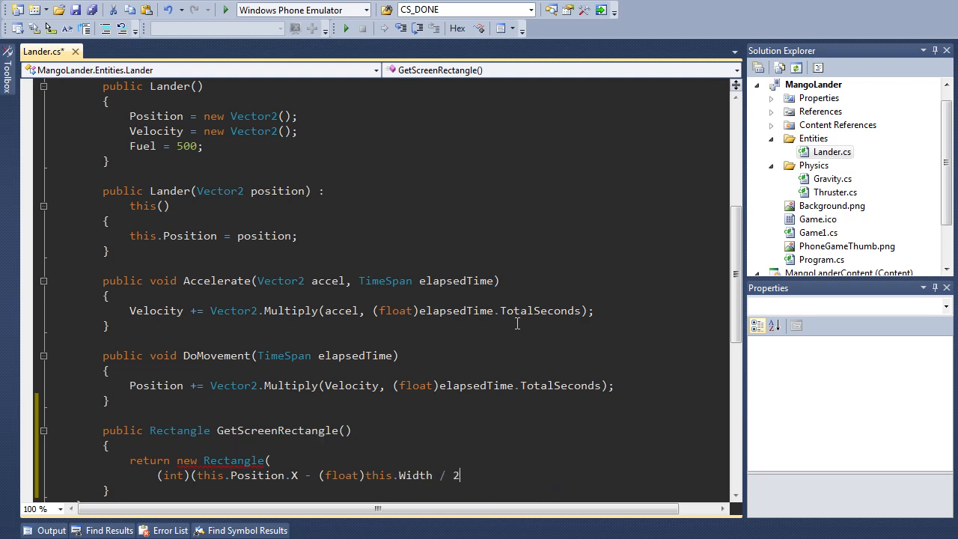
text(.0),)
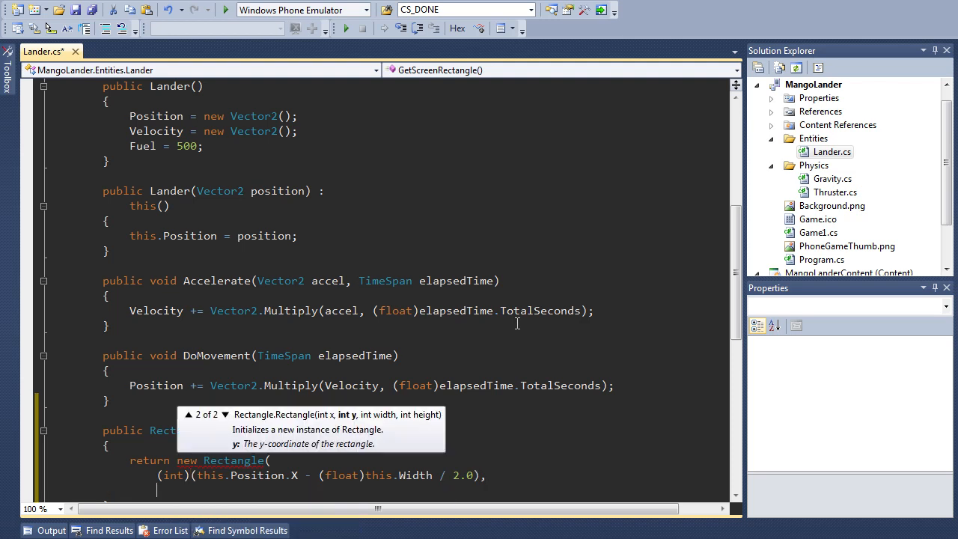
Add the Y argument (int)(Position.Y - Height / 2.0), then Width and Height.
text((int)()
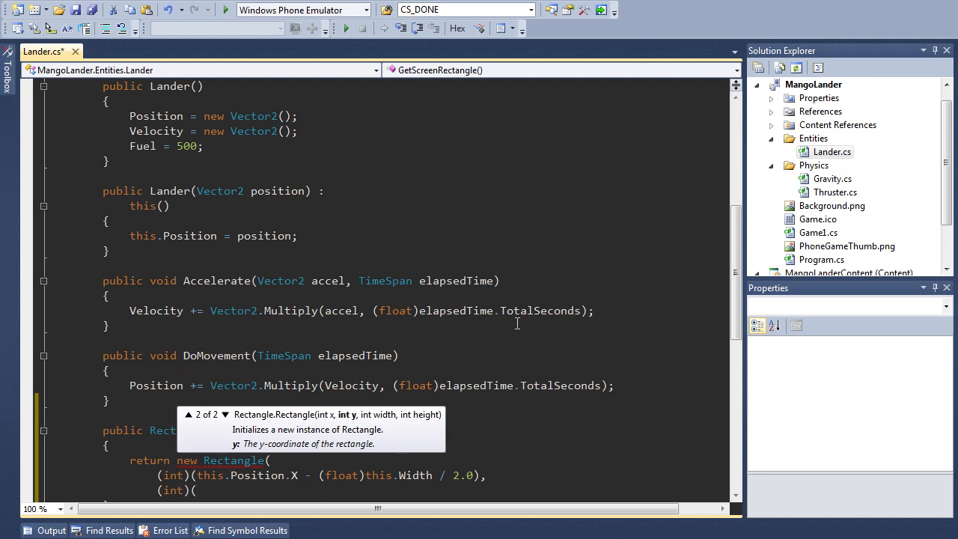
text(this.Position)
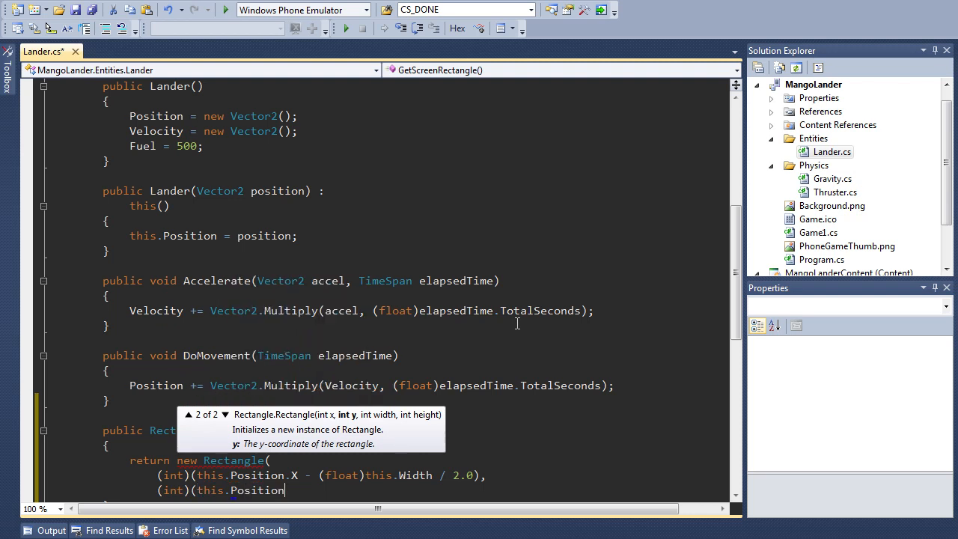
text(.Y - (float)this.Height /)
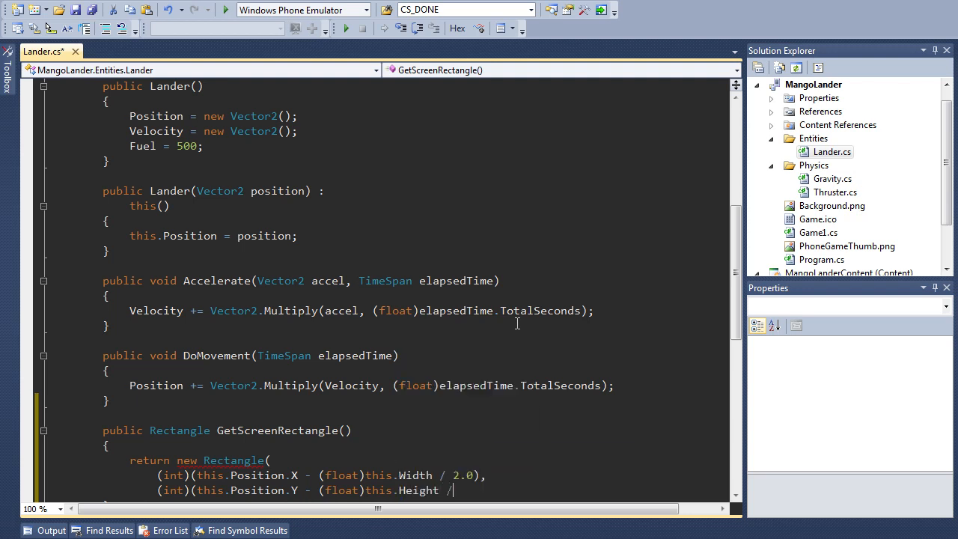
text(2.0),)
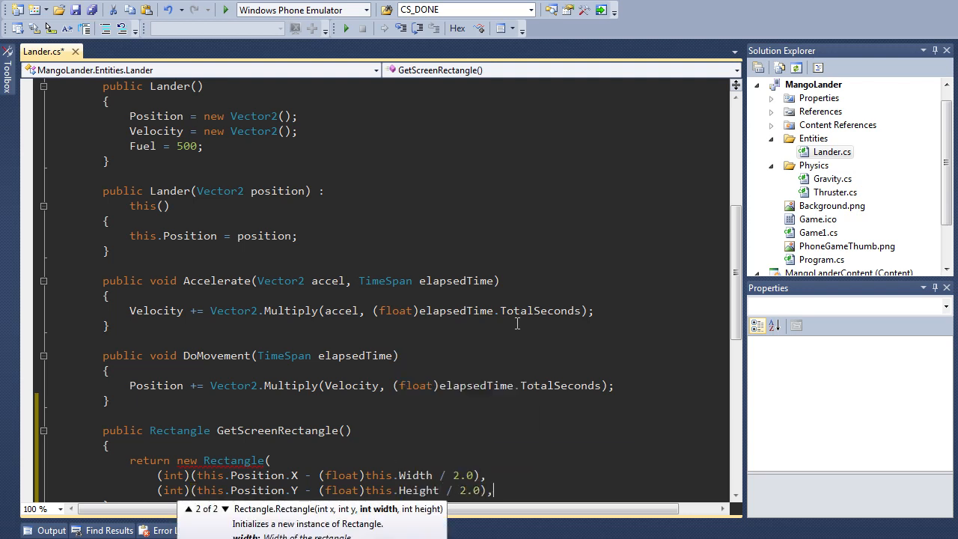
scroll(down, 3)
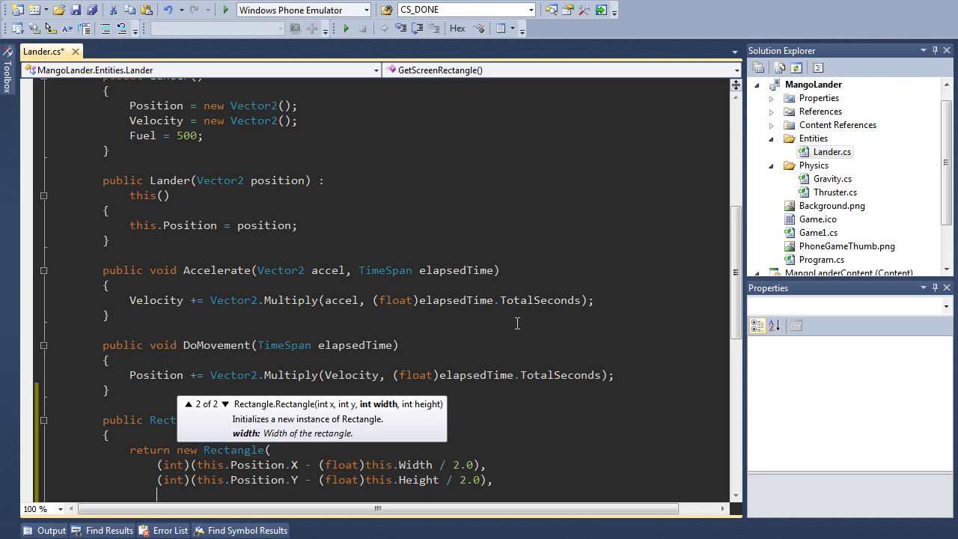
mouse_move(194, 419)
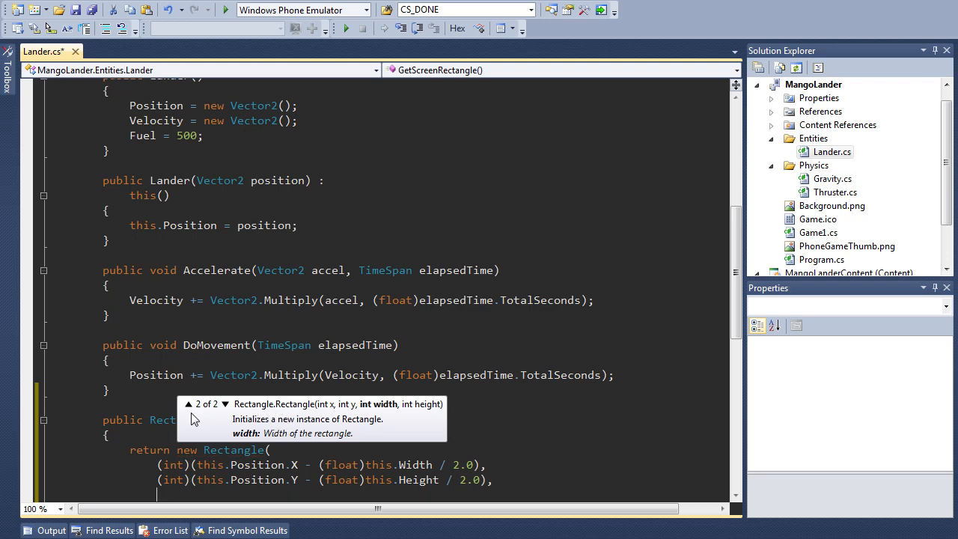
mouse_move(346, 431)
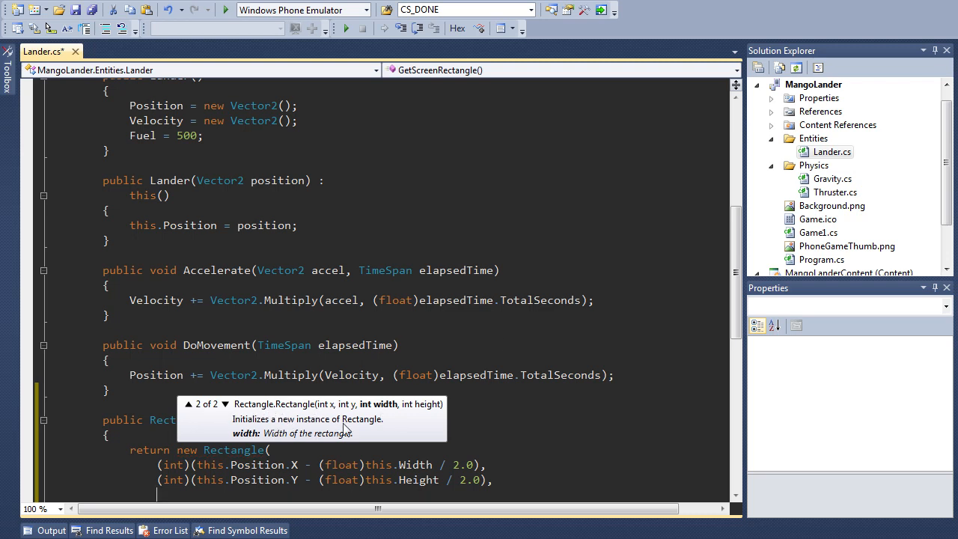
mouse_move(384, 414)
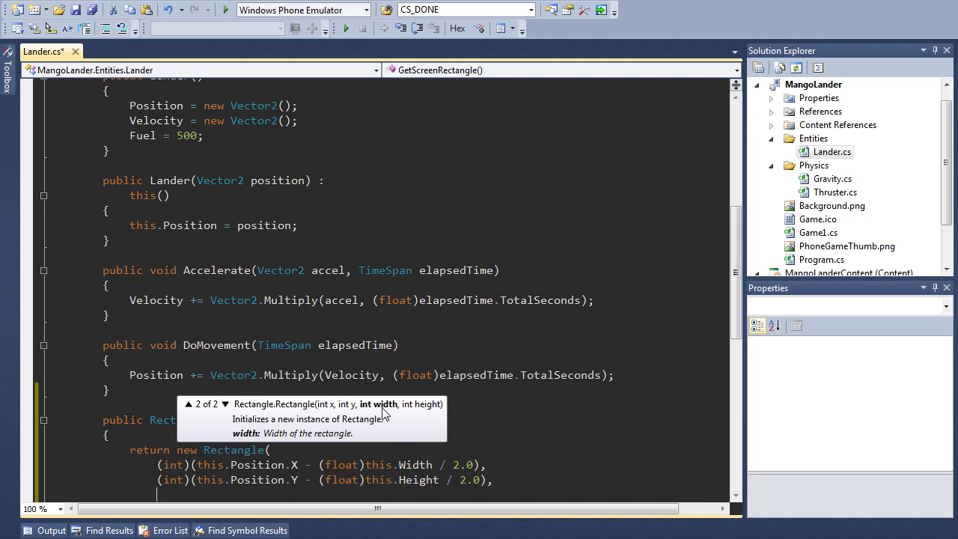
mouse_move(572, 375)
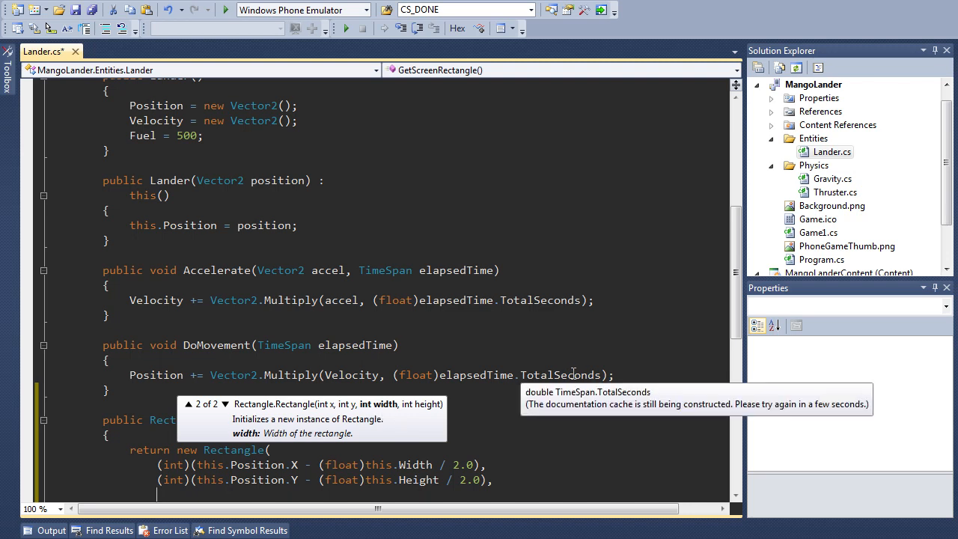
text(this.we)
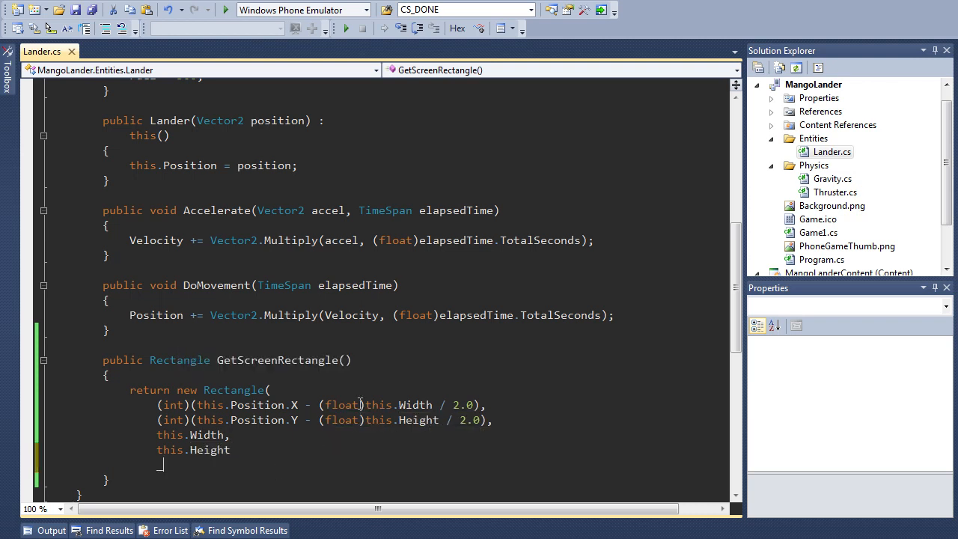
text();)
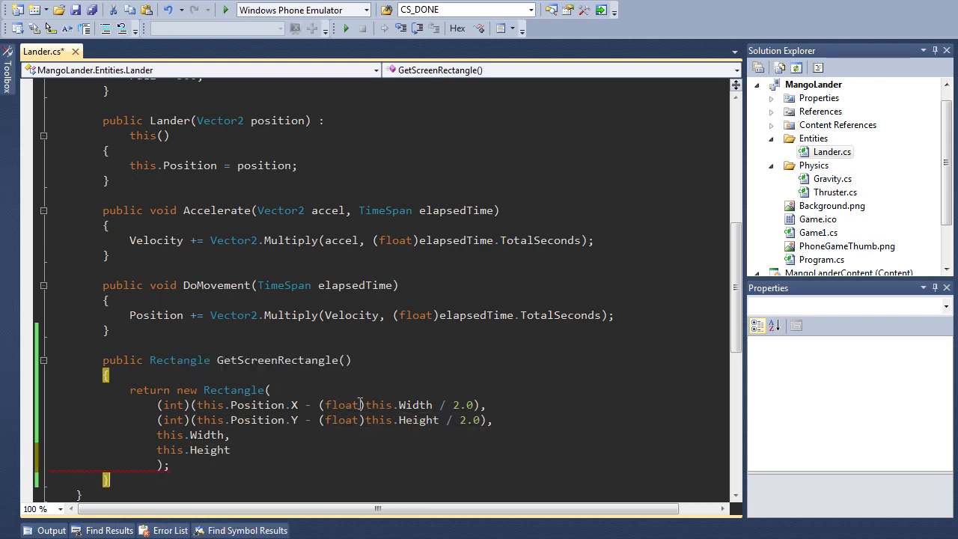
scroll(down, 3)
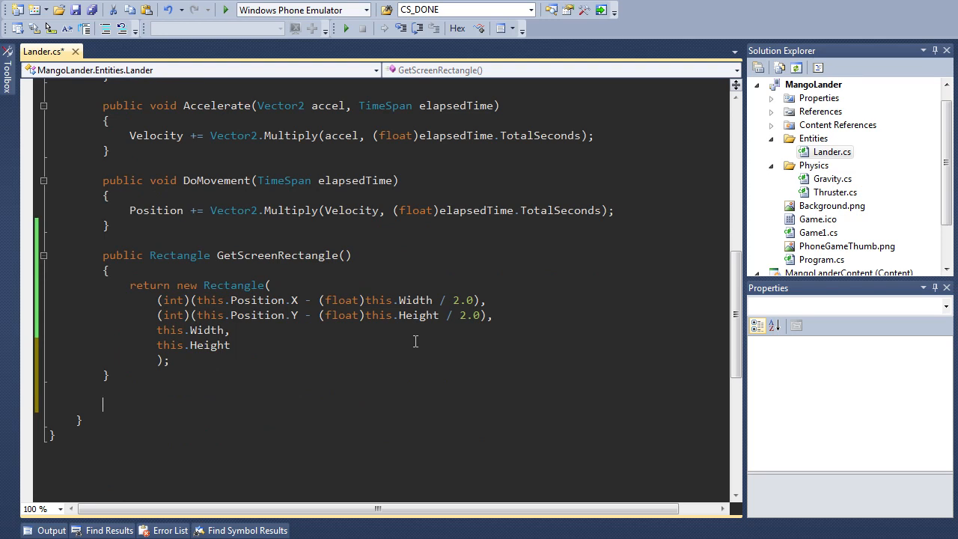
Add an empty public Vector2 GetScreenOrigin() method below GetScreenRectangle.
text(public)
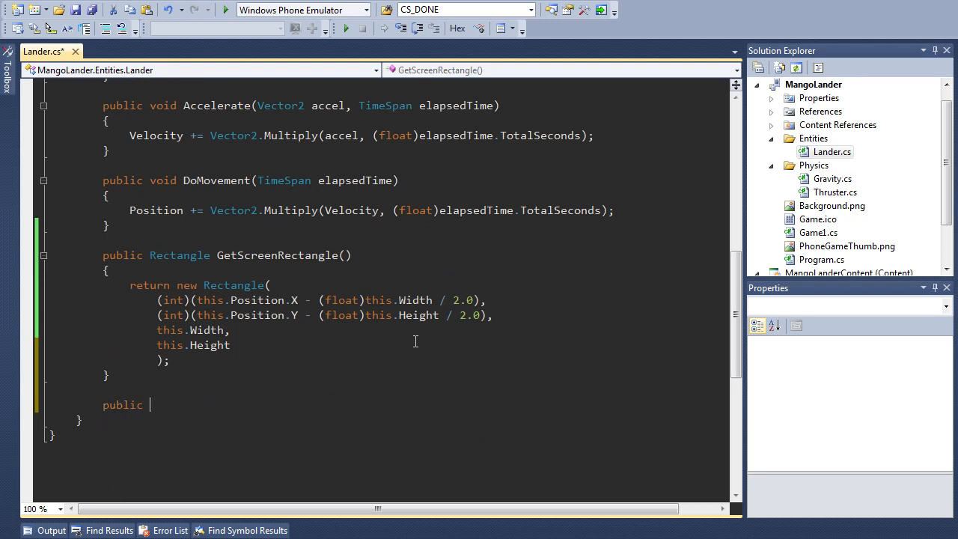
text(Vector2)
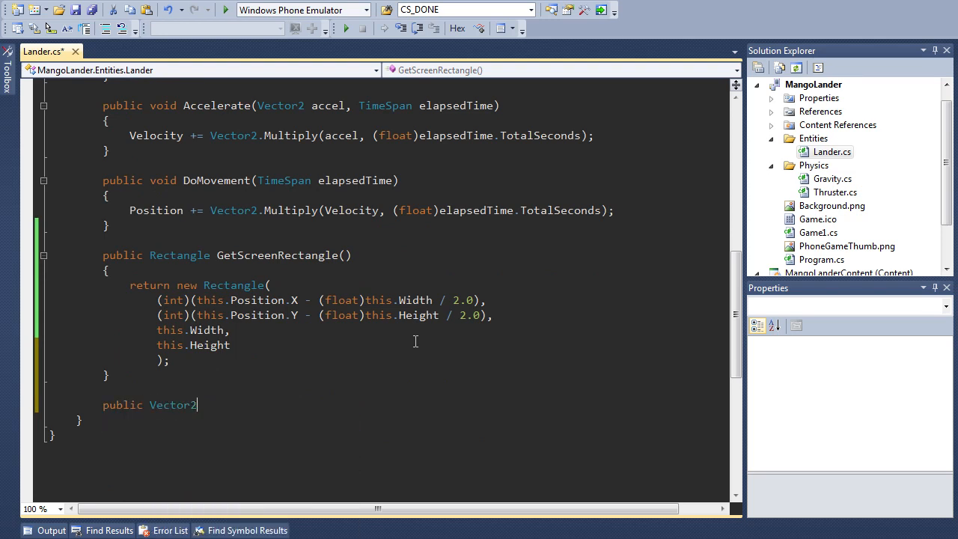
text(GetScr)
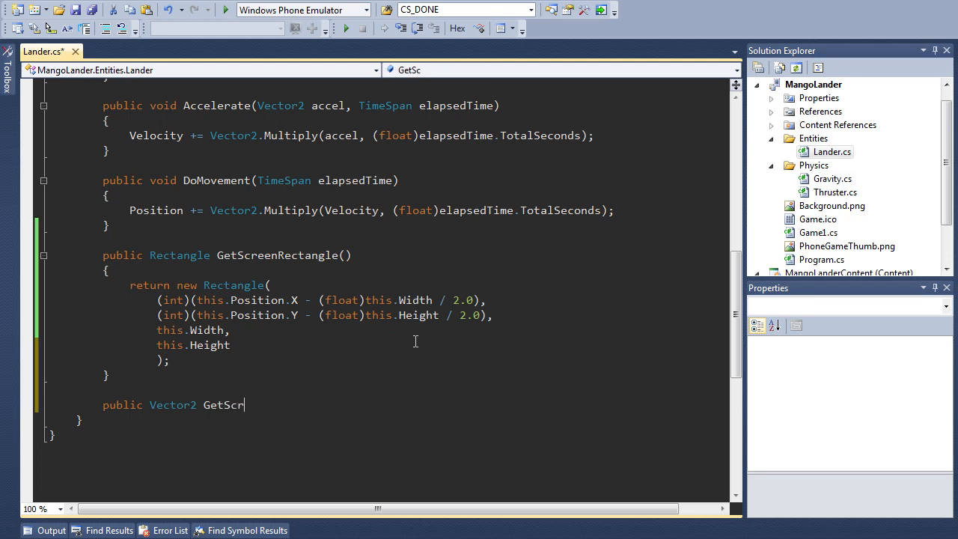
text(eenOrigi)
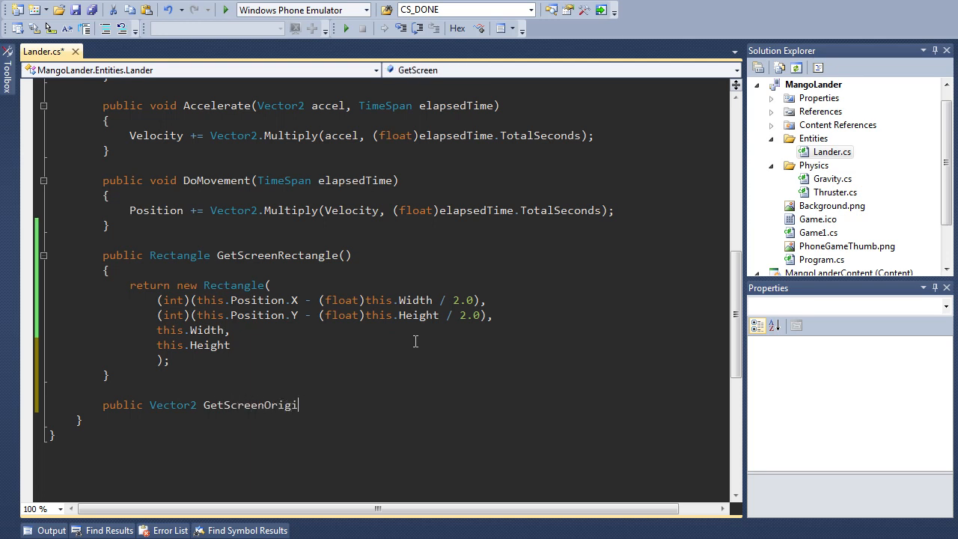
text(n())
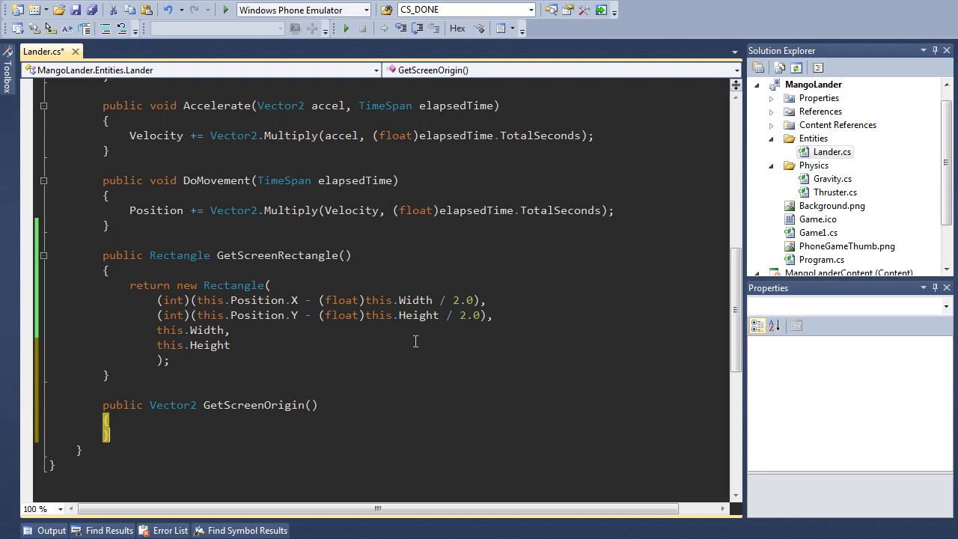
key(ctrl+s)
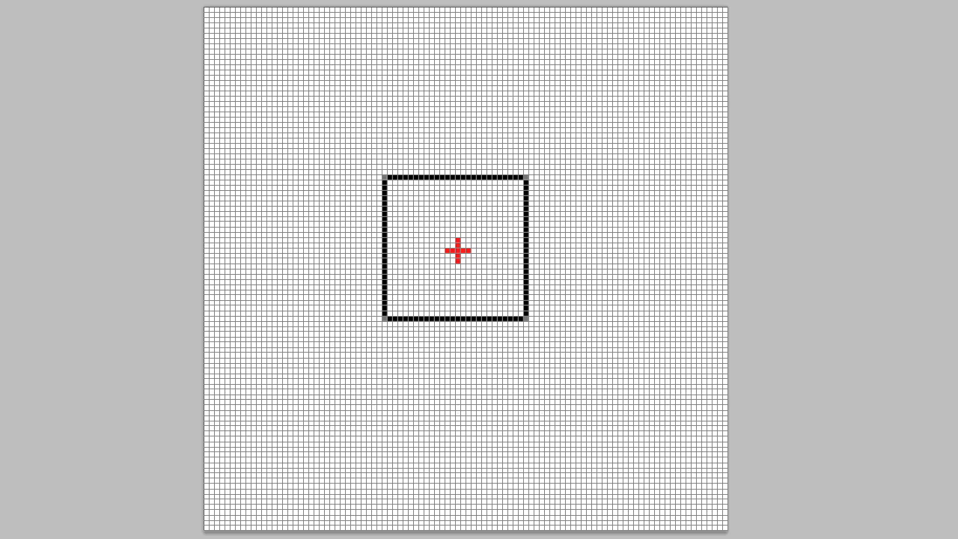
mouse_move(389, 299)
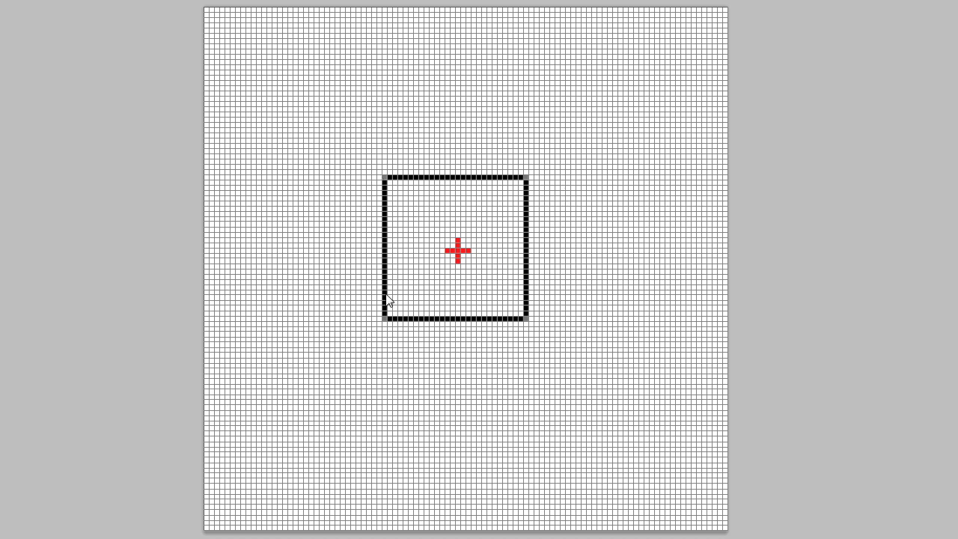
mouse_move(432, 198)
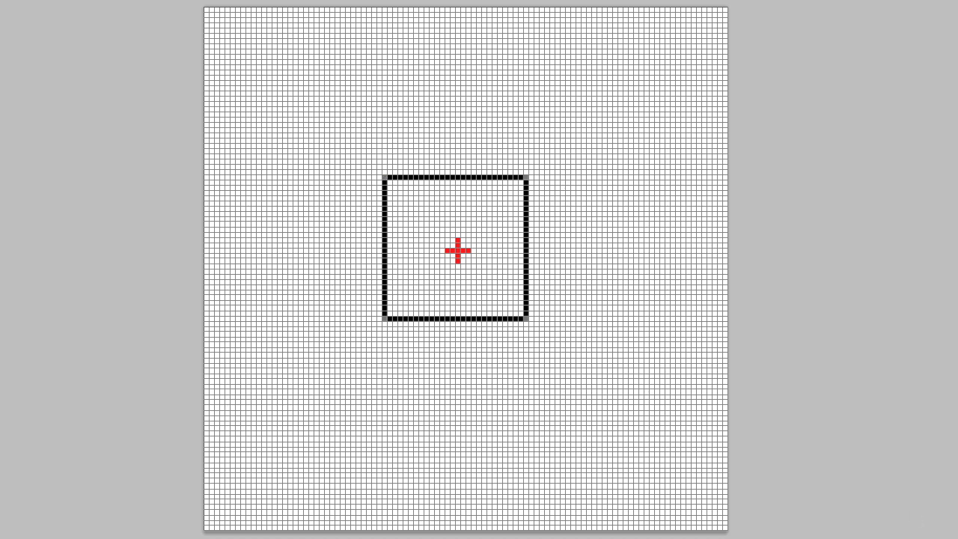
mouse_move(468, 251)
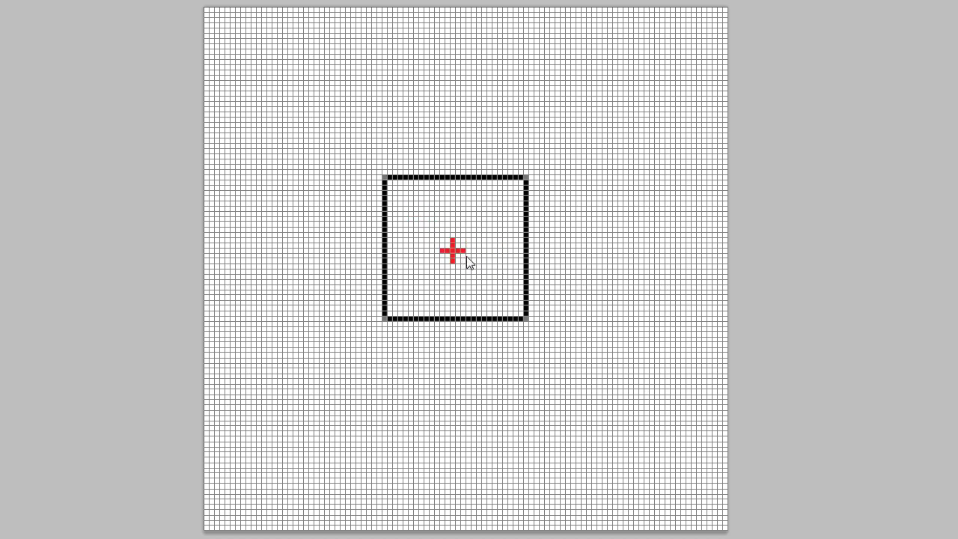
mouse_move(621, 322)
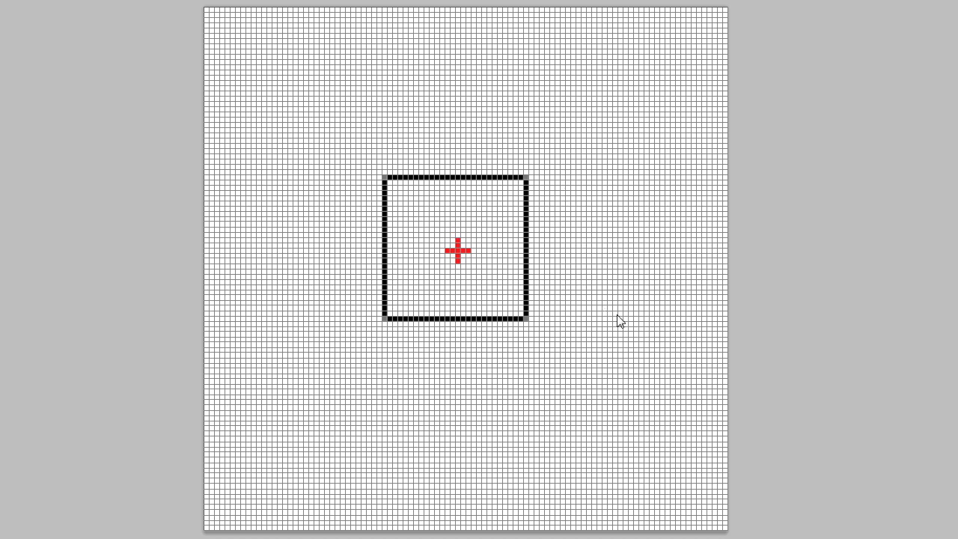
mouse_move(391, 187)
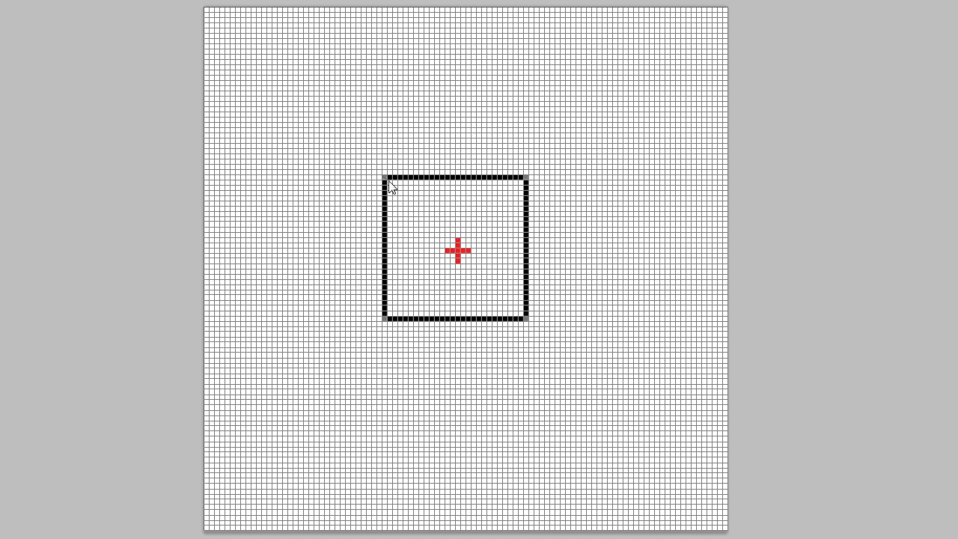
mouse_move(406, 210)
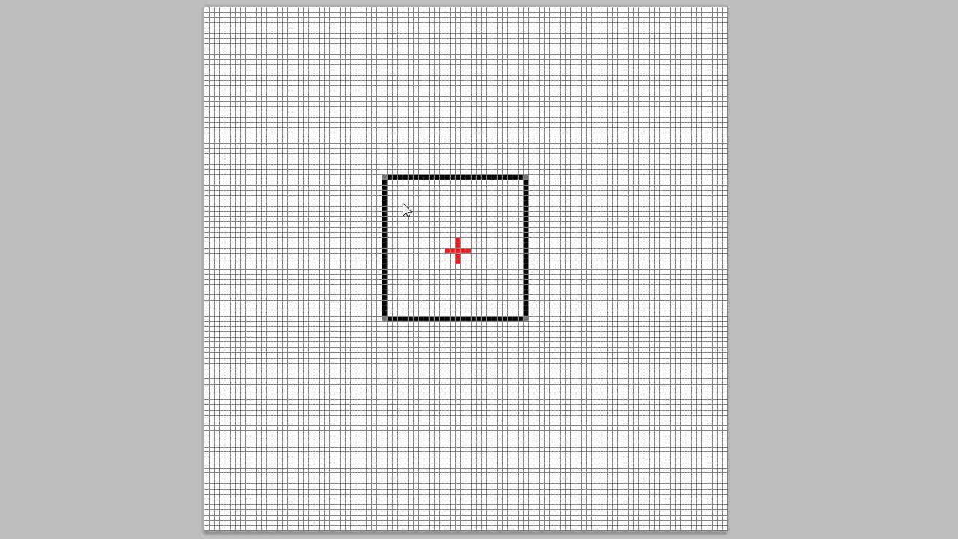
mouse_move(481, 171)
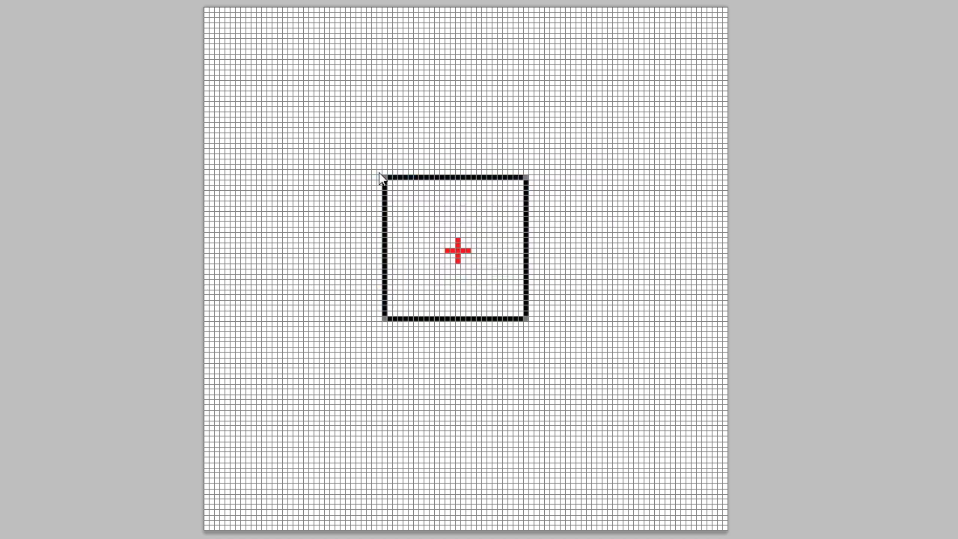
mouse_move(412, 222)
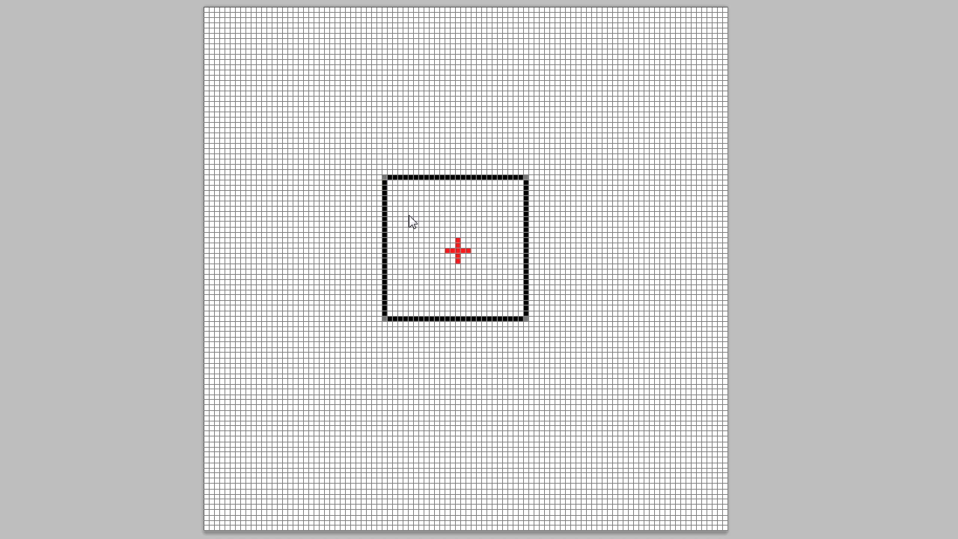
mouse_move(459, 185)
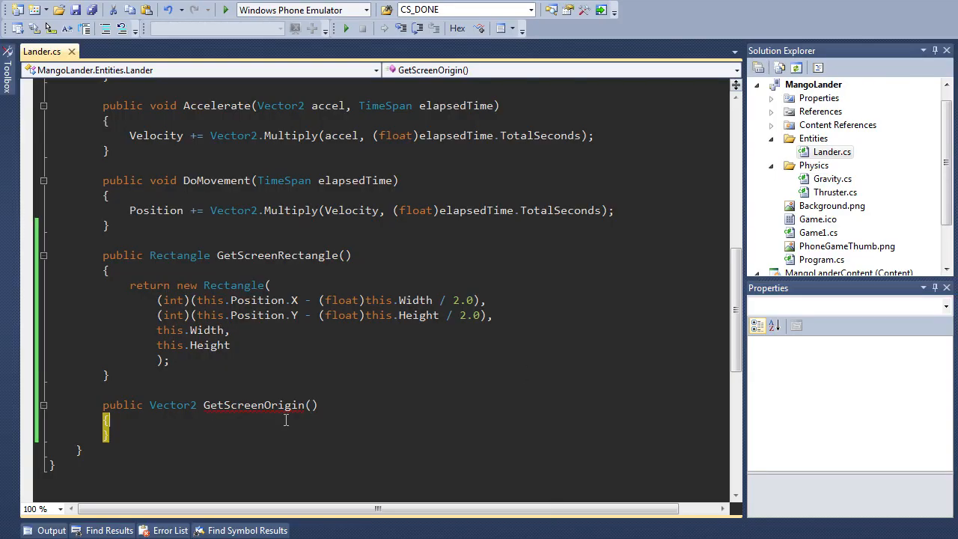
Make GetScreenOrigin return new Vector2(this.Width / 2, this.Height / 2) and save Lander.cs.
text(return)
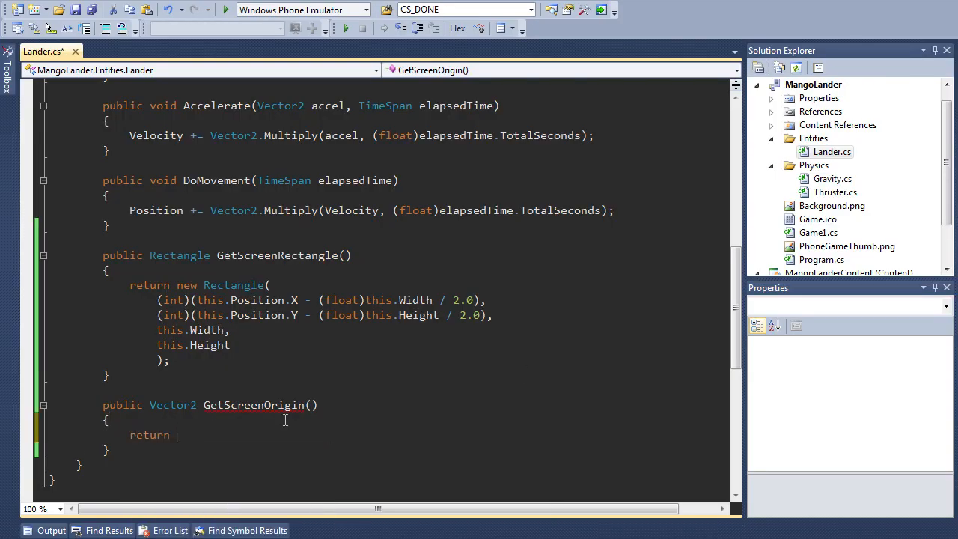
text(new Vector2()
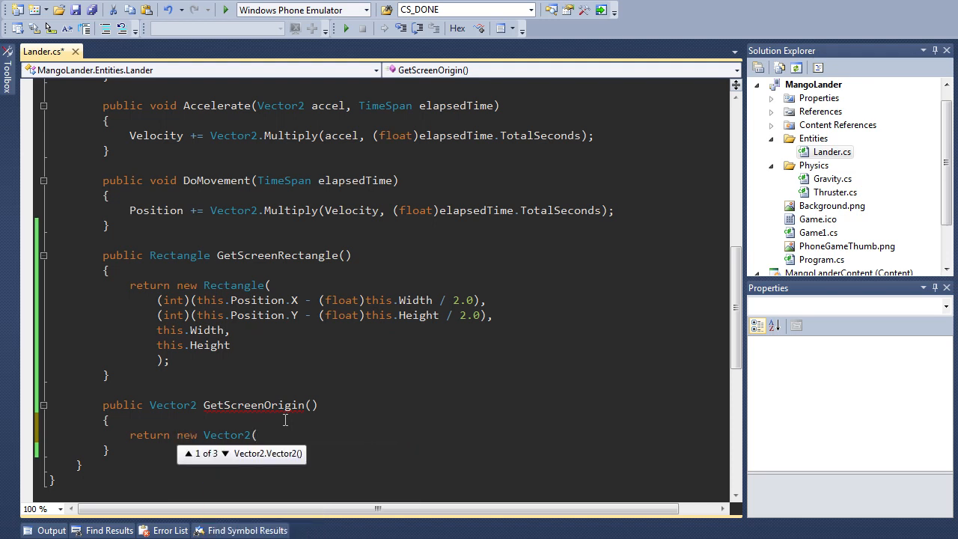
text(this.Width / 2, this.Height / 2);)
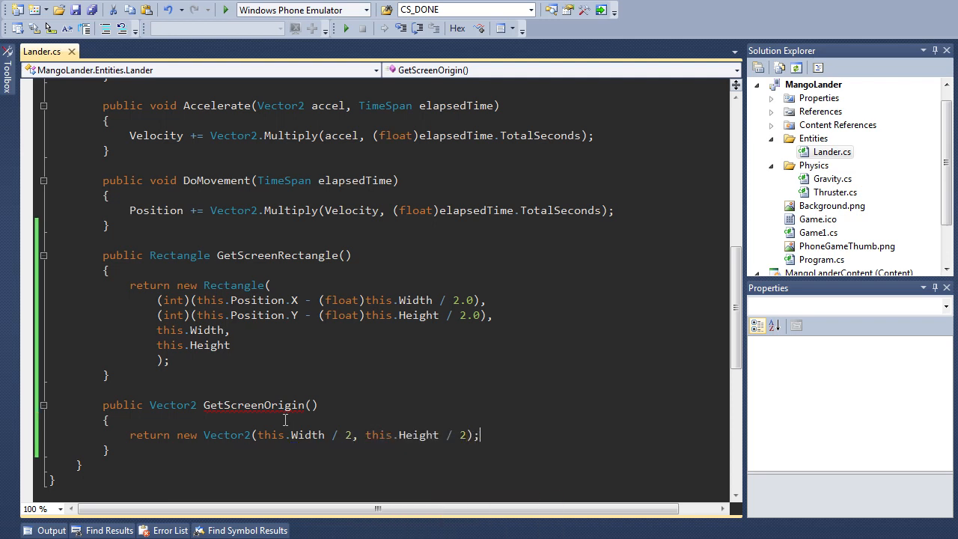
click(333, 333)
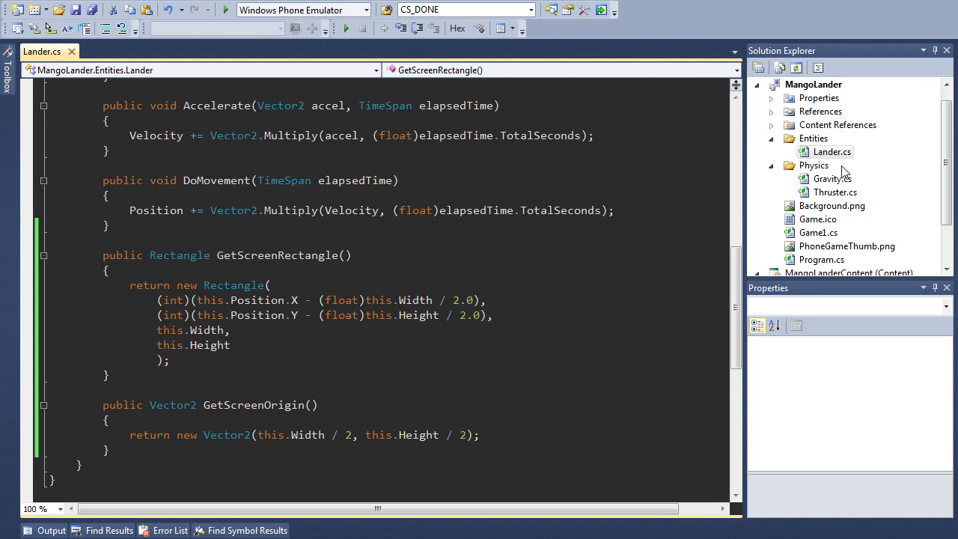
Open Game1.cs from Solution Explorer and scroll down to LoadContent.
double_click(819, 232)
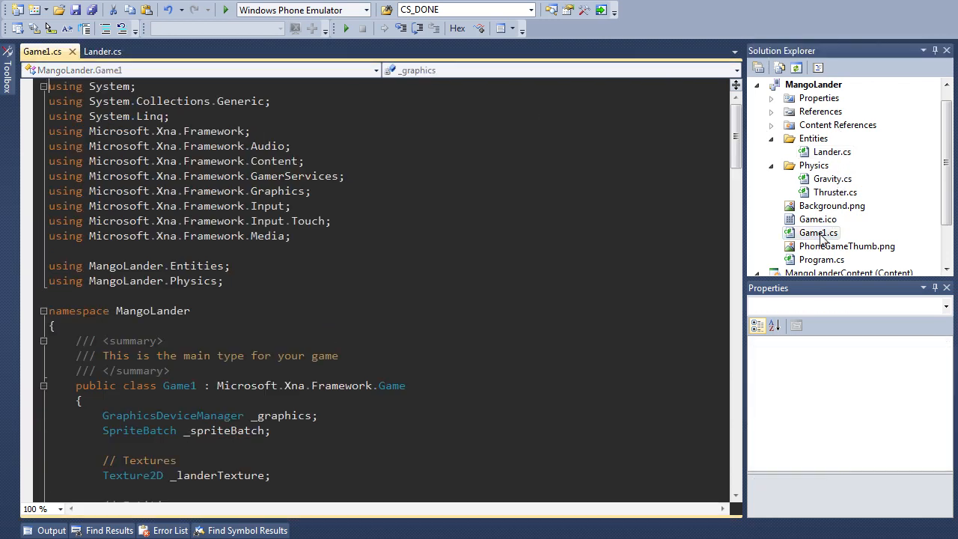
scroll(down, 3)
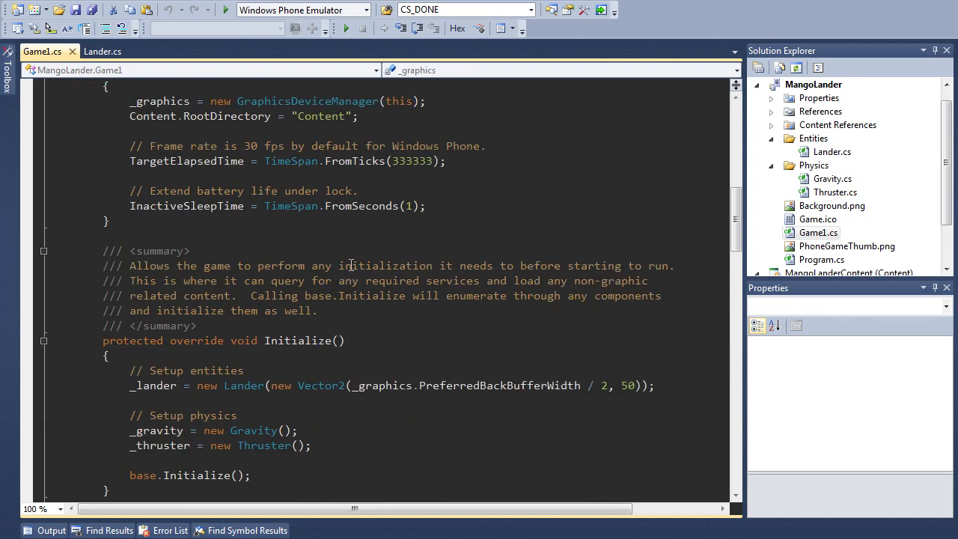
scroll(down, 3)
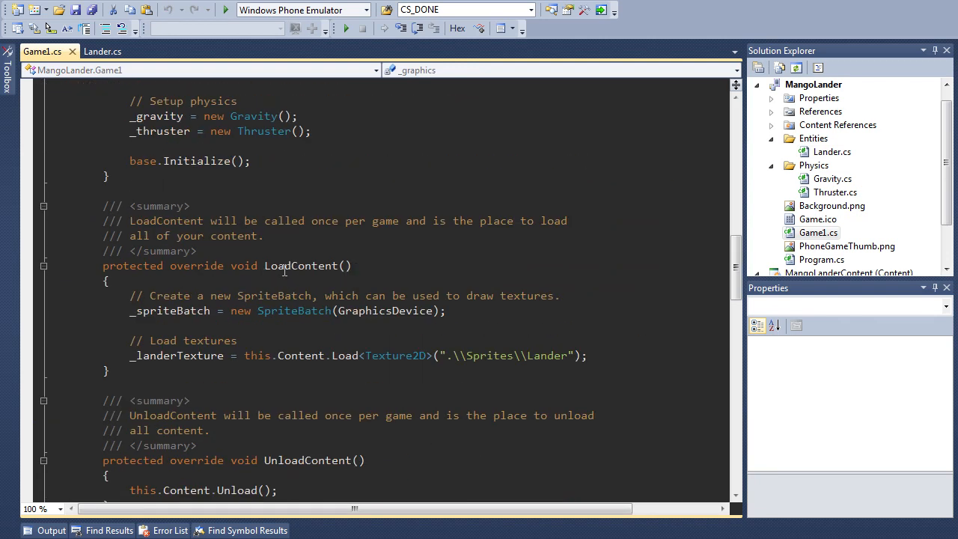
Below an 'Initialize lander based on texture' comment, set _lander Width and Height from _landerTexture.
click(606, 353)
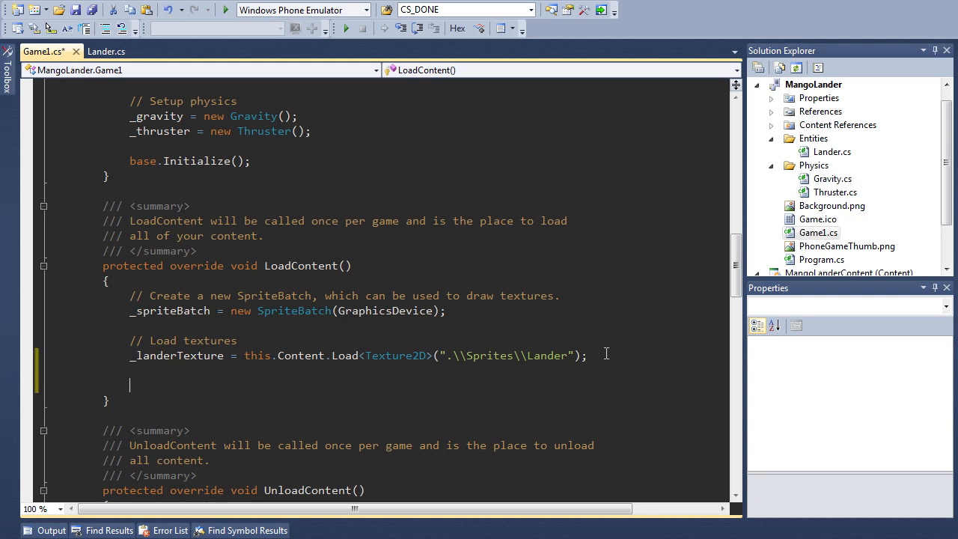
text(// Initialize)
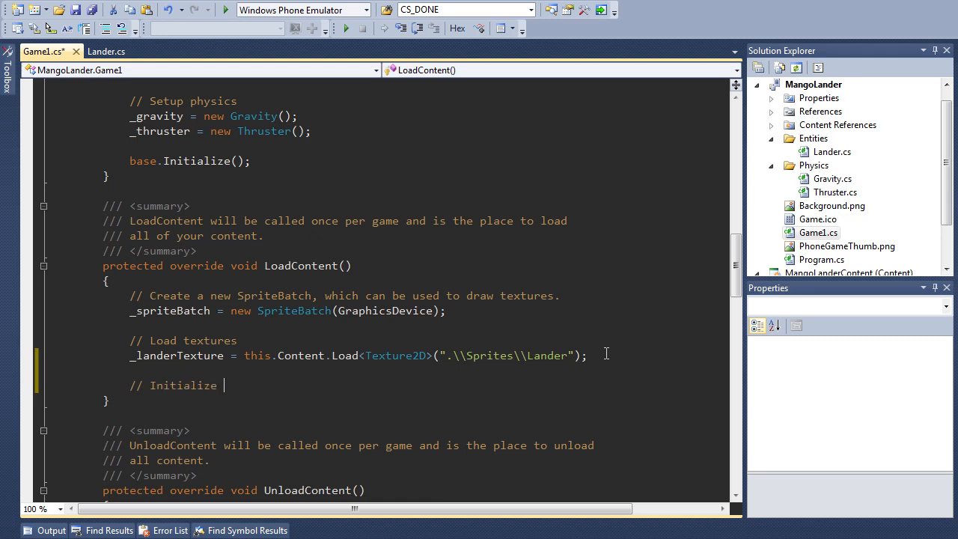
text(lander based on texture)
text(_lander.Width)
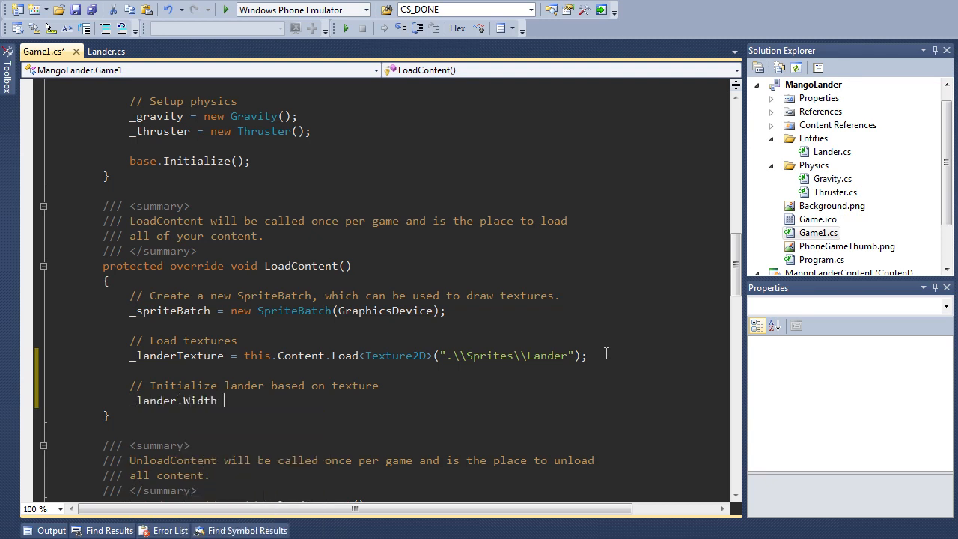
text(= _landerTexture.Width)
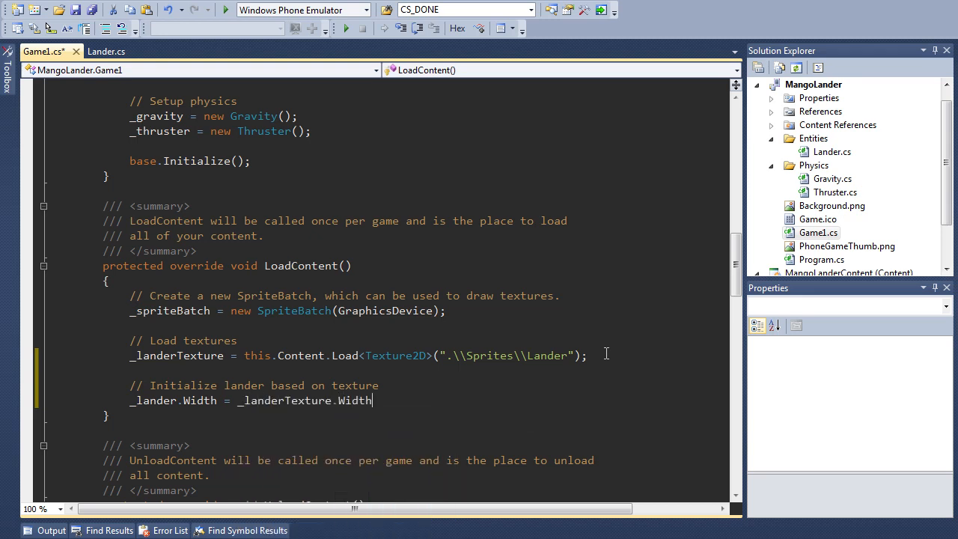
text(_lander.Height = _landerTexture.Height;)
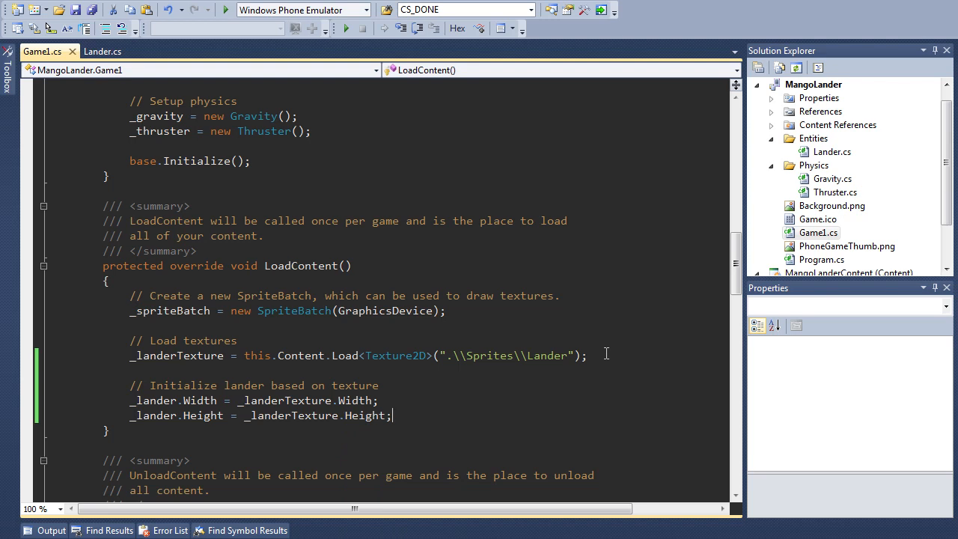
Start a new _spriteBatch.Draw call with the lander texture and _lander.GetScreenRectangle().
scroll(down, 3)
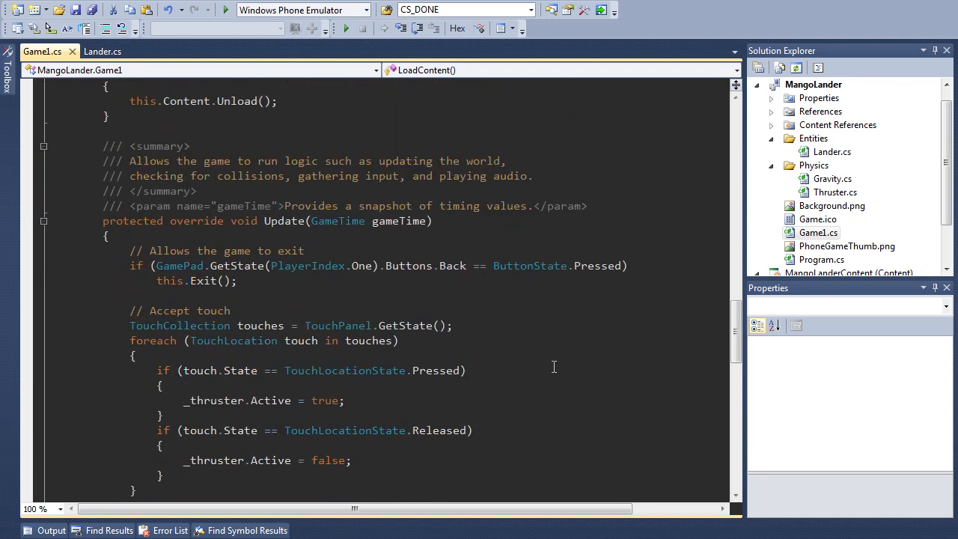
scroll(down, 3)
text(_spriteBatch.)
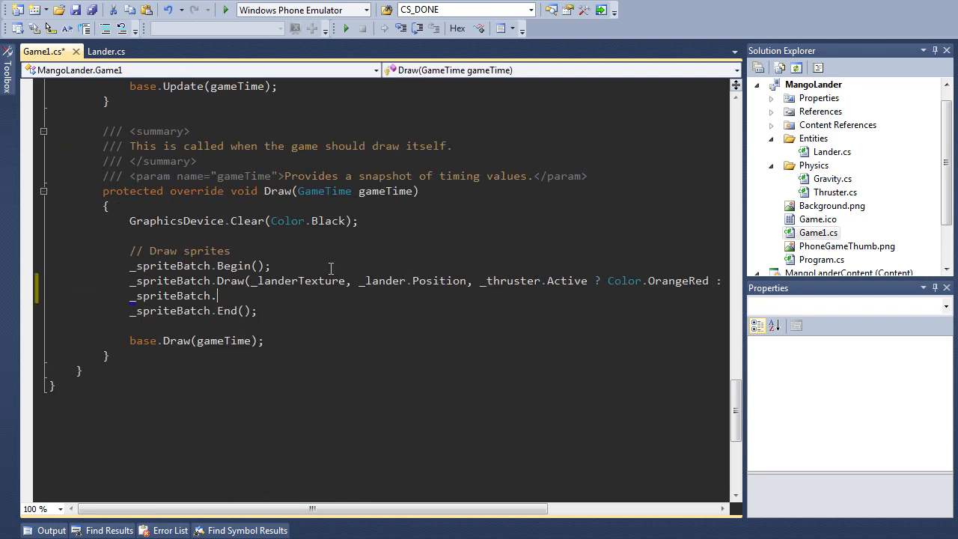
text(Draw()
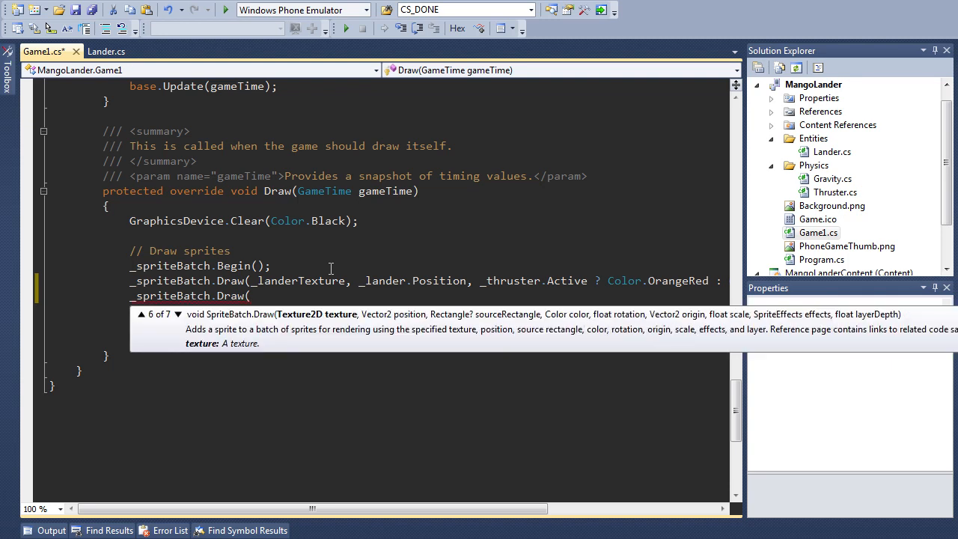
click(141, 314)
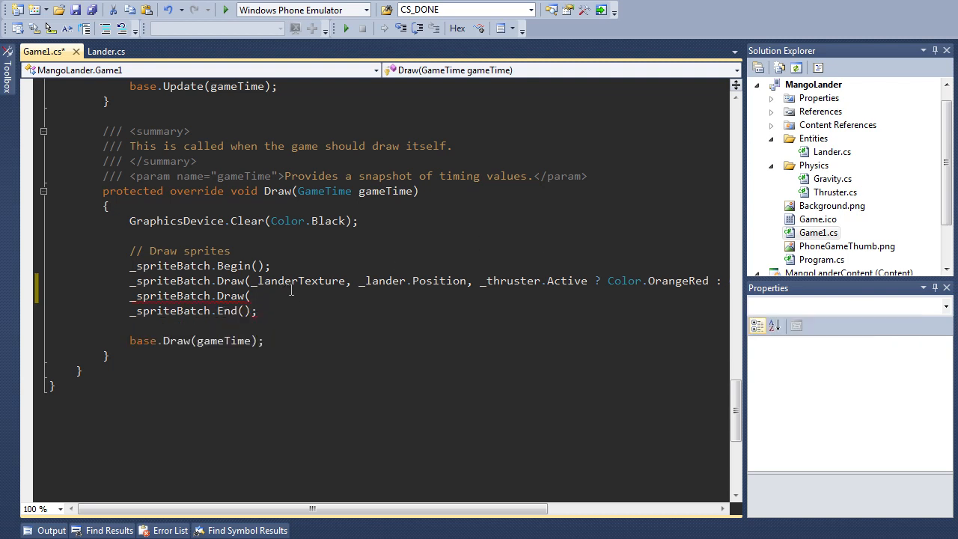
text(_landerTexture)
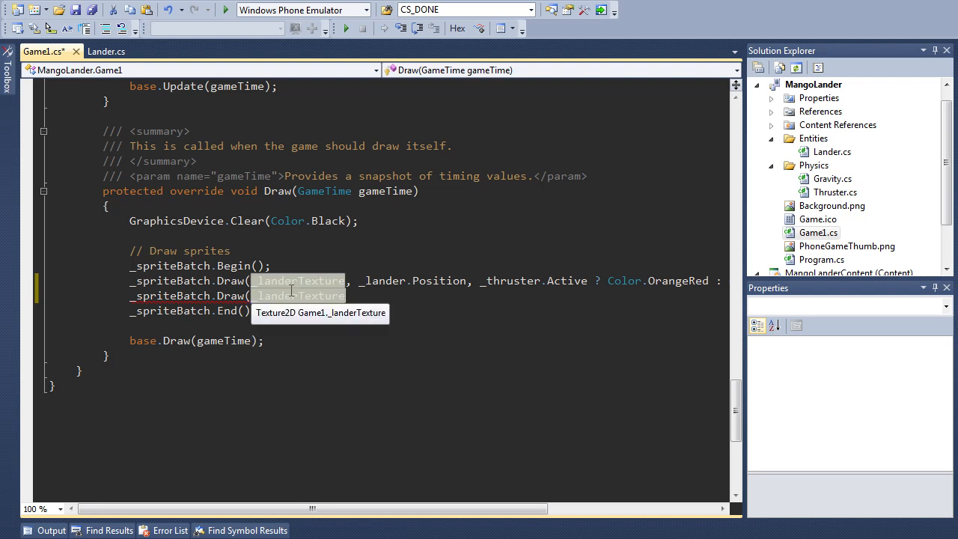
text(, _landerT)
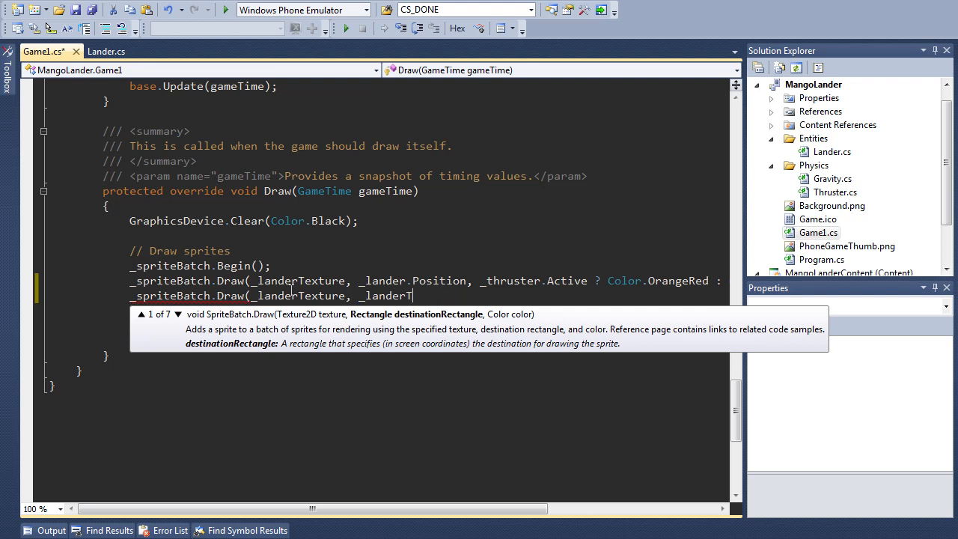
text(.get)
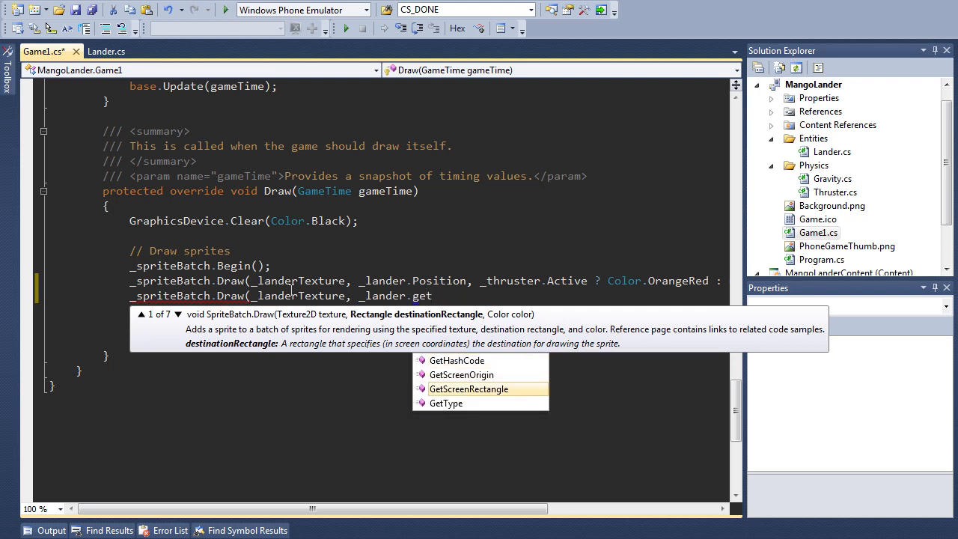
double_click(469, 389)
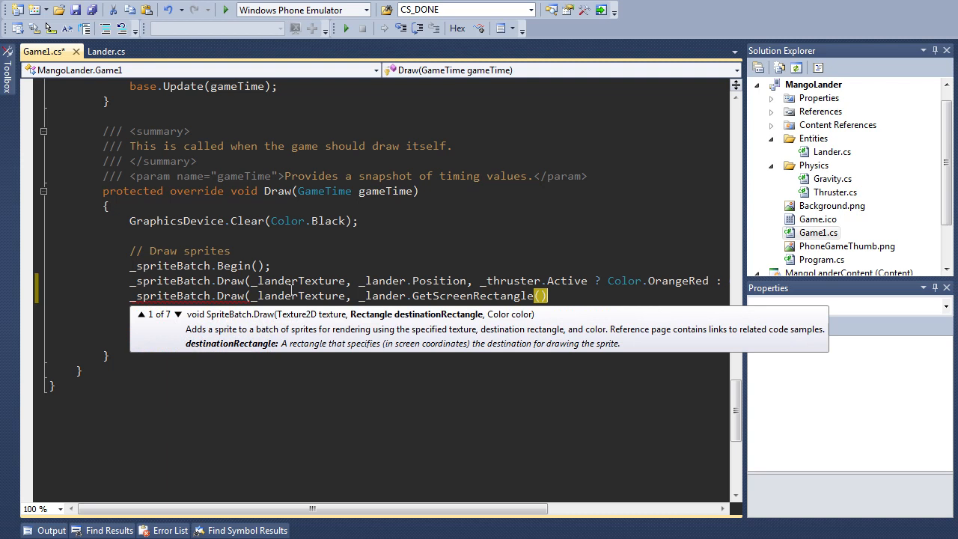
text(,)
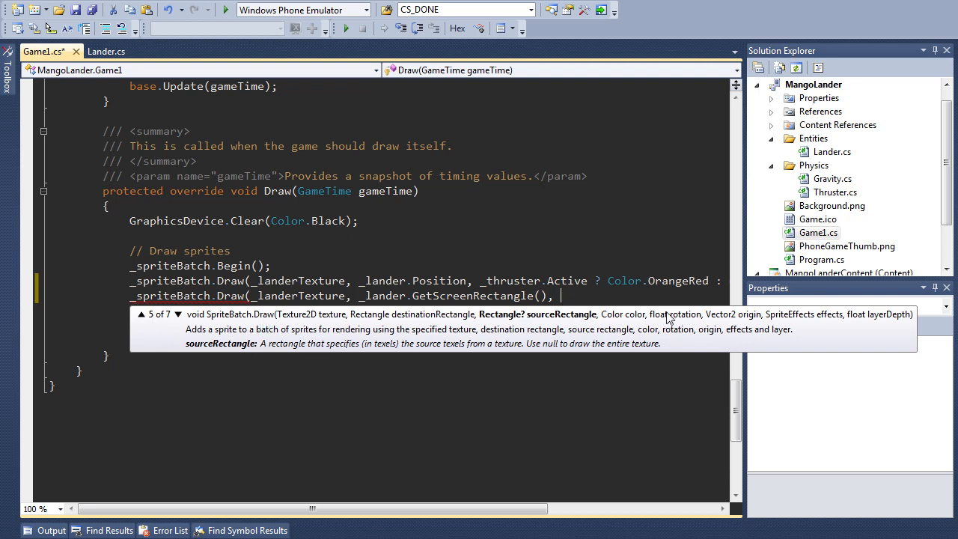
mouse_move(587, 180)
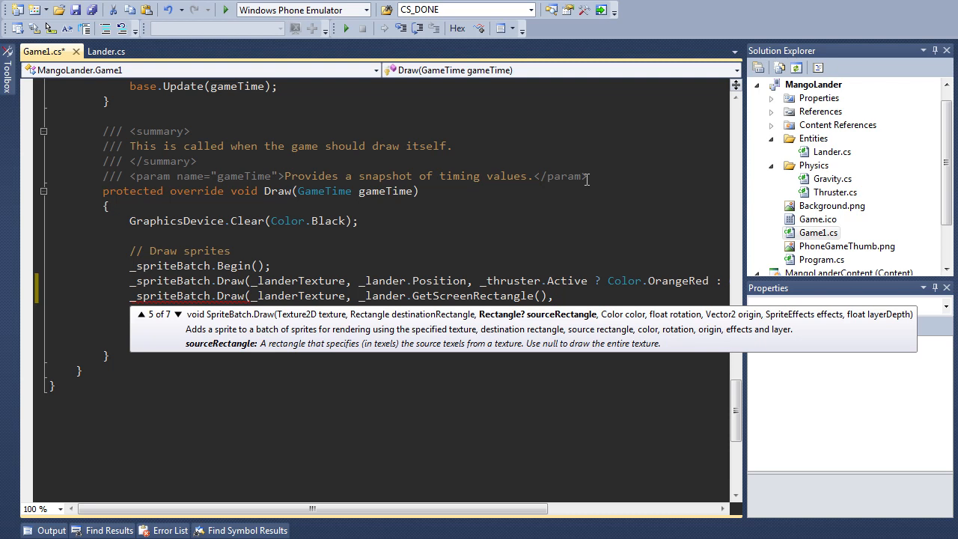
Finish the call with null source, colour, zero rotation, GetScreenOrigin, SpriteEffects.None and depth 0.
text(n)
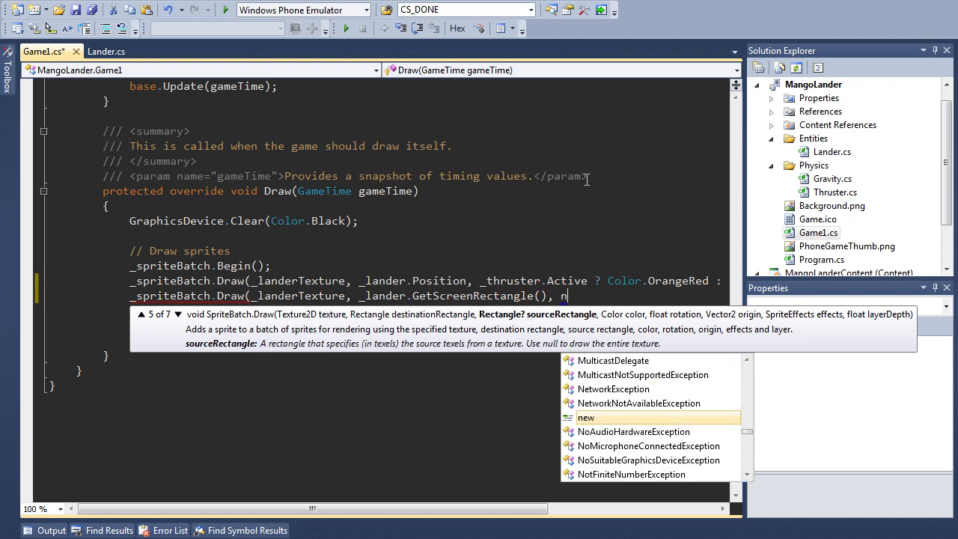
text(ull,)
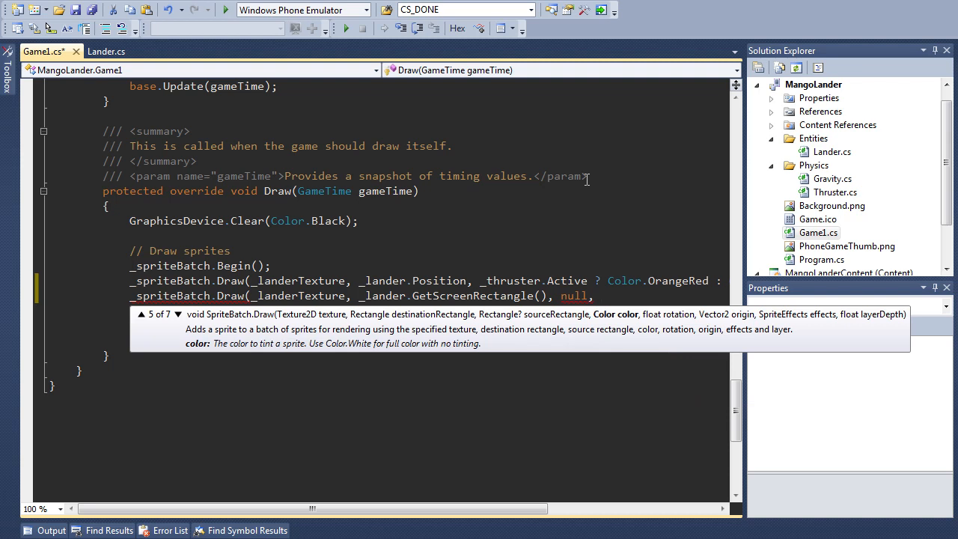
text(_thruster)
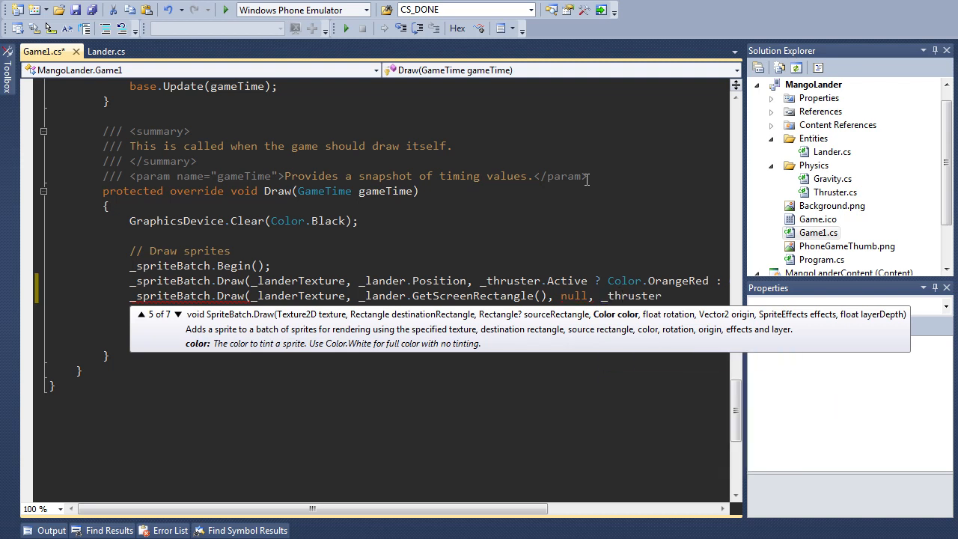
text(color)
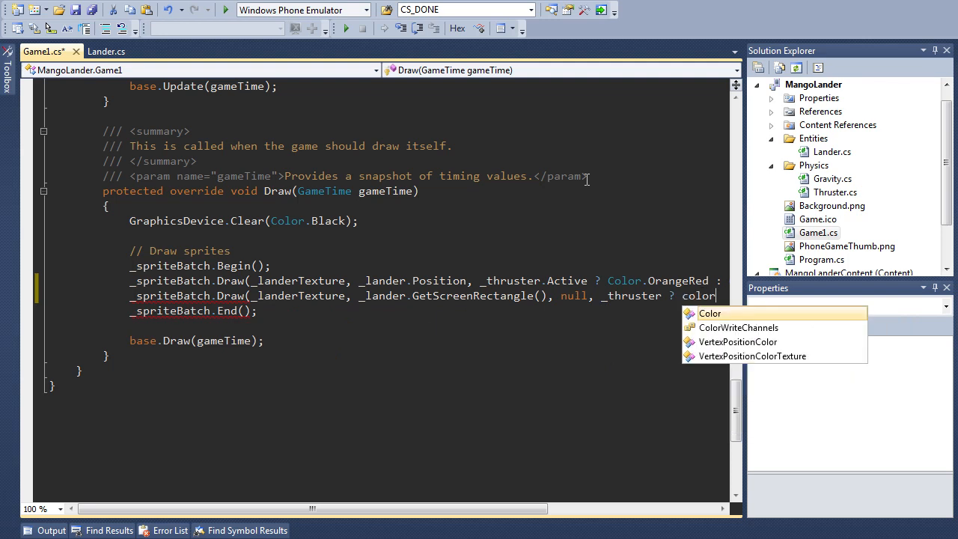
text(or.White)
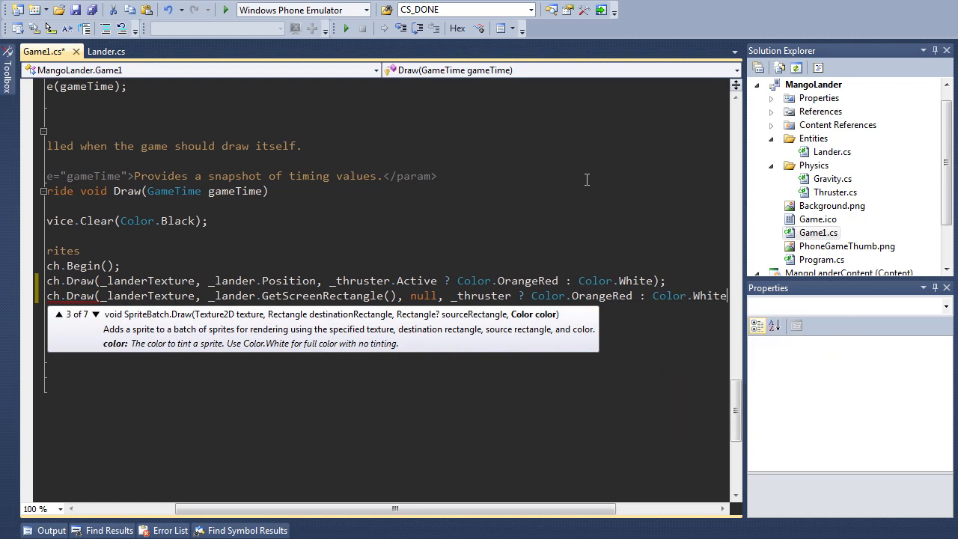
text(, 0,)
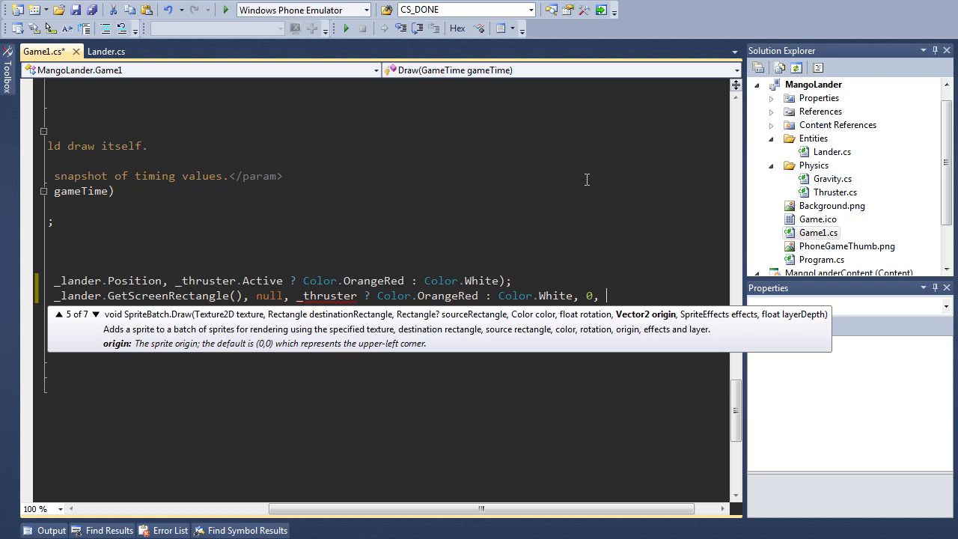
text(_lander.GetScreenOrigin()
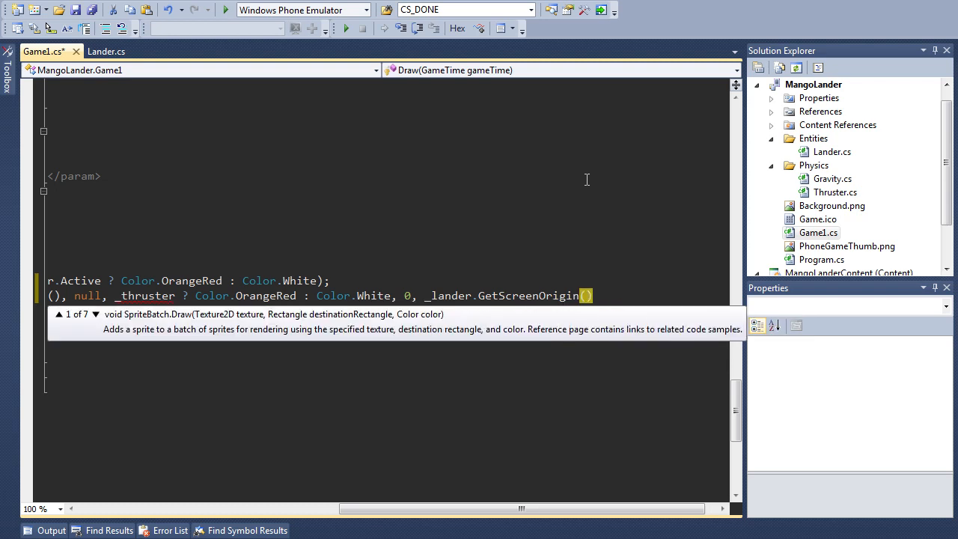
text(,)
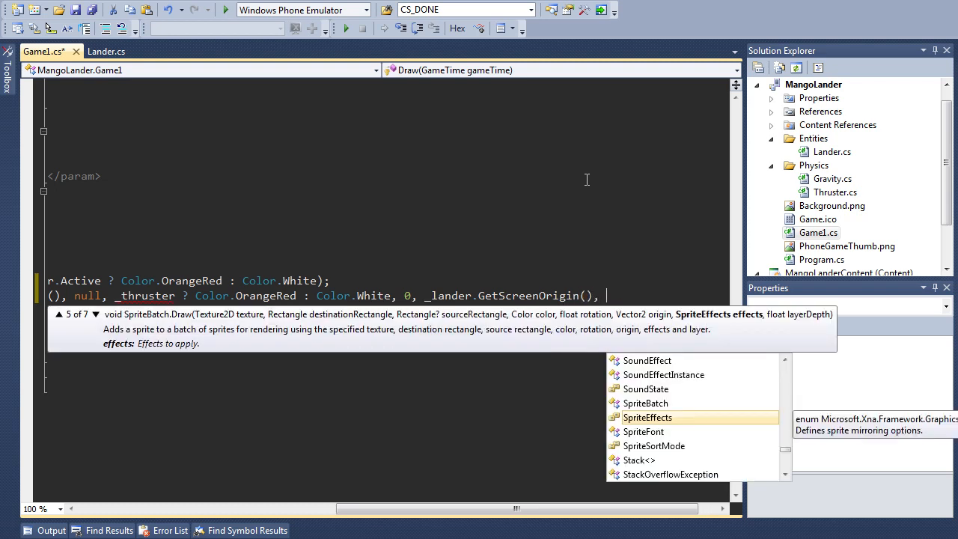
text(SpriteEffects.)
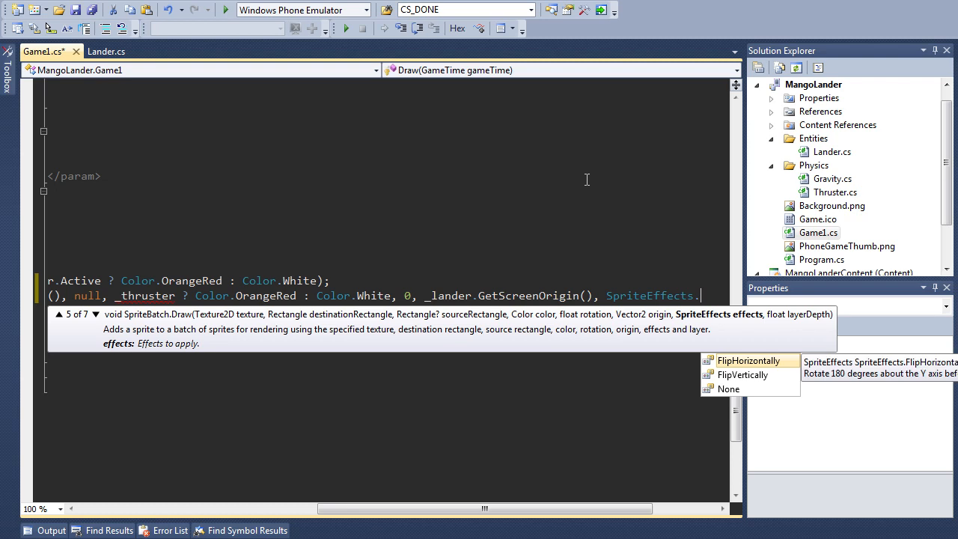
mouse_move(729, 389)
text(None,)
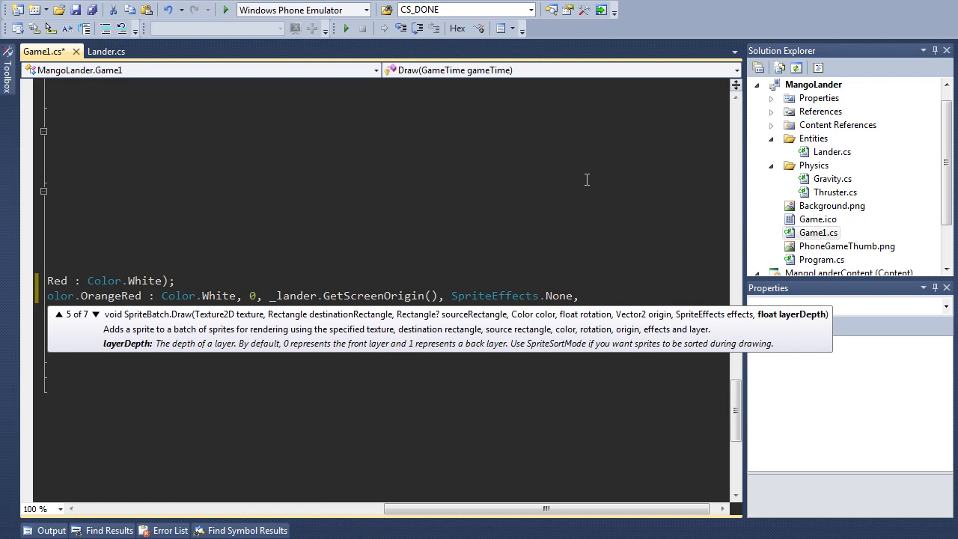
mouse_move(771, 352)
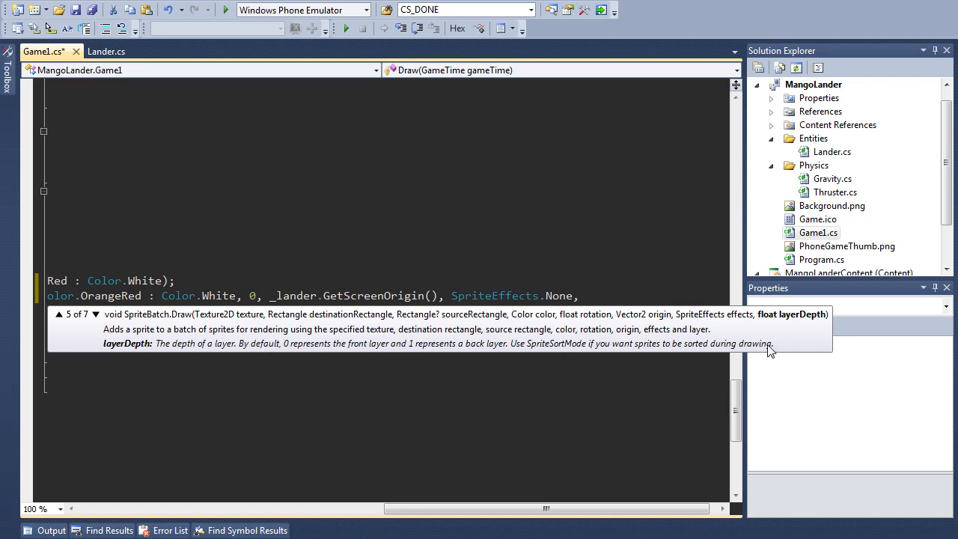
text(0)
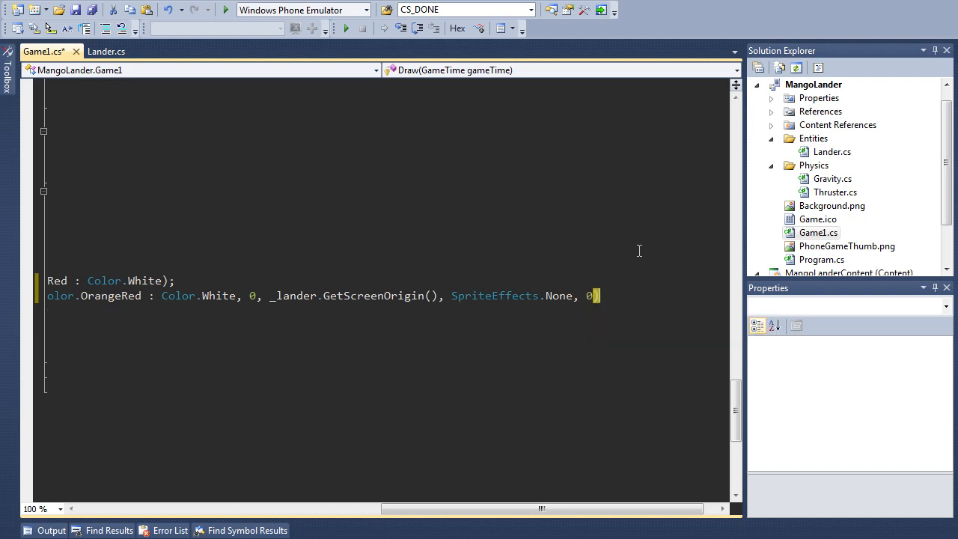
text();)
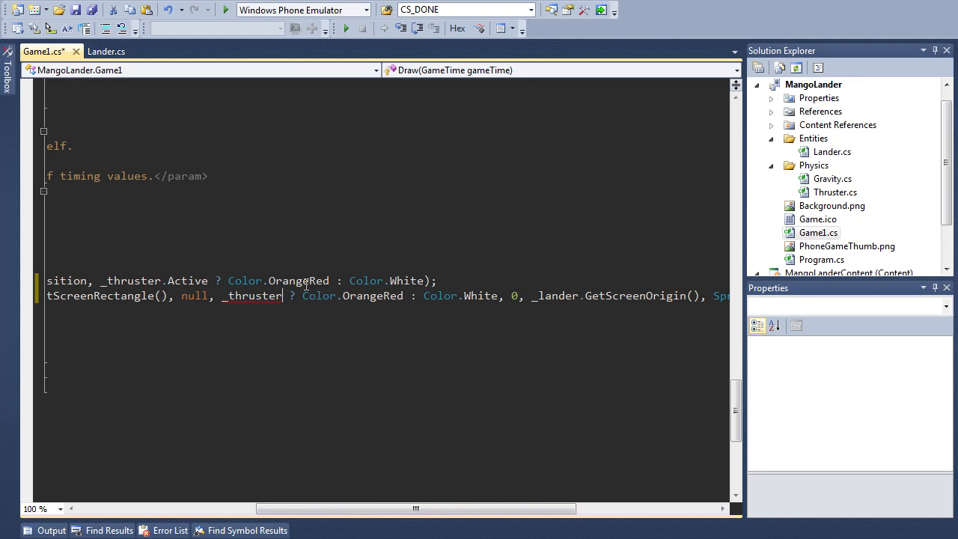
text(a)
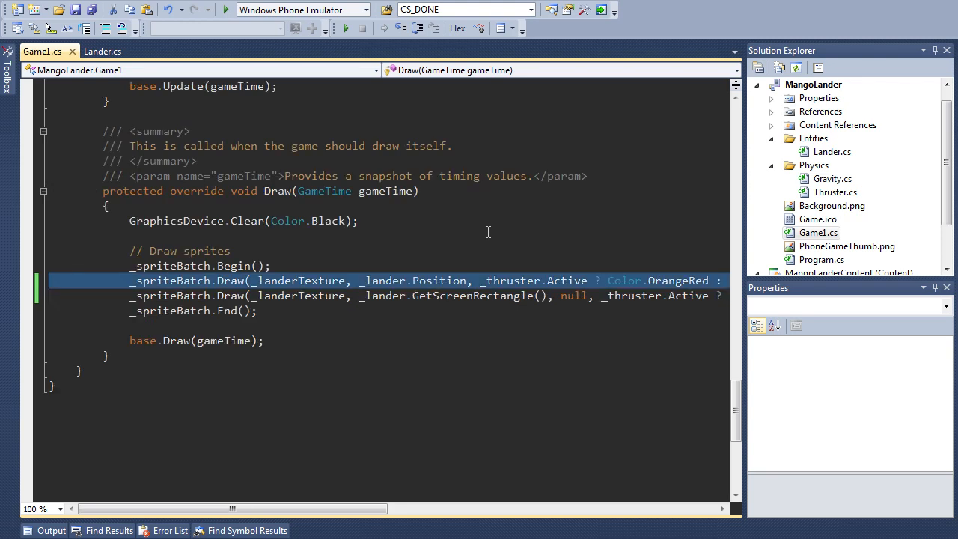
Delete the old _lander.Position draw call and run the game in the Windows Phone Emulator.
key(Delete)
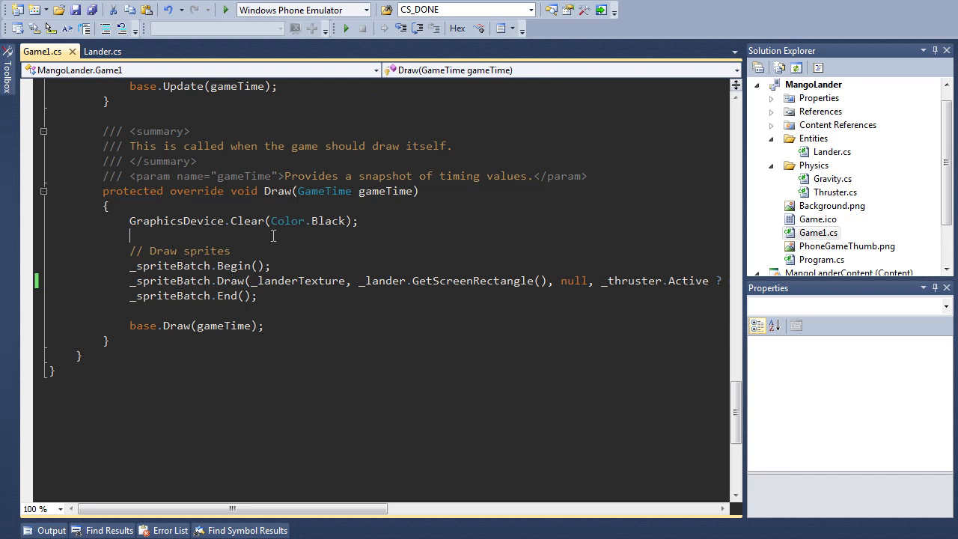
mouse_move(360, 210)
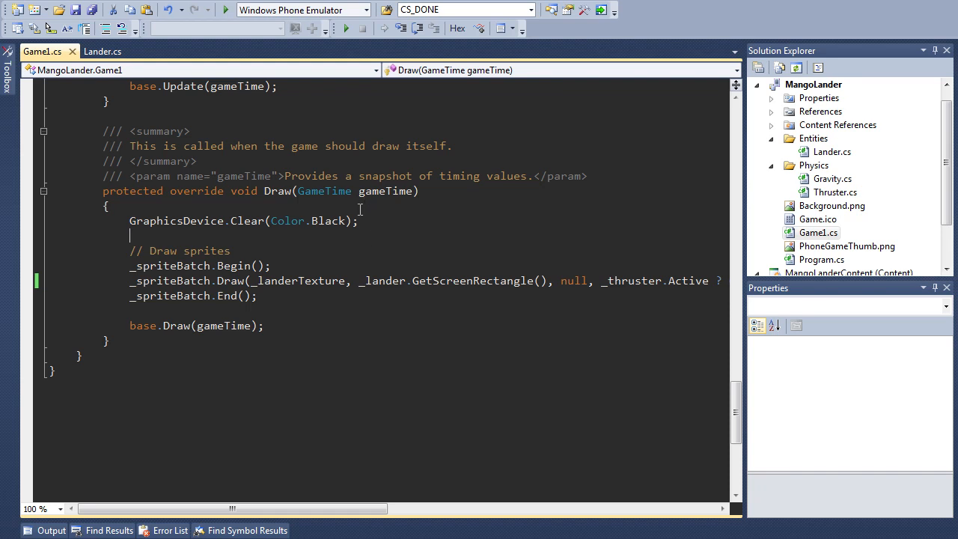
click(345, 28)
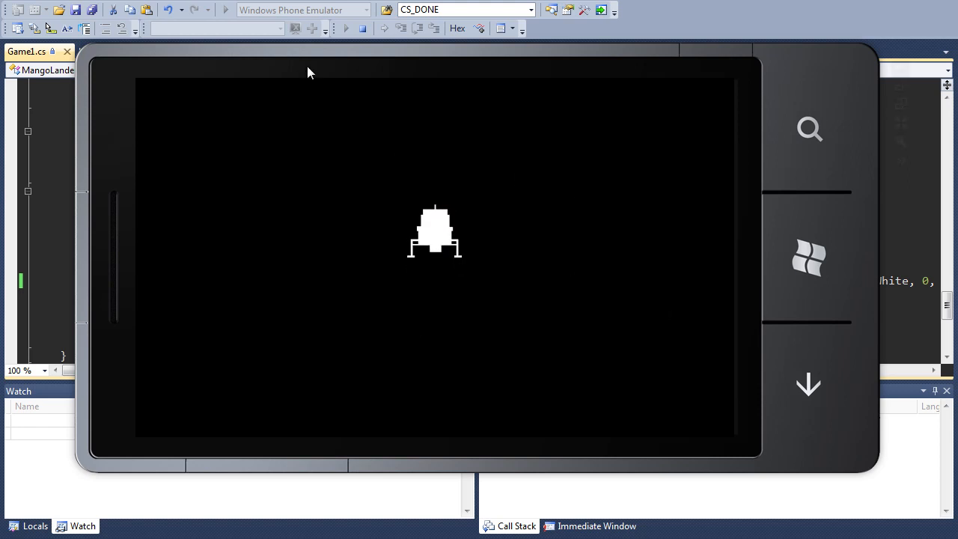
click(363, 28)
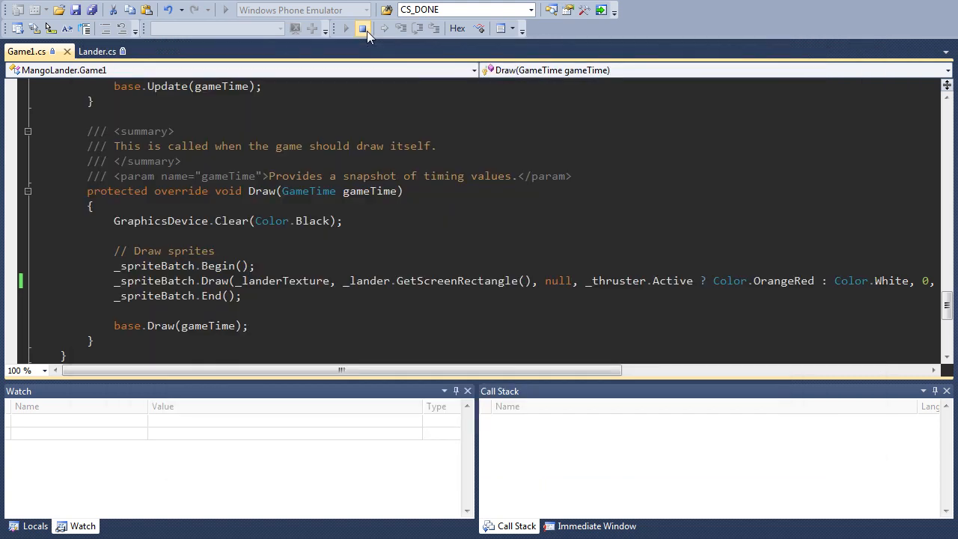
click(363, 28)
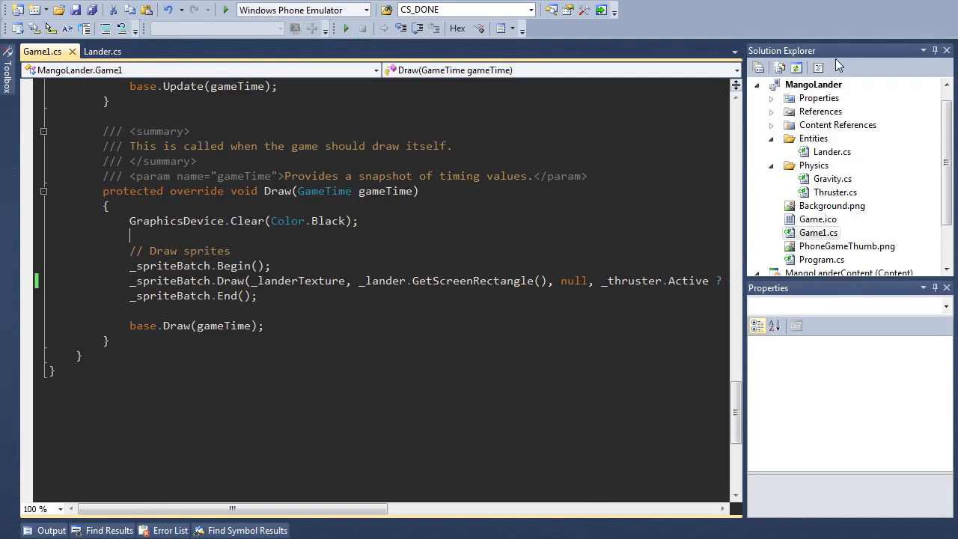
Add public float Rotation { get; set; } under Height in Lander.cs, then return to Game1.cs.
click(102, 51)
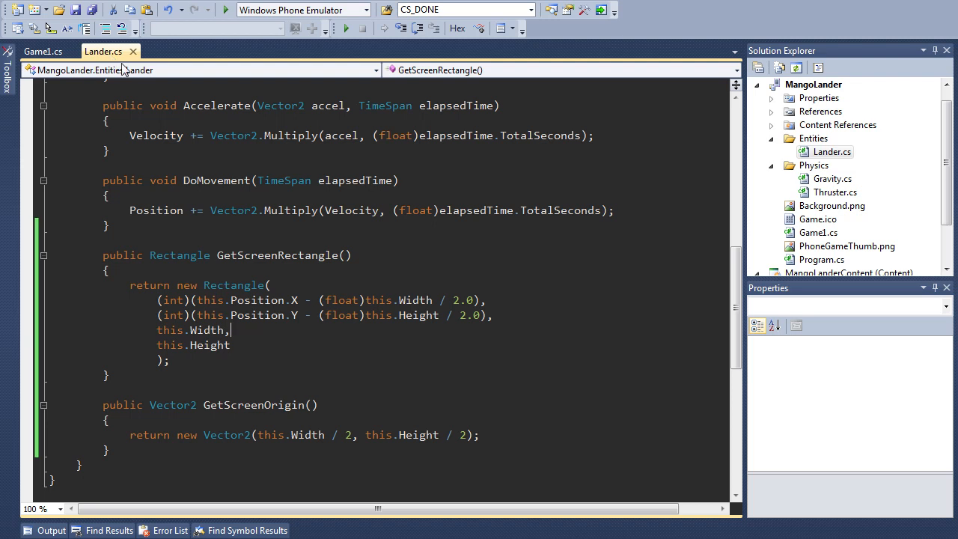
scroll(up, 3)
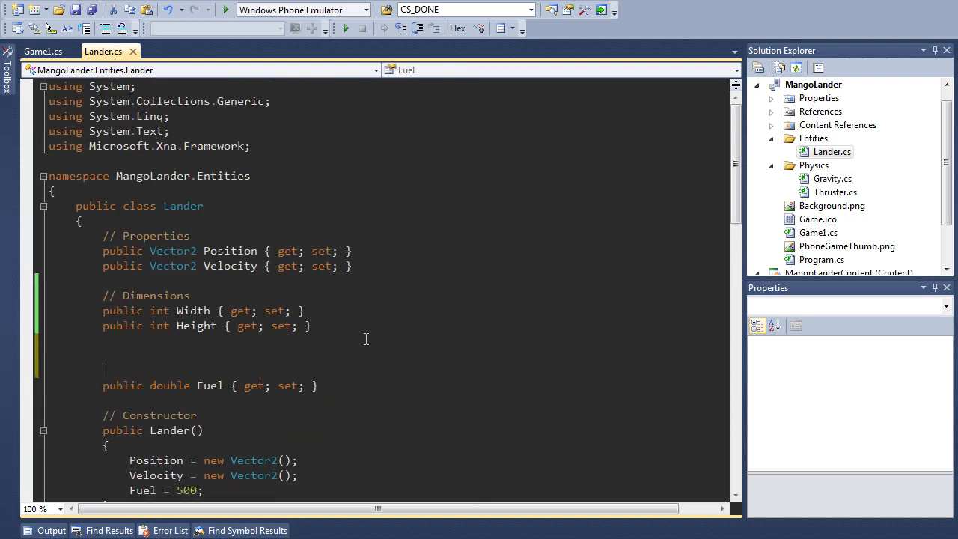
text(public float Ror)
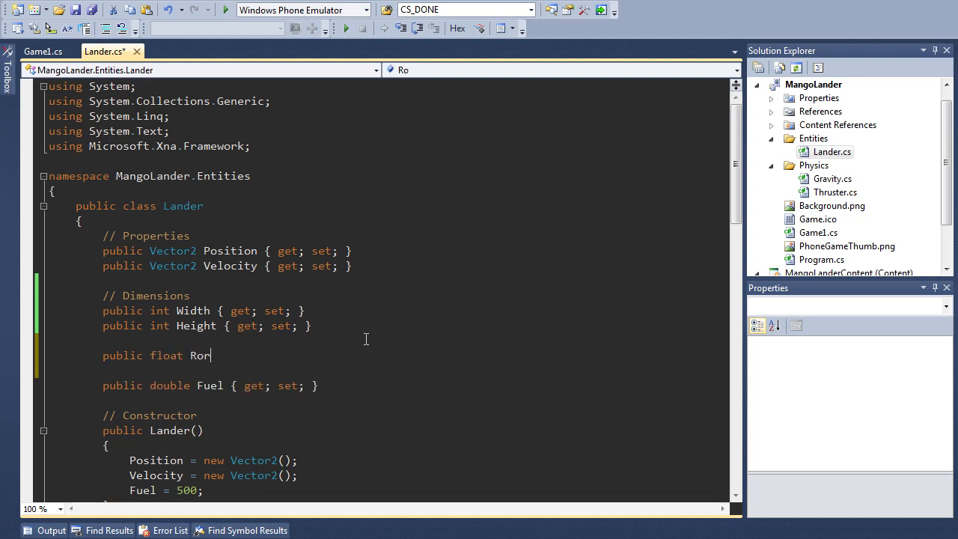
text(tation{get;set;)
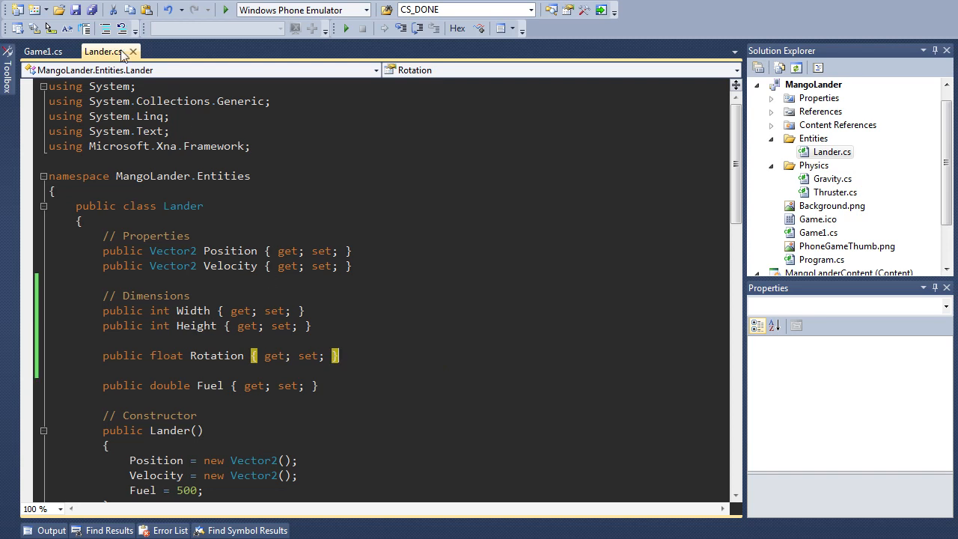
click(43, 51)
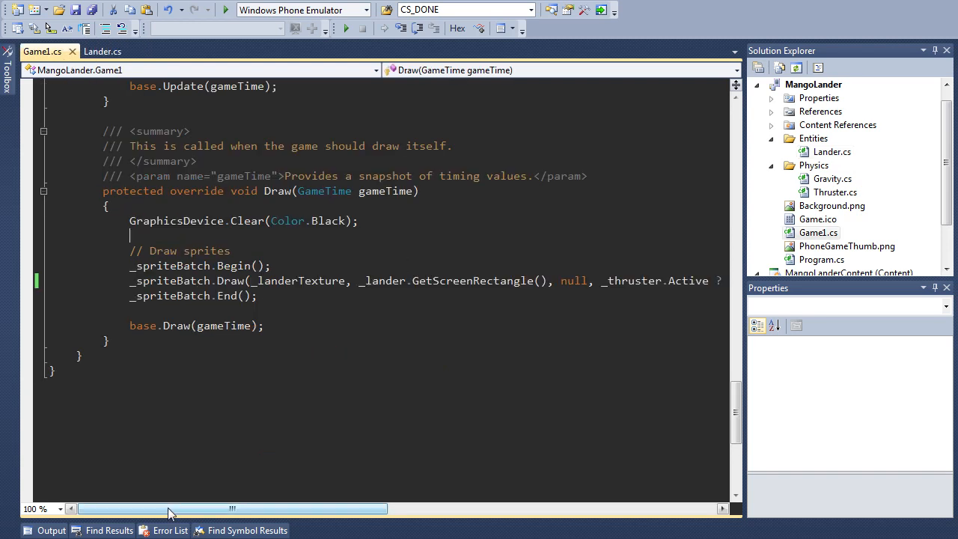
drag(168, 509, 322, 509)
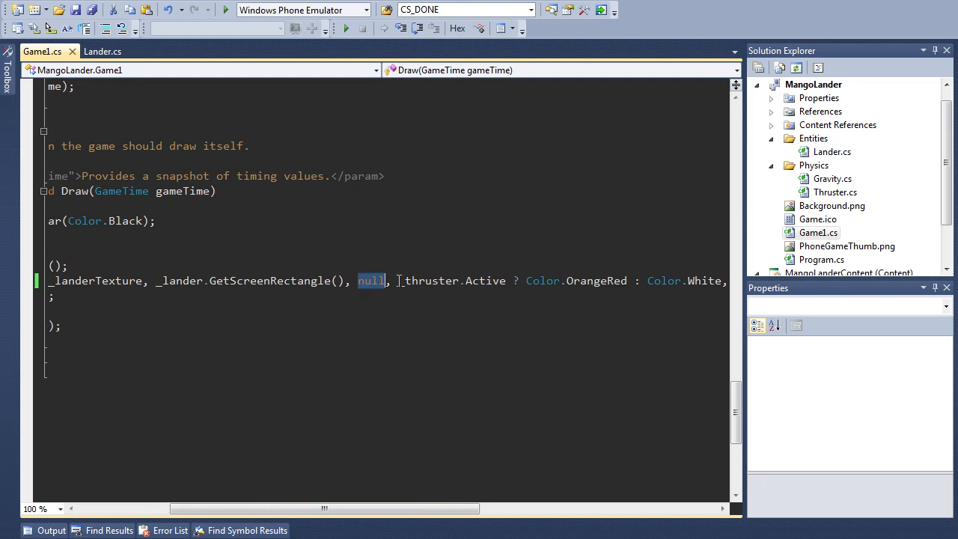
scroll(right, 3)
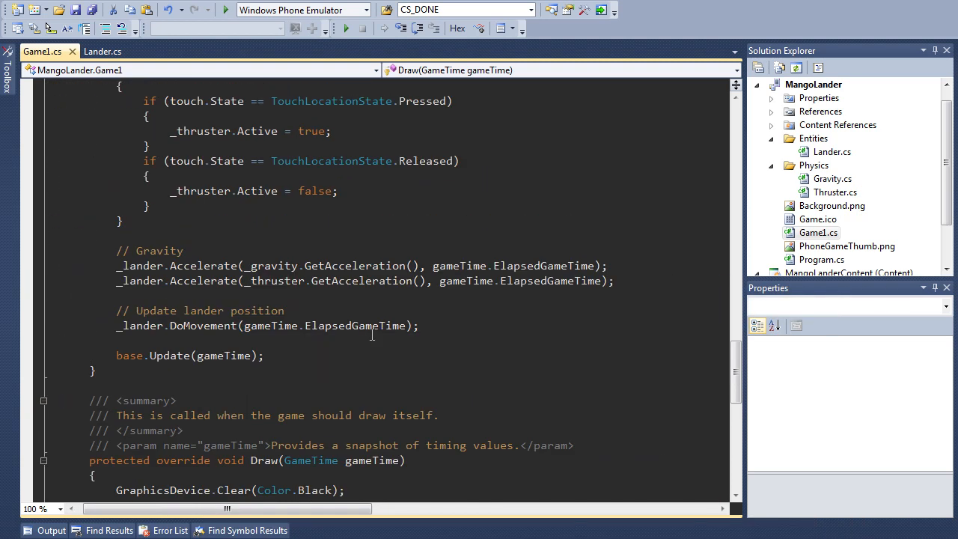
After DoMovement, set _lander.Rotation to gameTime.TotalGameTime.TotalSeconds and save Game1.cs.
scroll(up, 3)
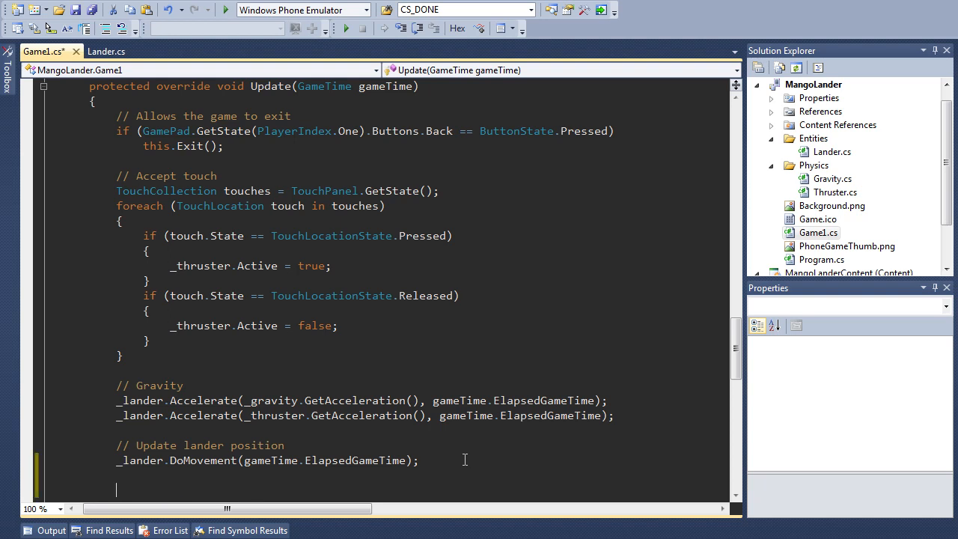
text(_lander.Rotation =)
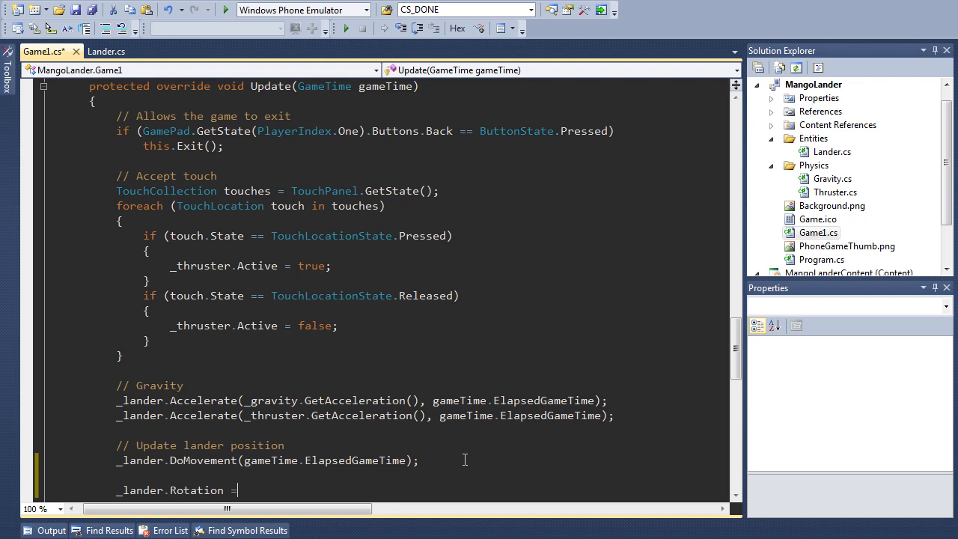
text(gameTime.TotalGameTime.TotalSeconds;)
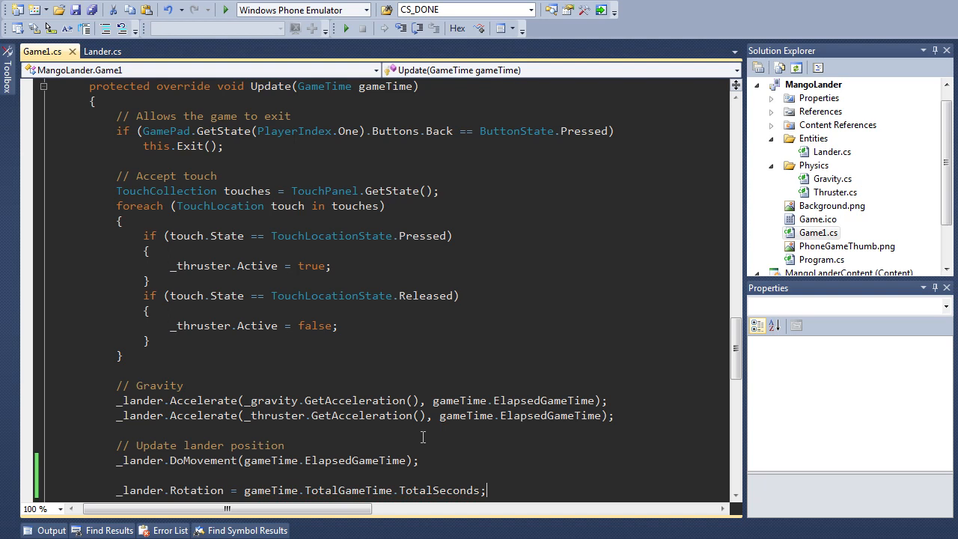
mouse_move(449, 490)
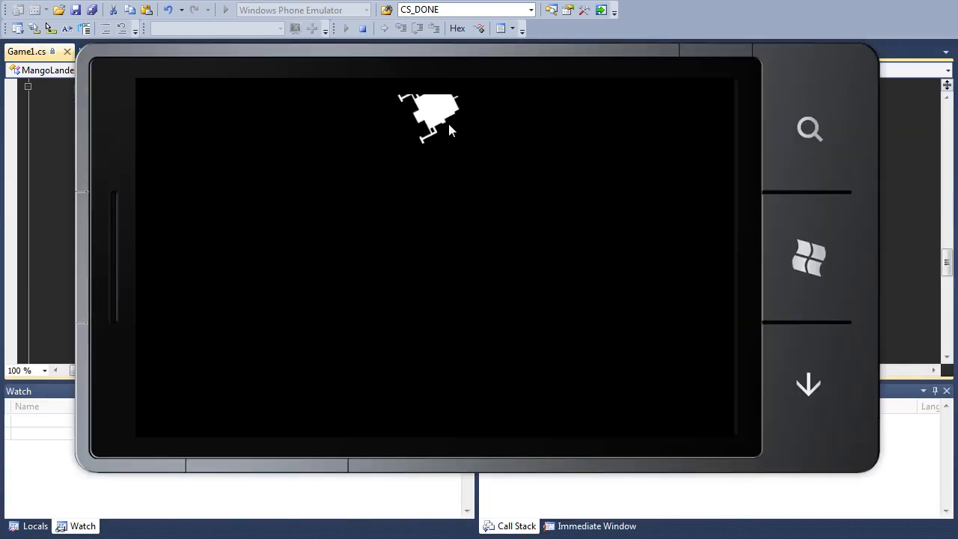
mouse_move(479, 137)
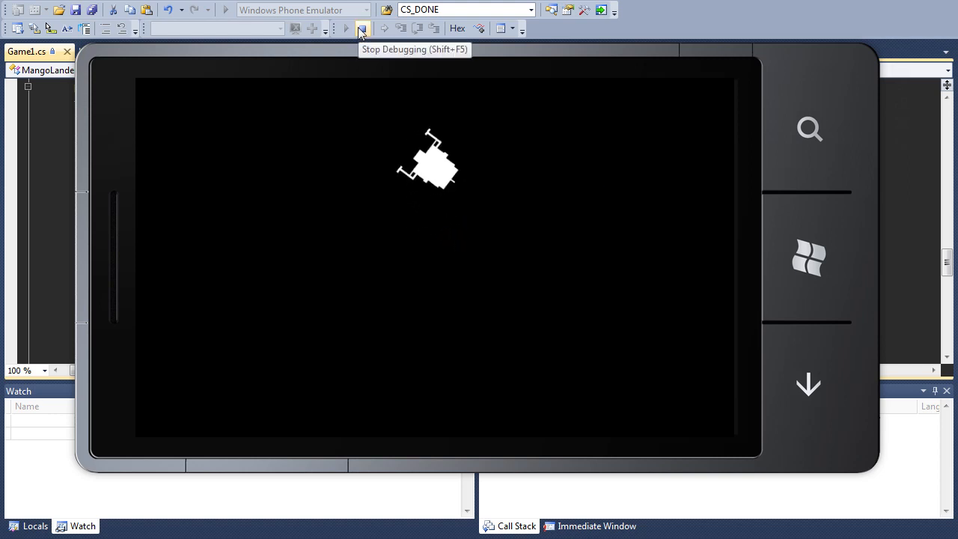
click(363, 29)
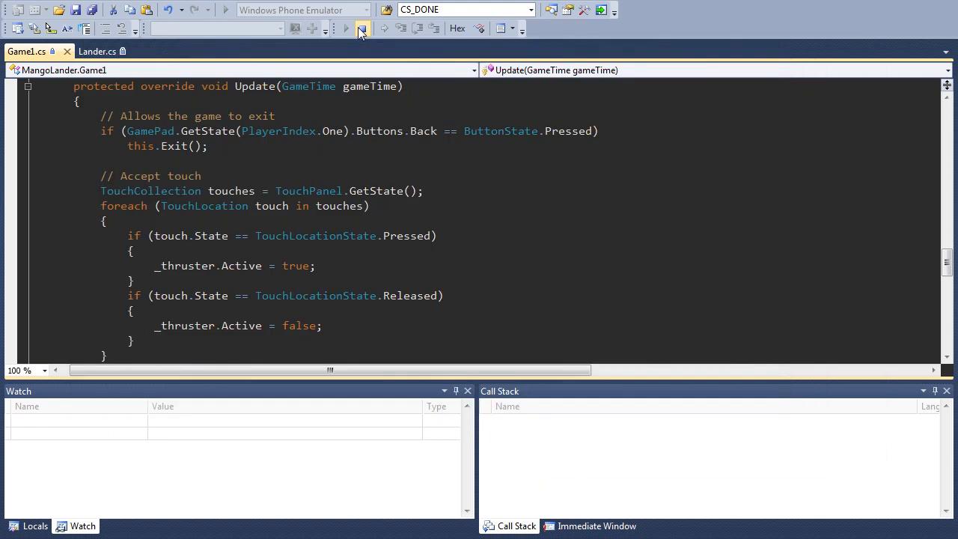
click(362, 28)
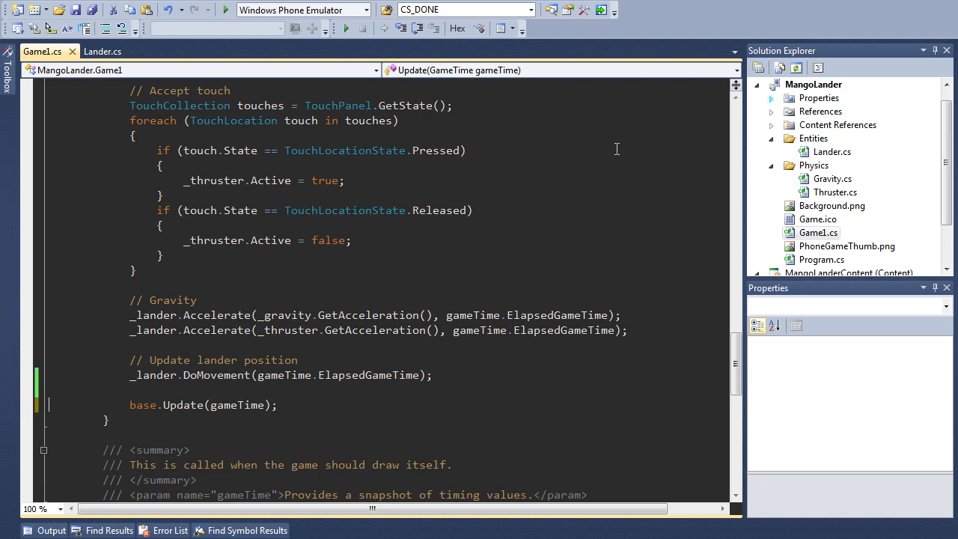
mouse_move(541, 194)
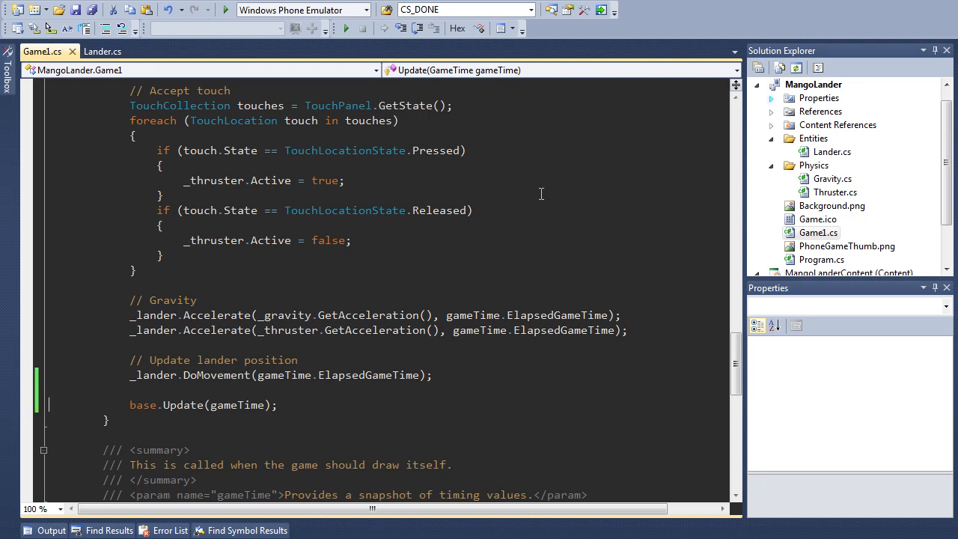
Remove the test Rotation line and add a // Sensors comment under Thruster _thruster;.
scroll(up, 3)
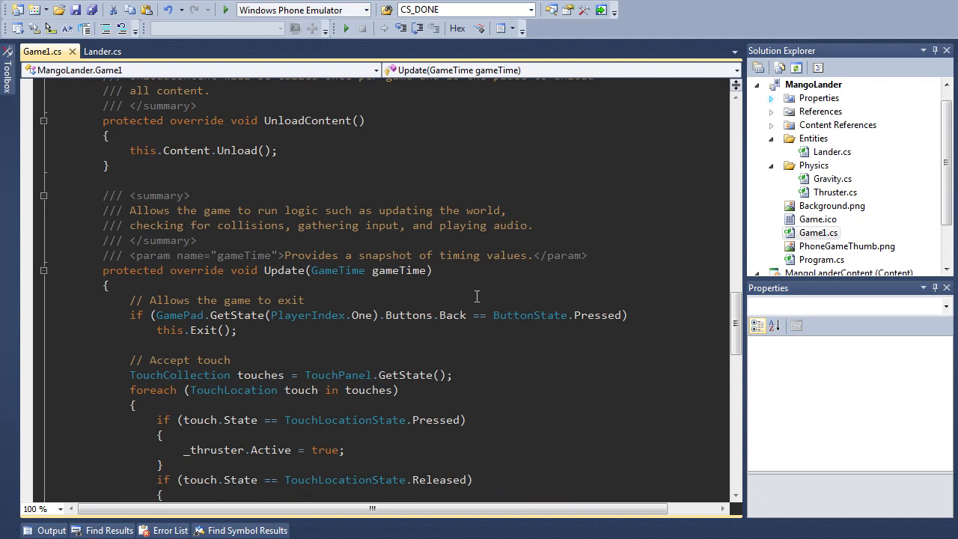
scroll(up, 3)
text(//)
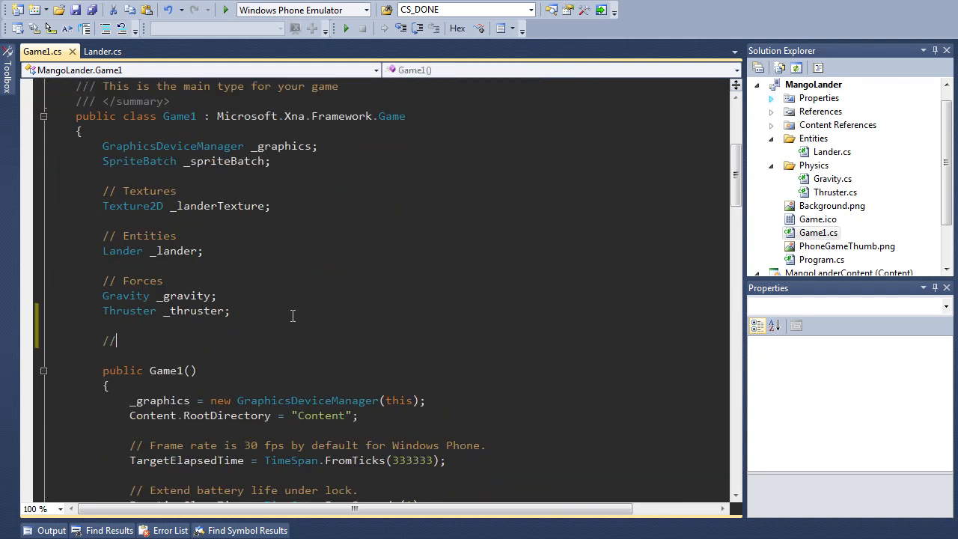
text(Sensors)
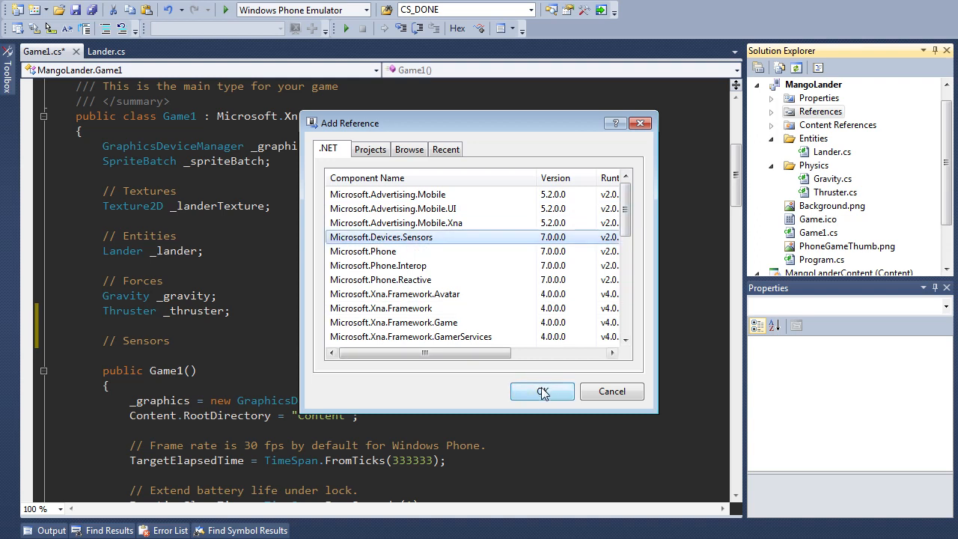
Add the Microsoft.Devices.Sensors reference and its using directive to Game1.cs.
click(542, 391)
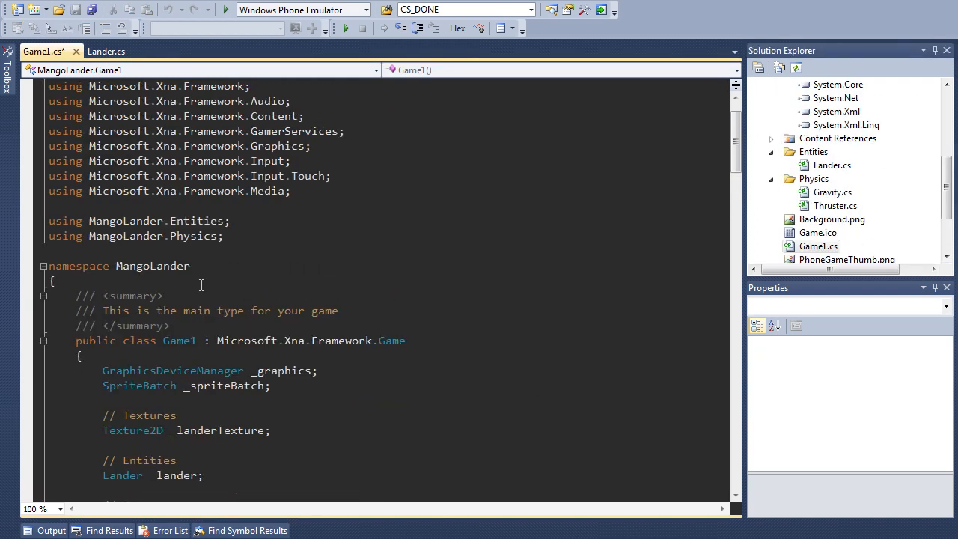
scroll(up, 3)
text(using Microsoft.Devices.Sensors;)
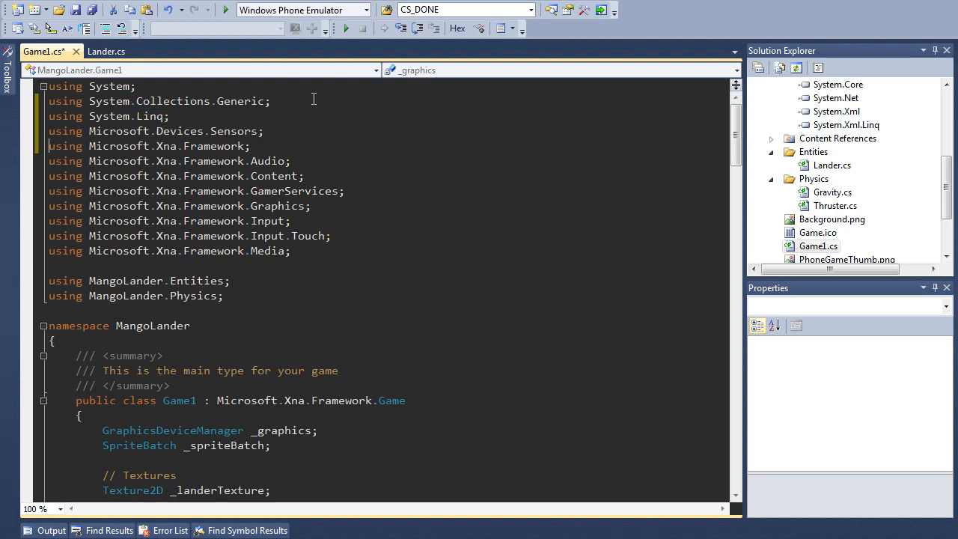
scroll(down, 3)
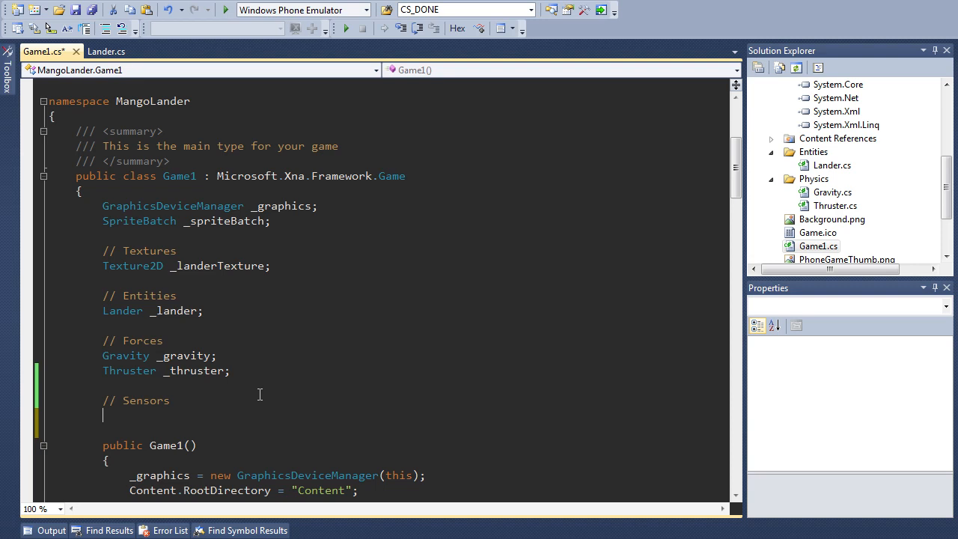
Declare a 'Motion _motion;' field under the // Sensors comment.
text(Motion)
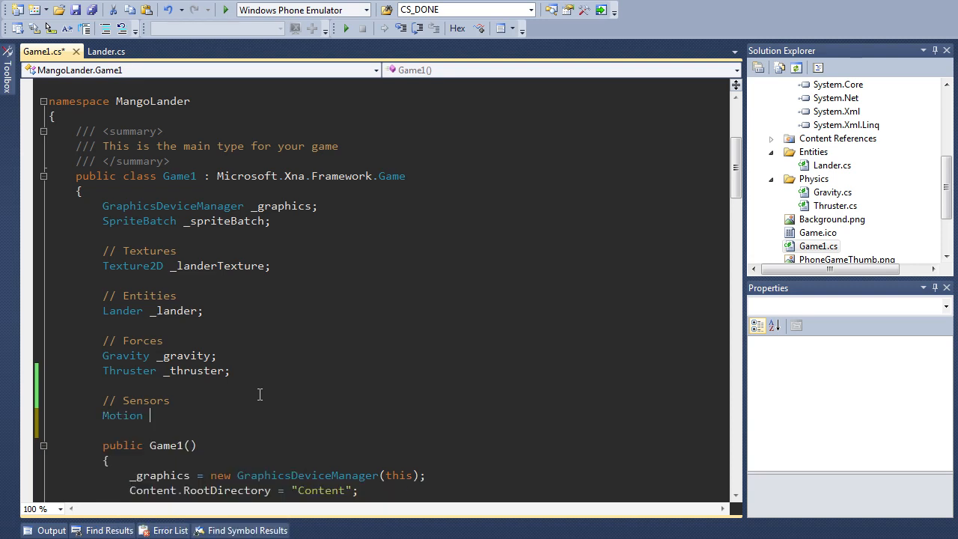
text(_motion;)
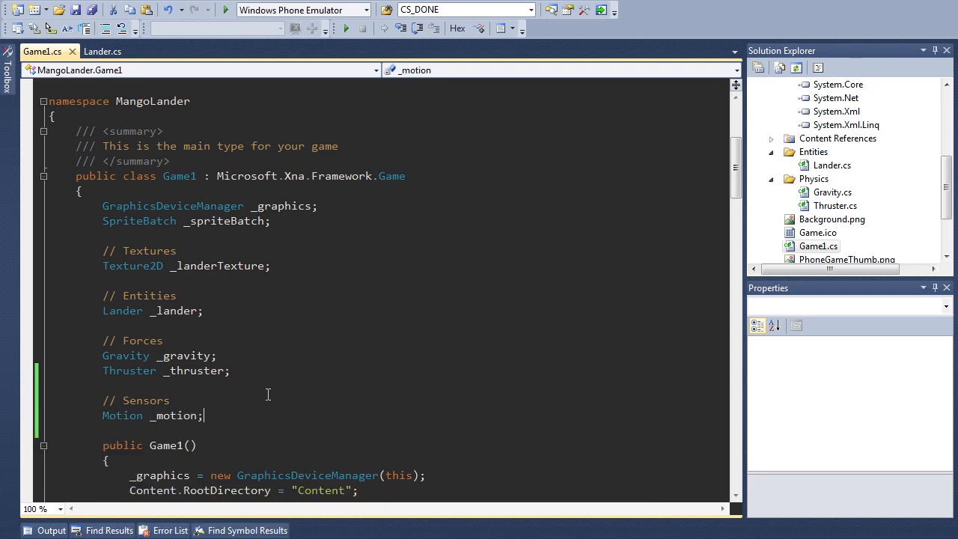
scroll(down, 3)
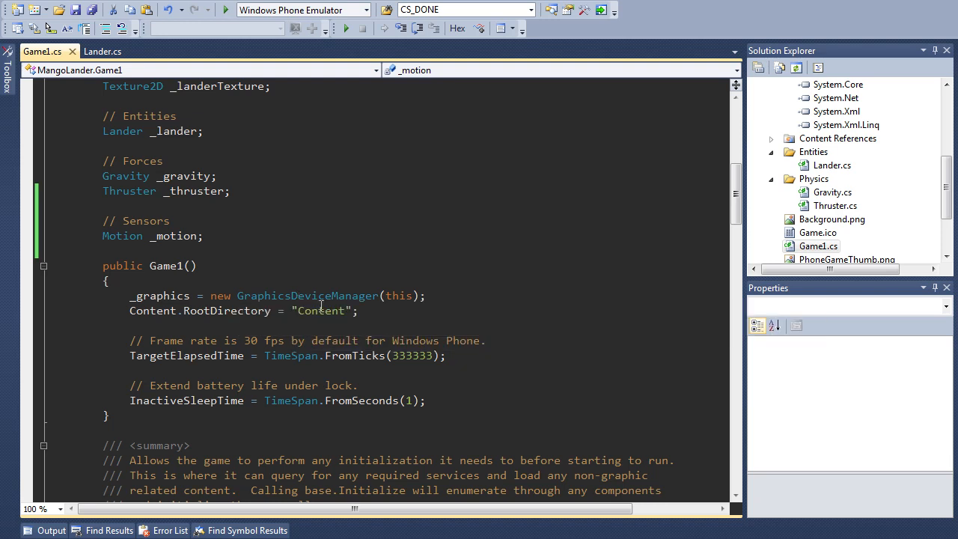
mouse_move(439, 317)
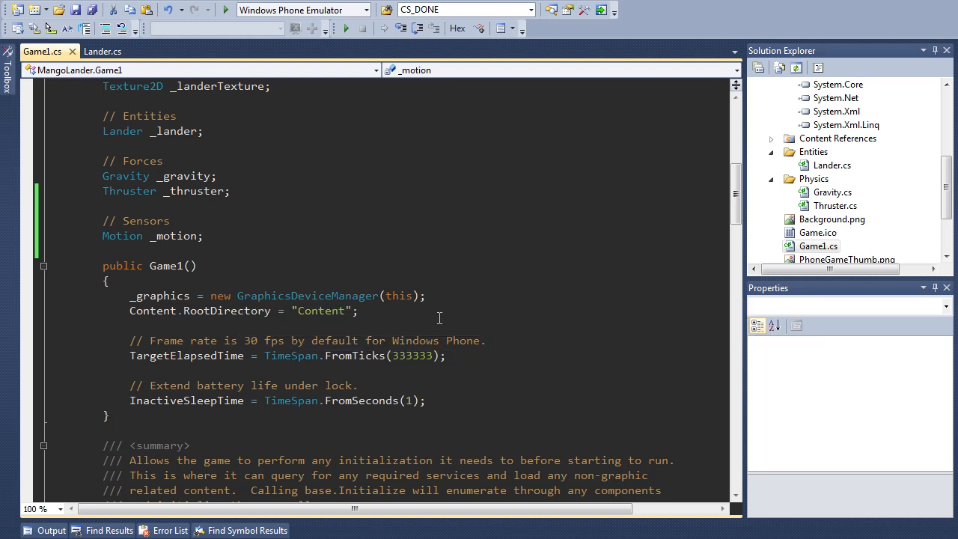
mouse_move(399, 295)
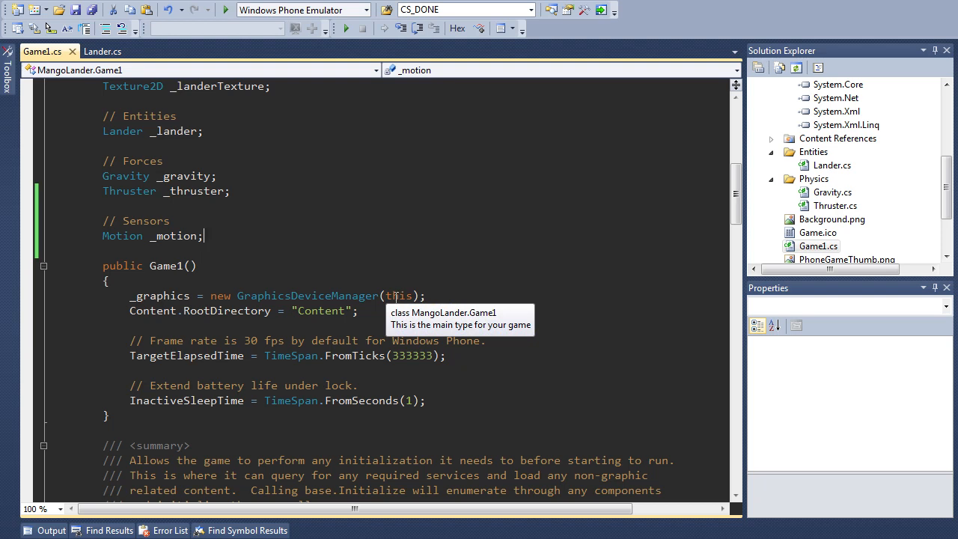
mouse_move(389, 311)
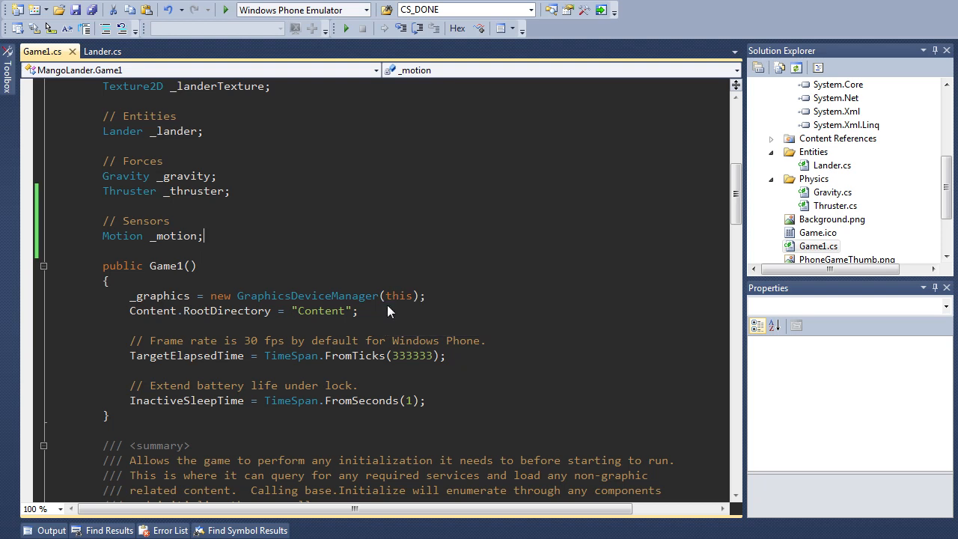
In the Game1 constructor, create _motion = new Motion() when Motion.IsSupported.
click(359, 311)
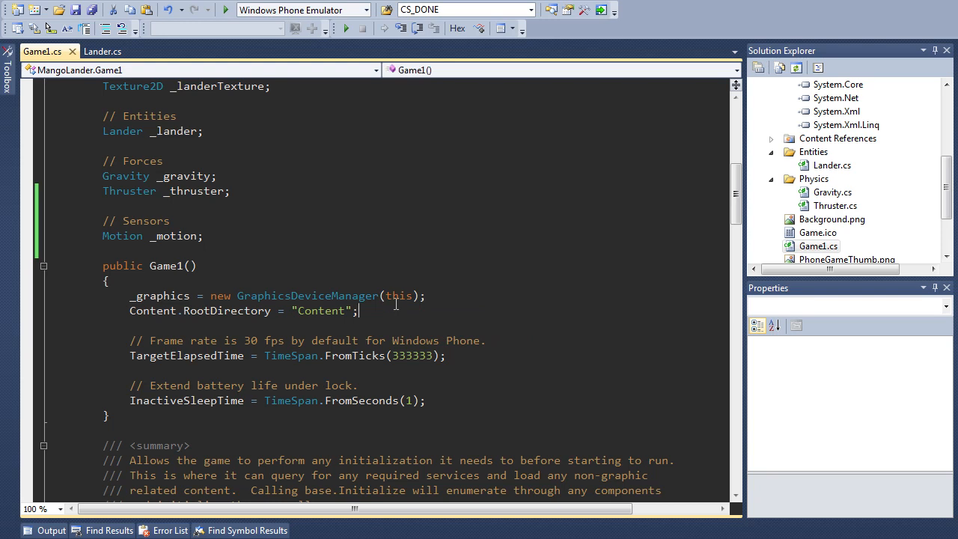
text(if ()
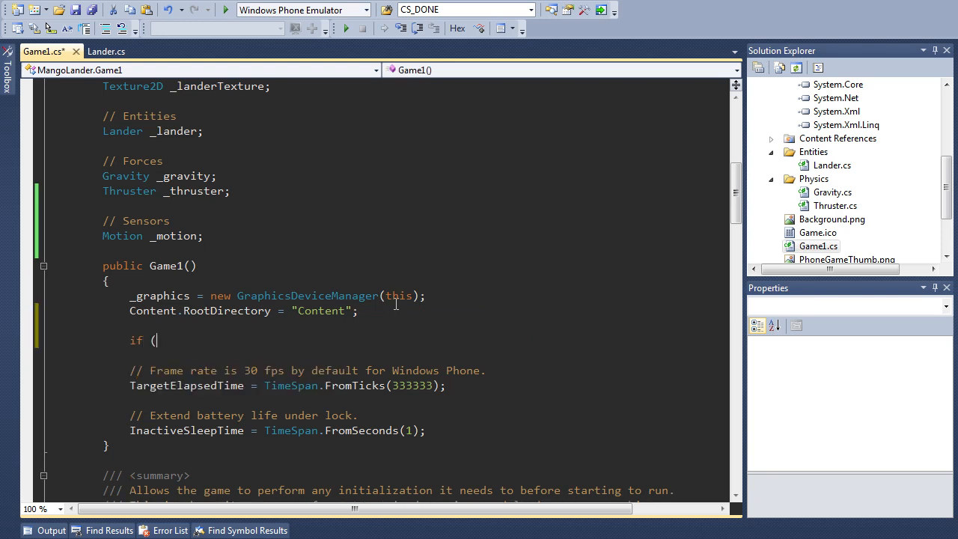
text(Motion.IsSupported)
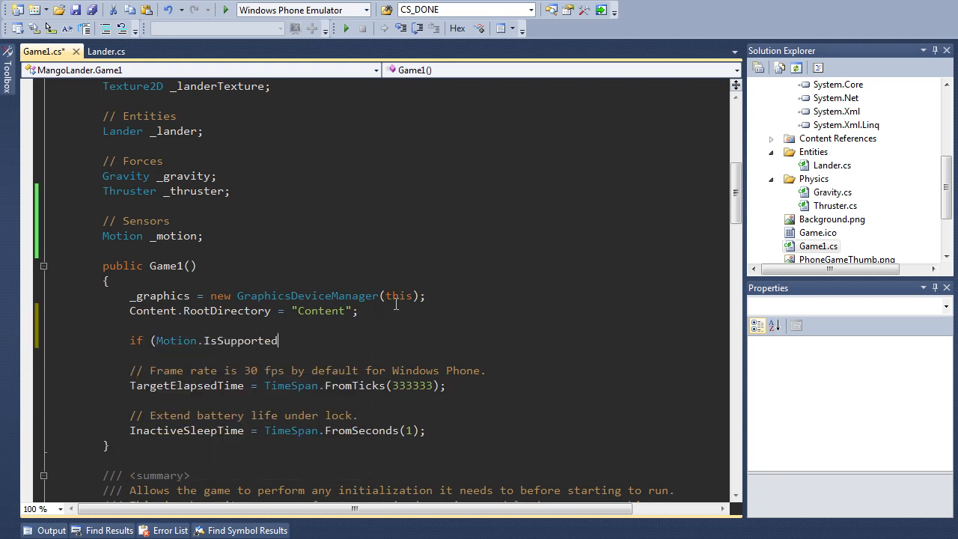
text())
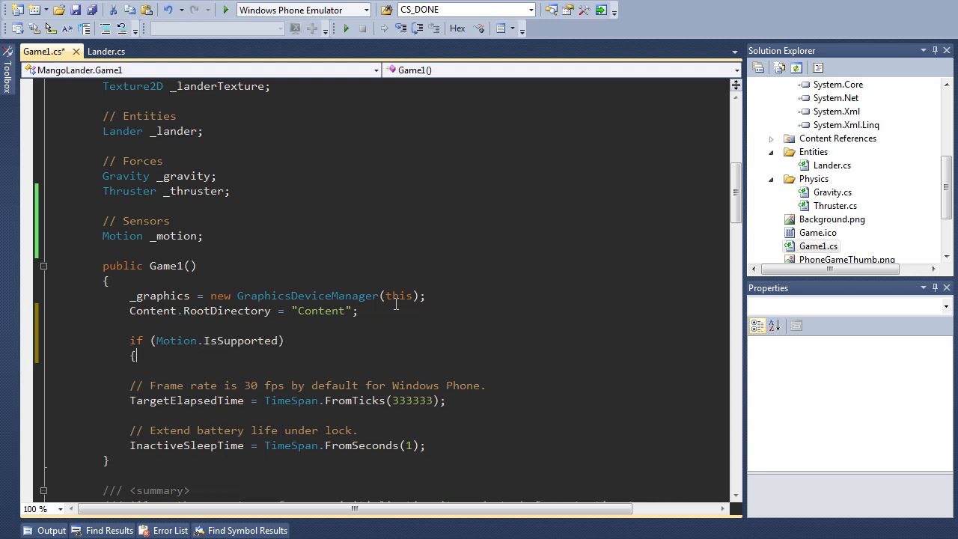
text(_motion =)
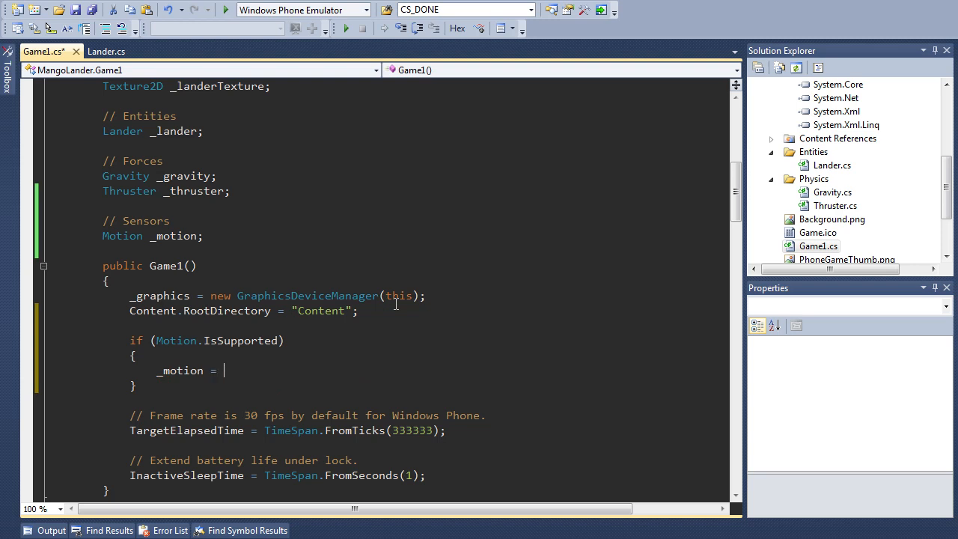
text(new Motion();)
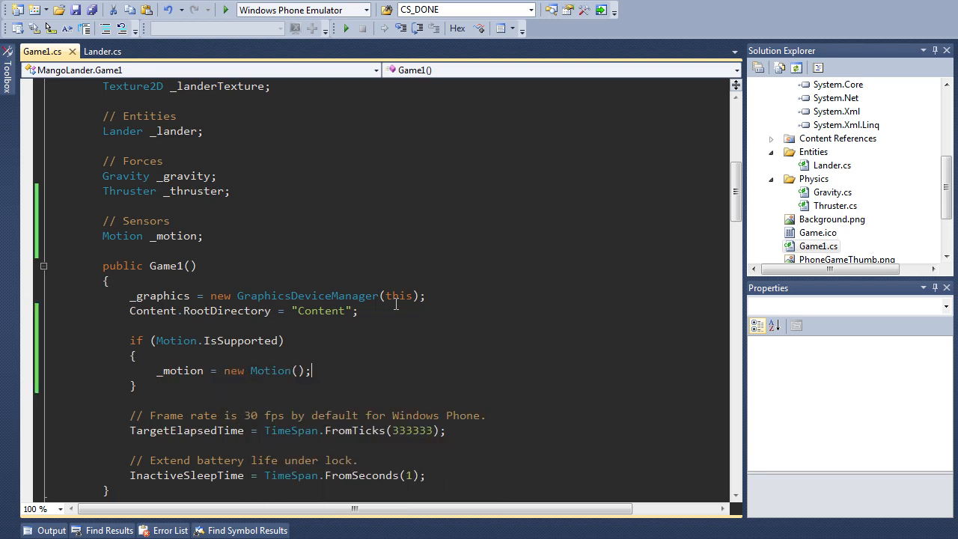
scroll(down, 3)
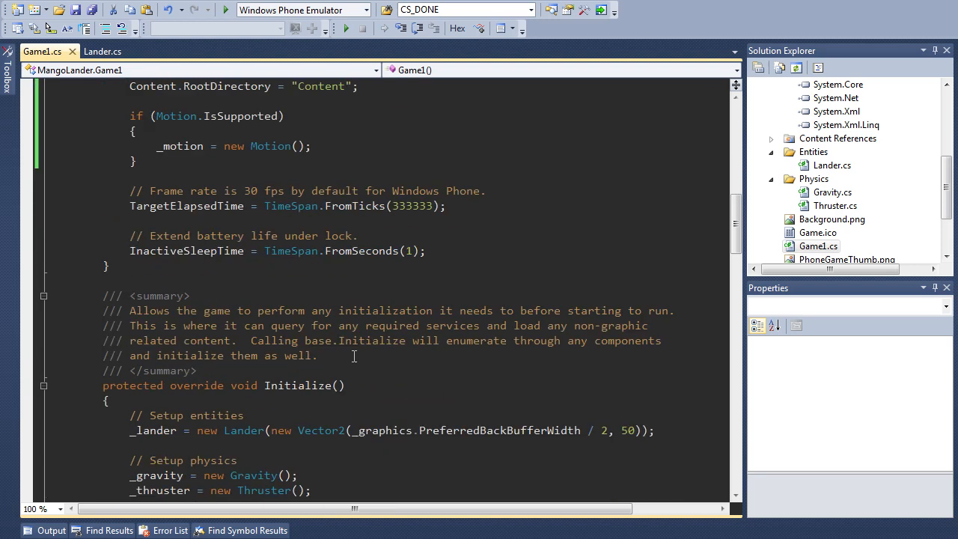
Add a '// Setup sensors' block: if _motion != null, subscribe CurrentValueChanged and call _motion.Start().
scroll(down, 3)
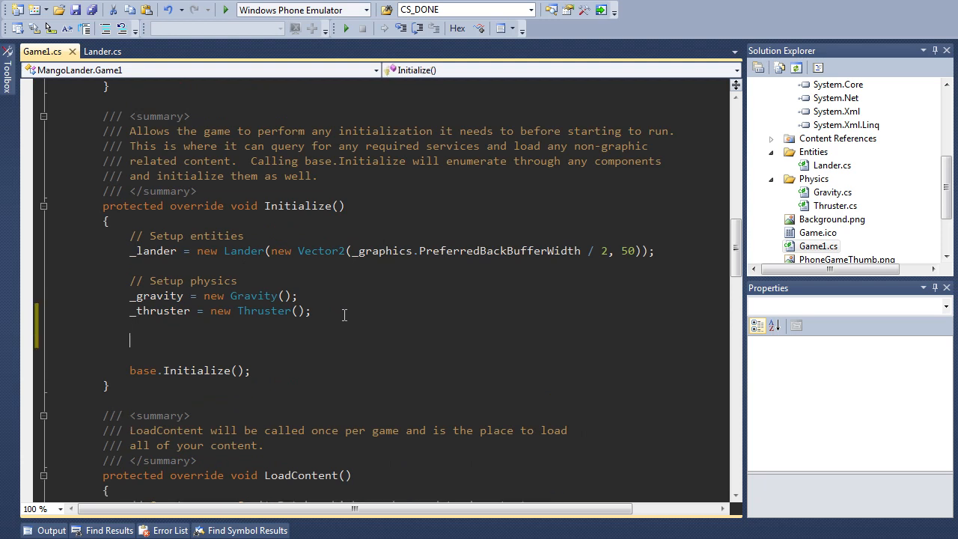
text(// Setup sensor)
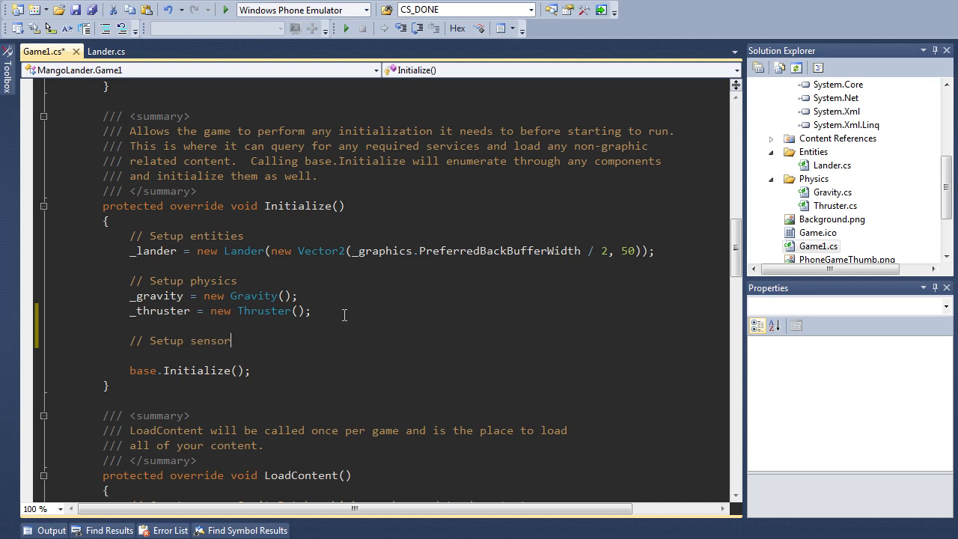
text(s)
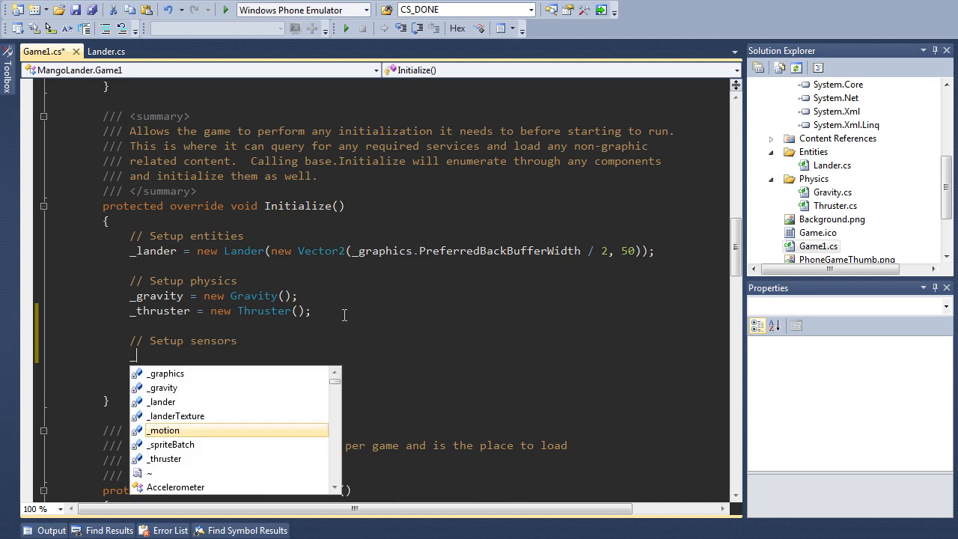
text(if ()
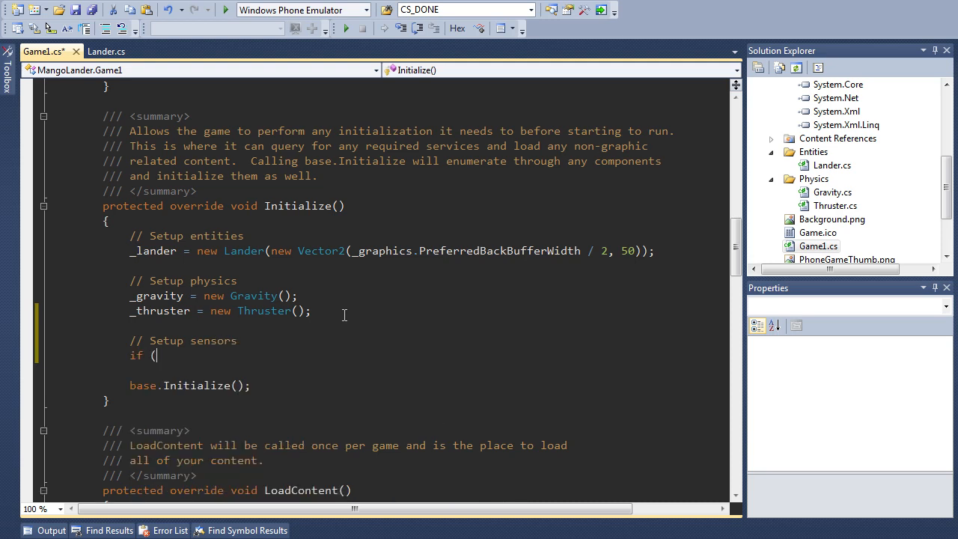
text(_motion)
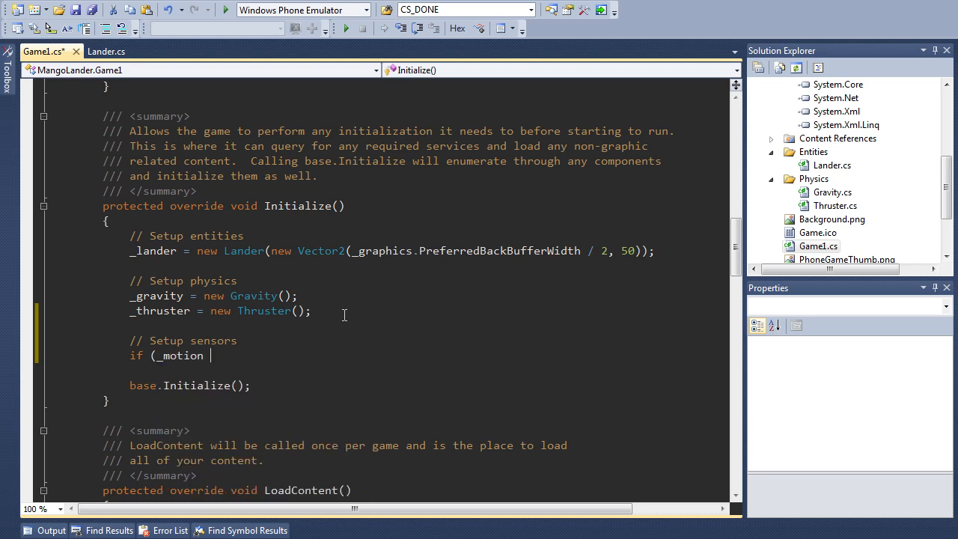
text(!= null)
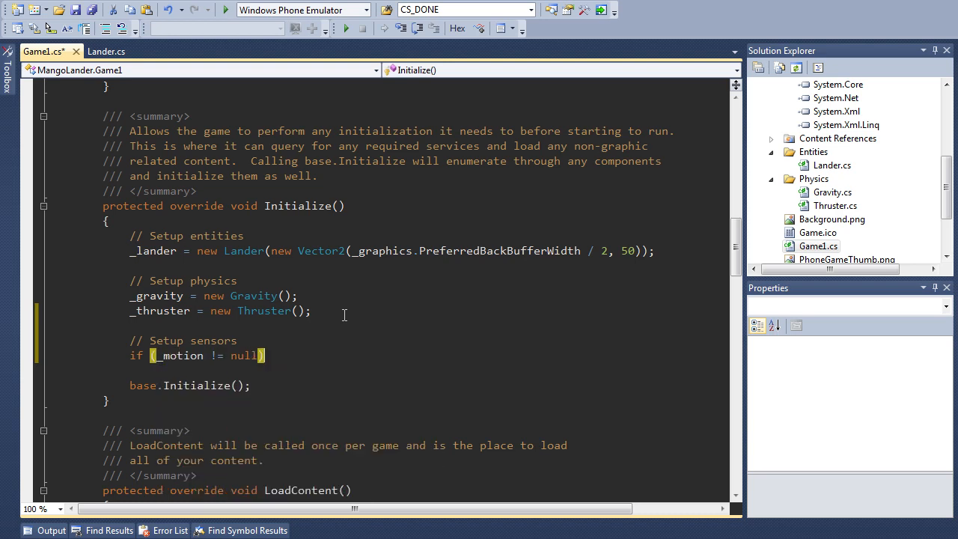
text({)
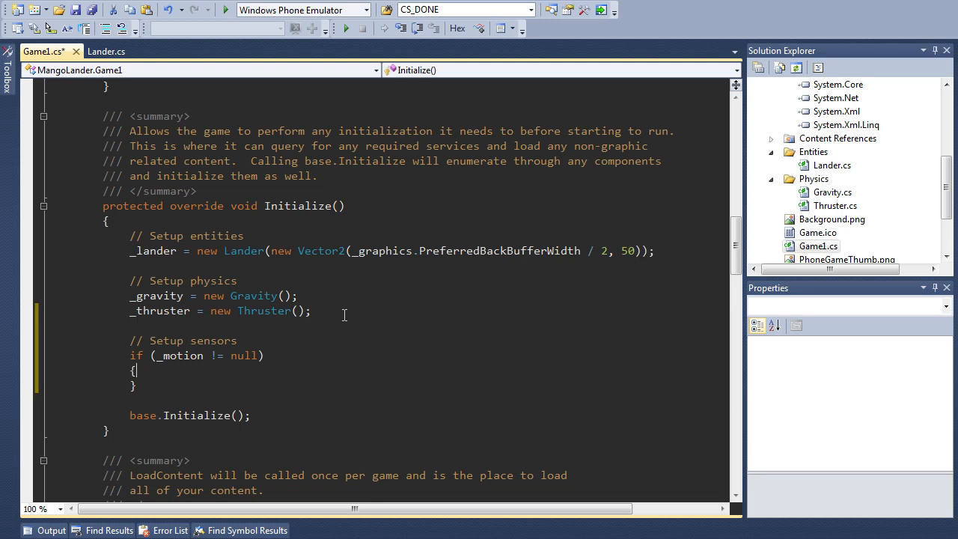
key(Return)
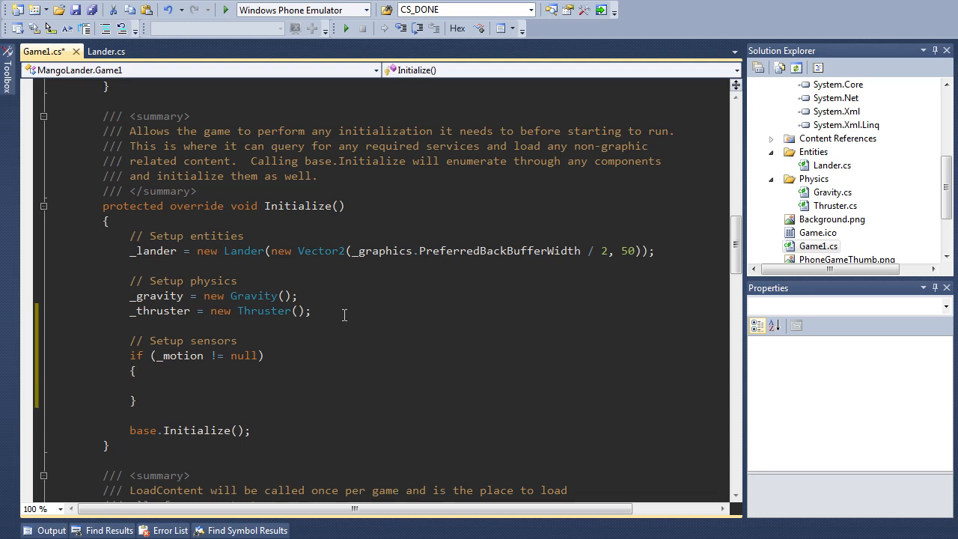
text(_motion.CurrentValueChanged += new EventHandler<SensorReadingEventArgs<MotionReading>)
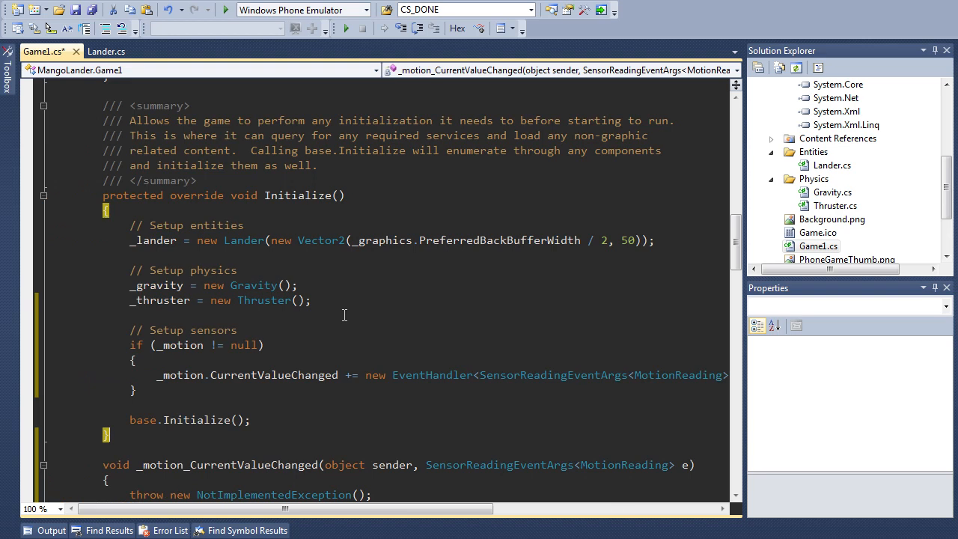
text(_motion.Start()
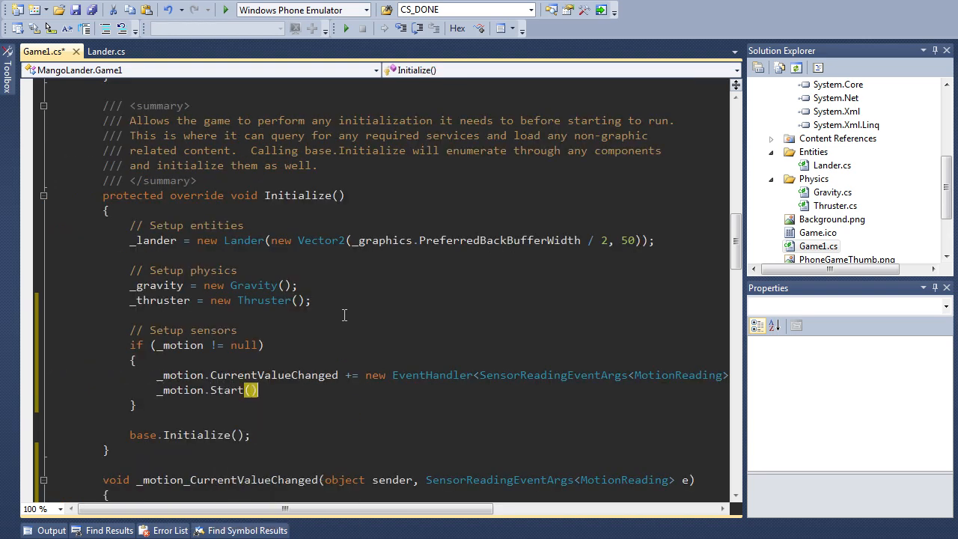
scroll(down, 3)
text(;)
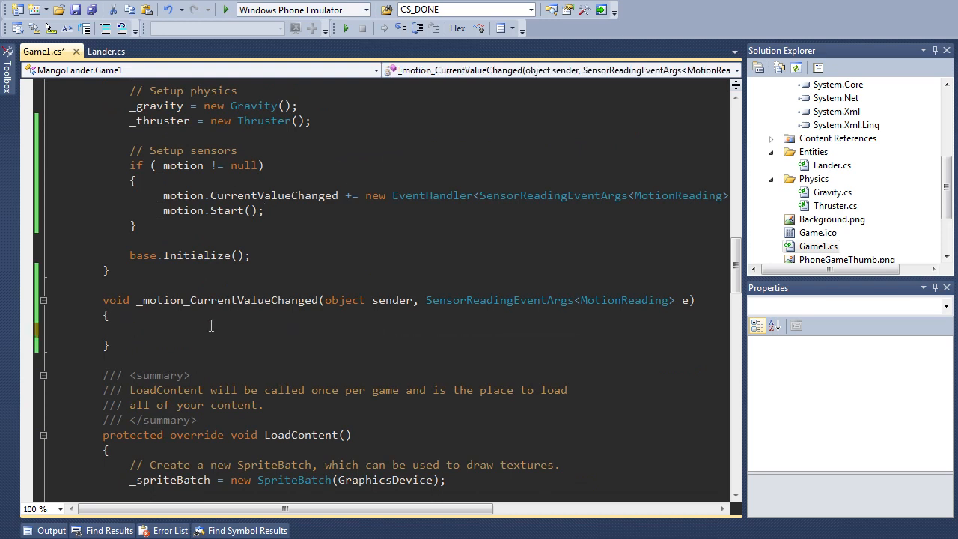
Make _motion_CurrentValueChanged set _lander.Rotation = -e.SensorReading.Attitude.Pitch, then save.
text(_lander.Rotation =)
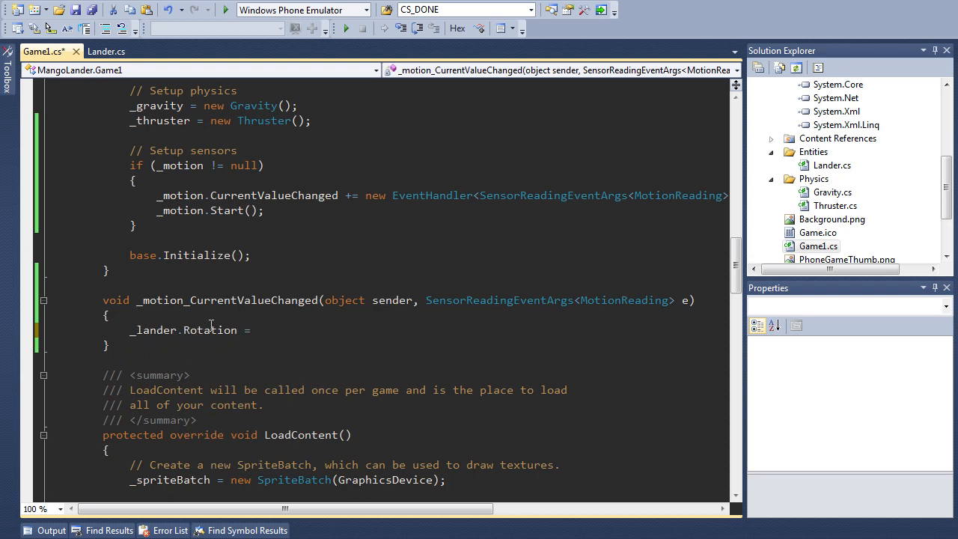
text(_motion)
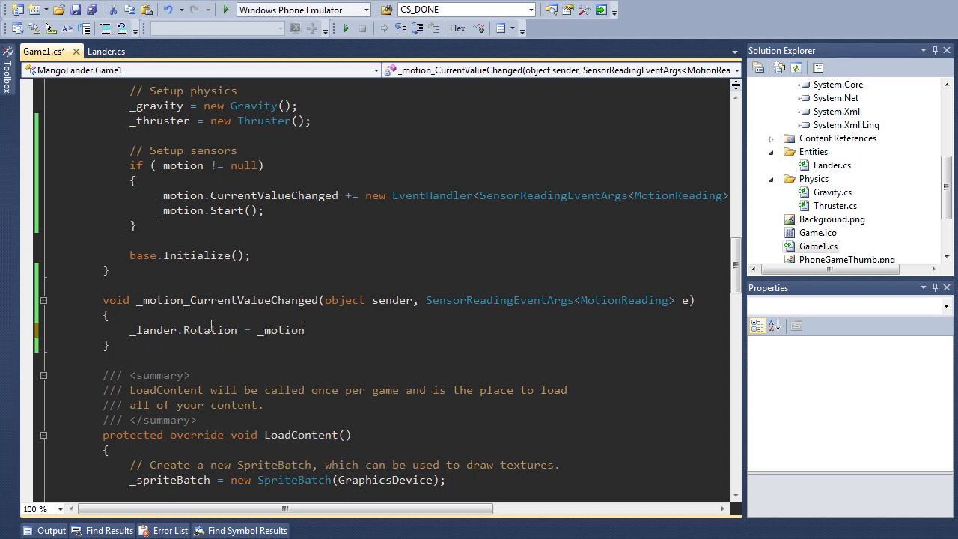
text(.SensorReading.Attitude.Pitch;)
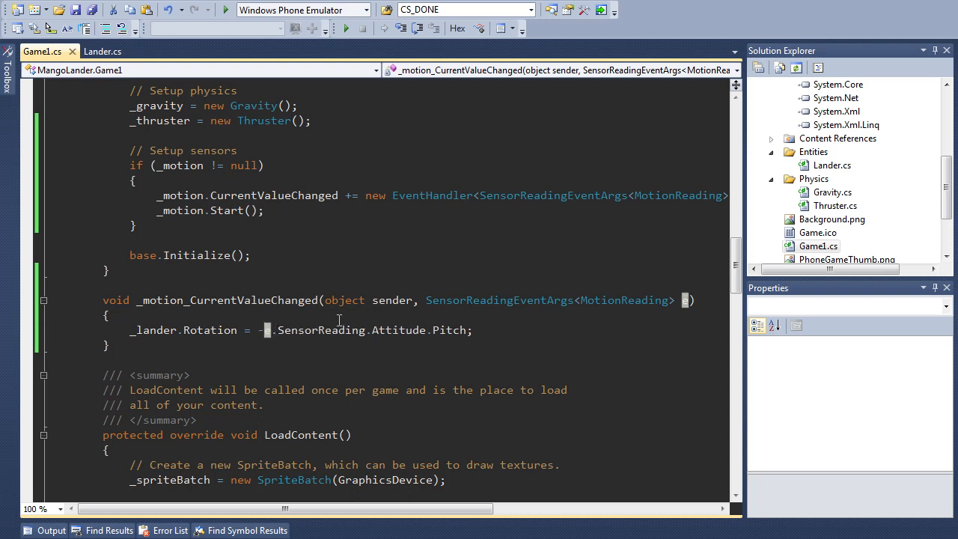
text(e)
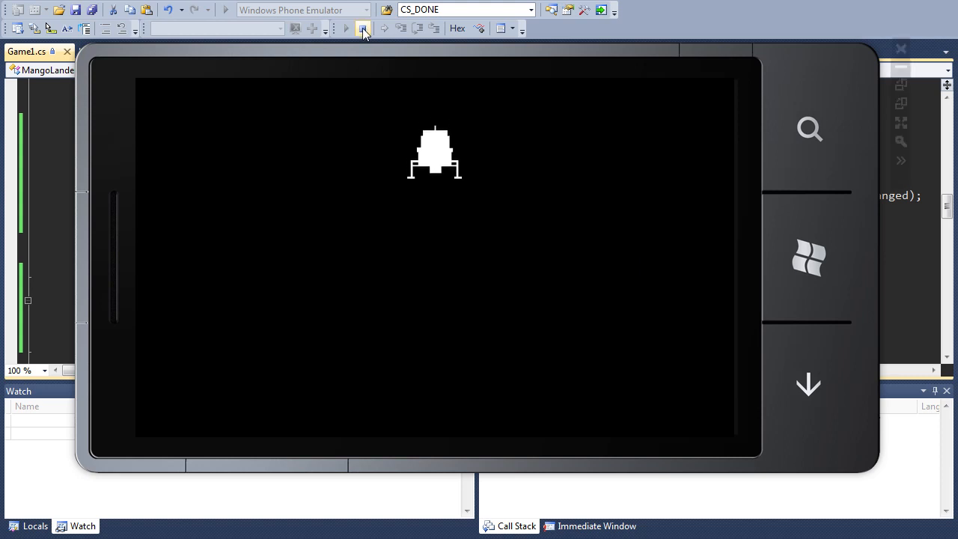
click(363, 28)
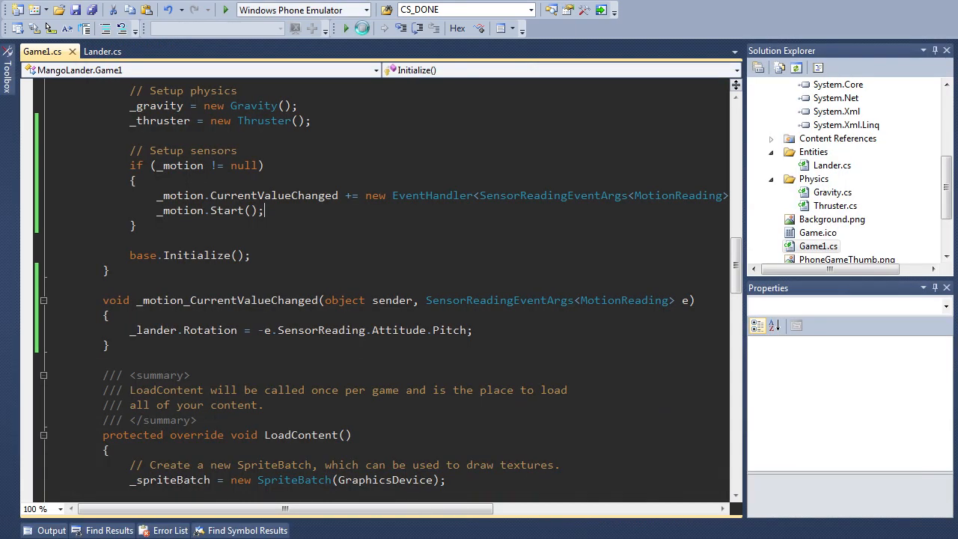